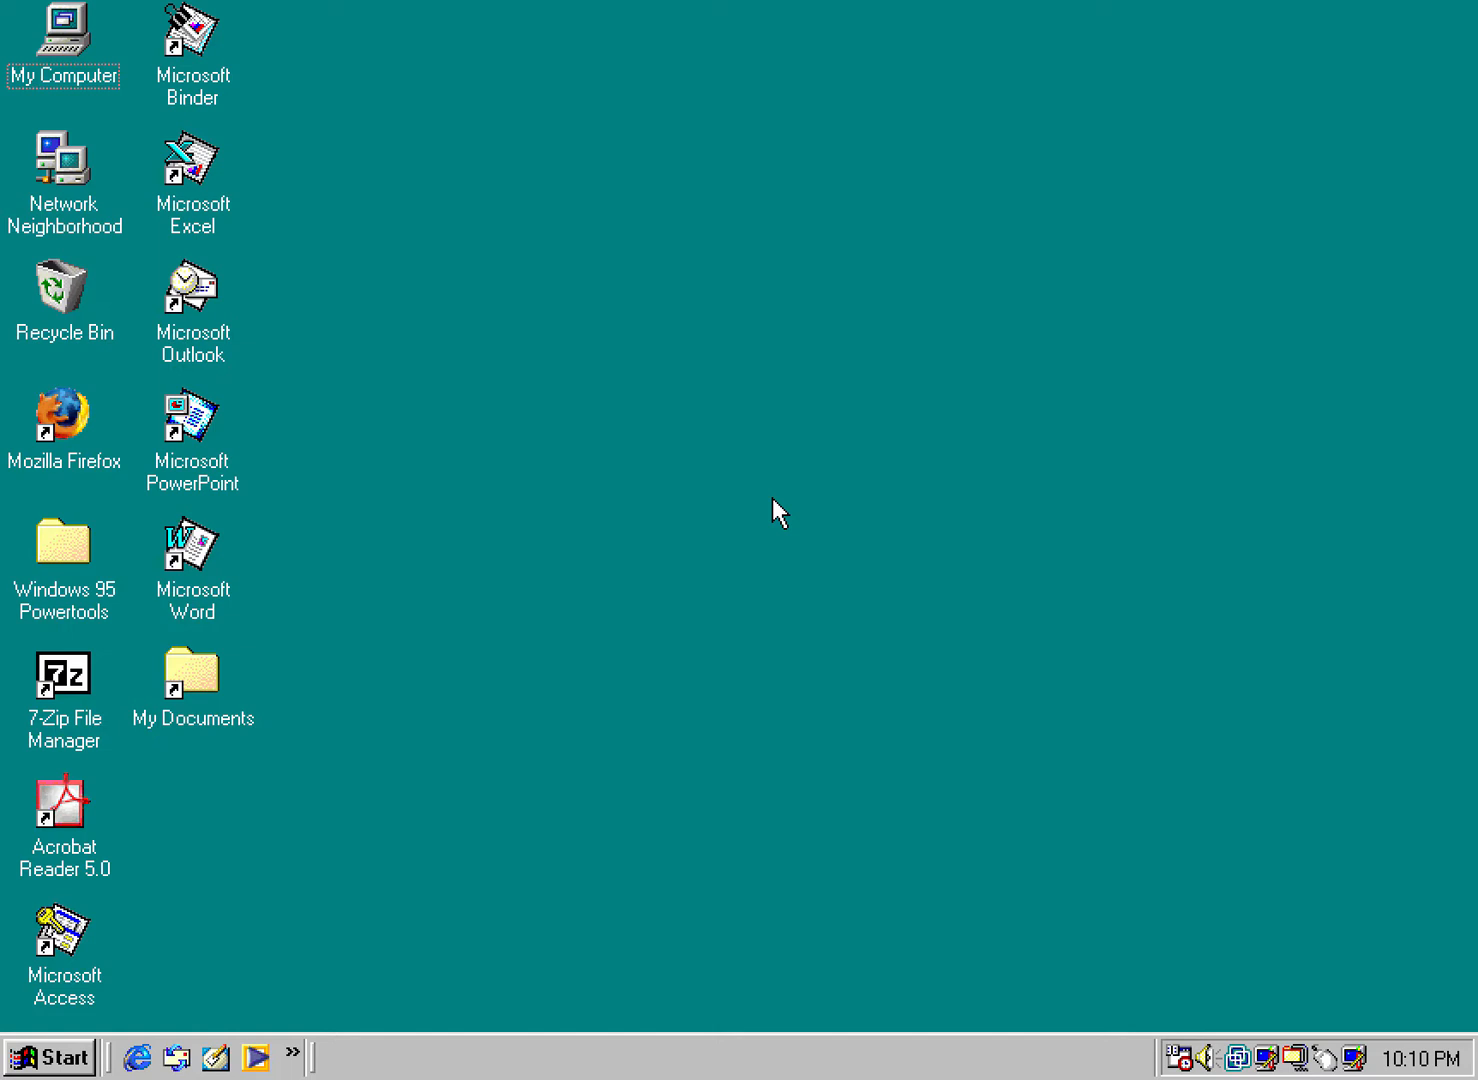
mouse_move(655, 443)
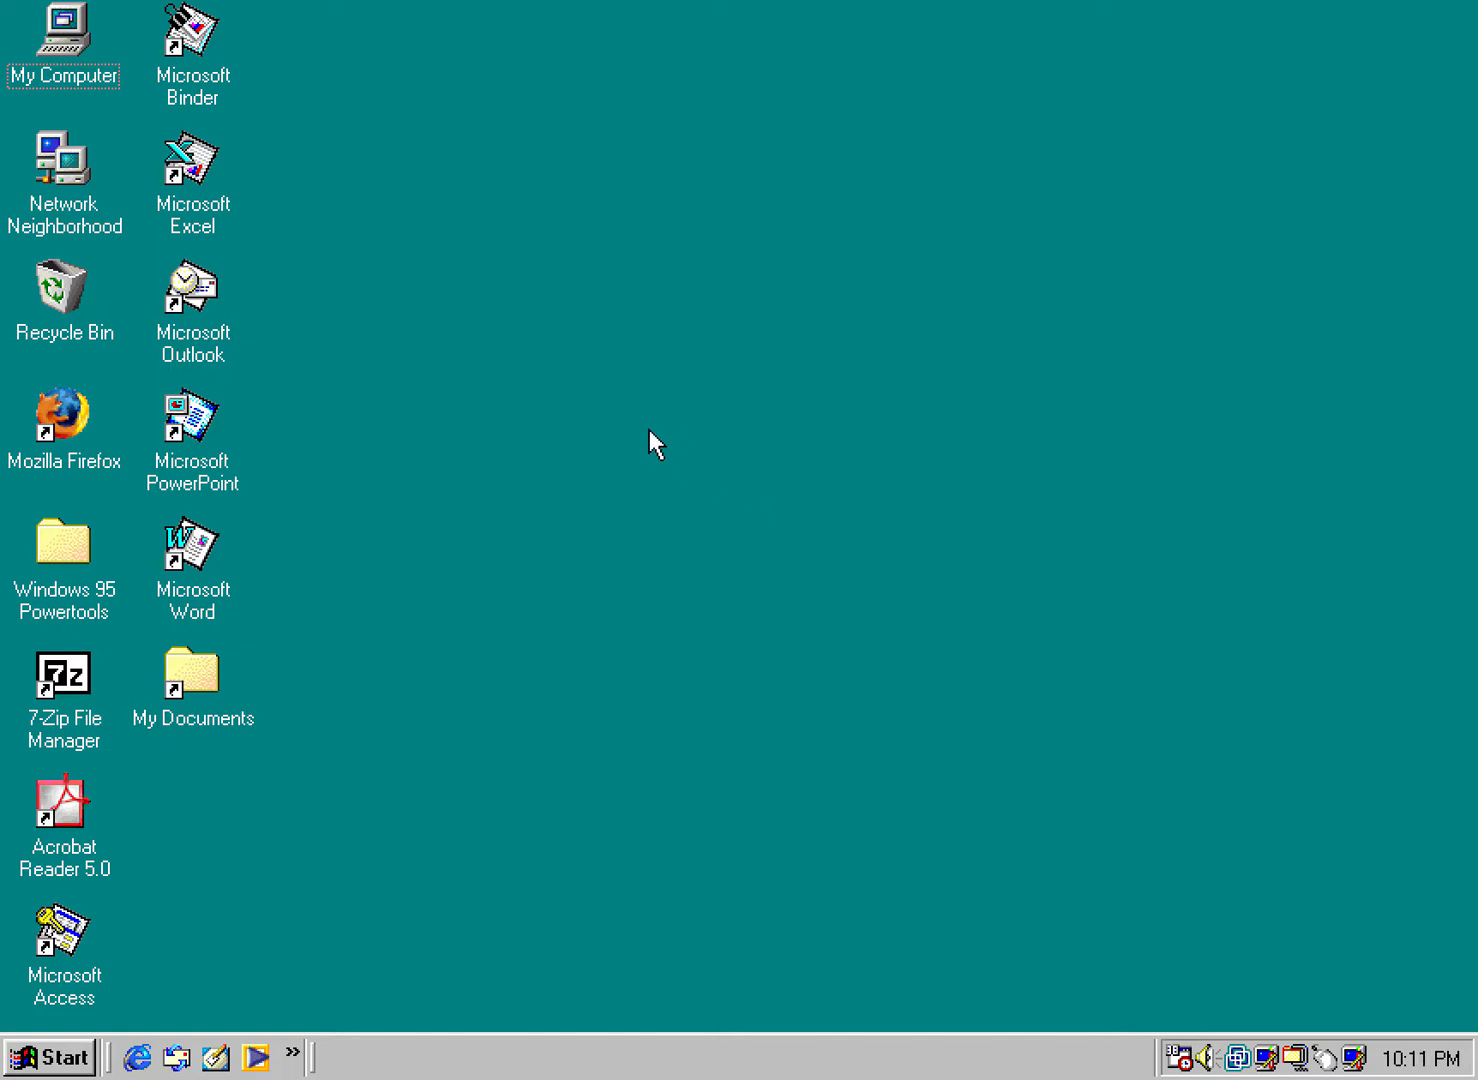
mouse_move(640, 440)
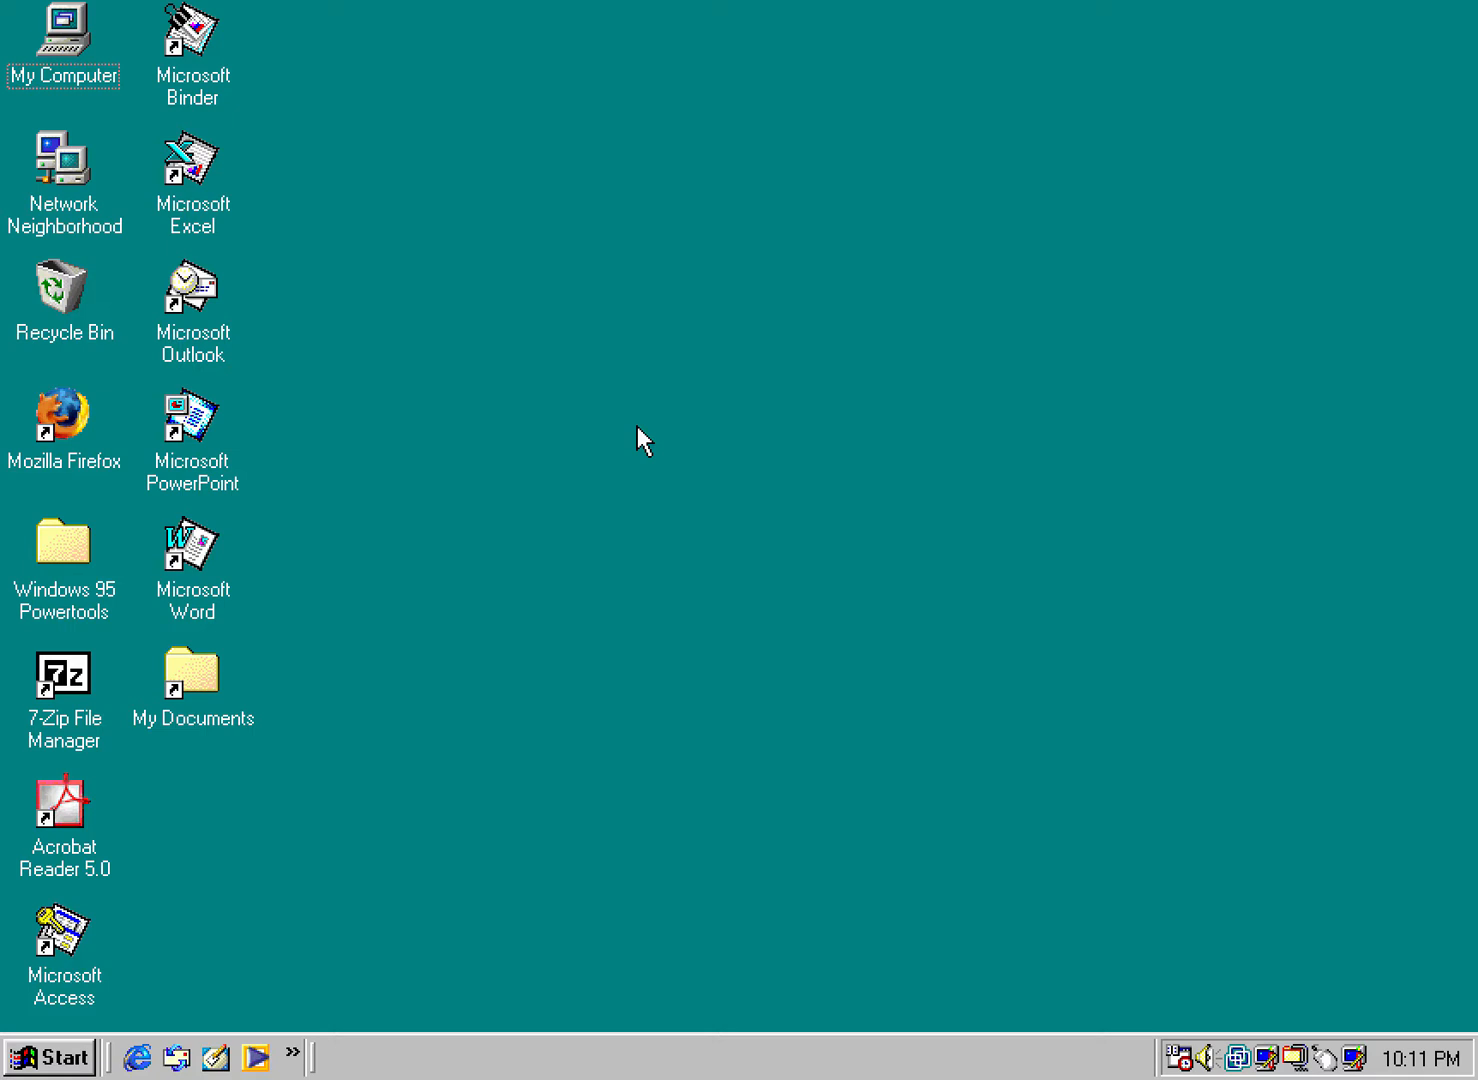
- Bring up the context menu of actions for the My Computer desktop icon
right_click(63, 40)
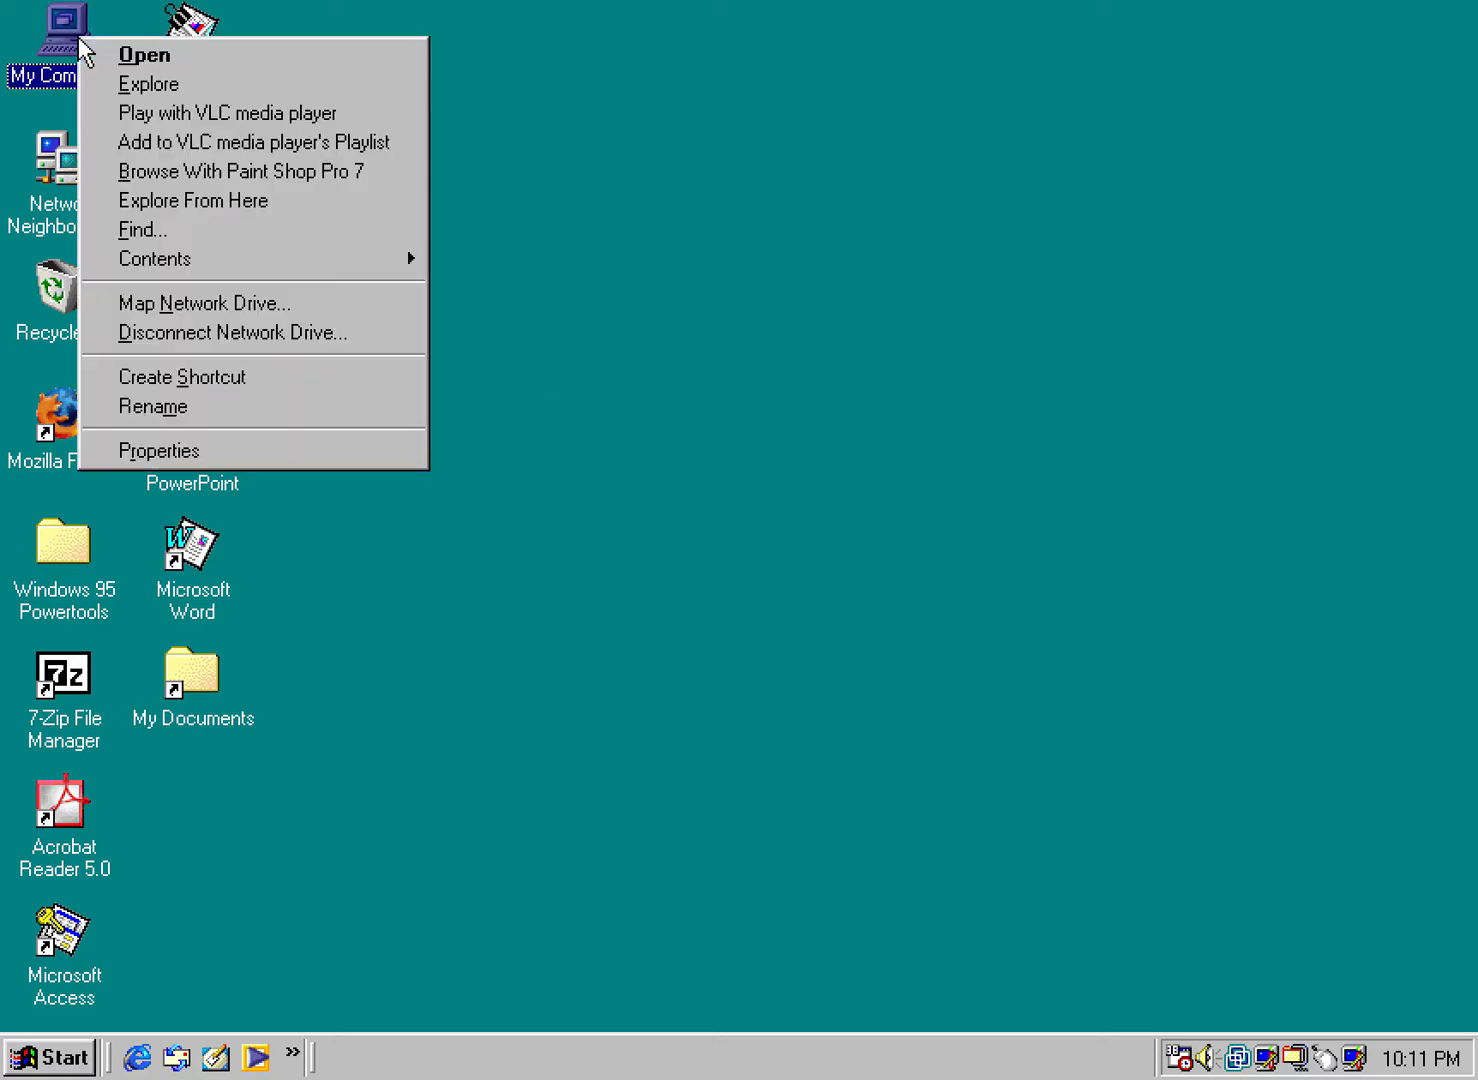
- View System Properties' General details for the computer, then dismiss them with OK
click(159, 450)
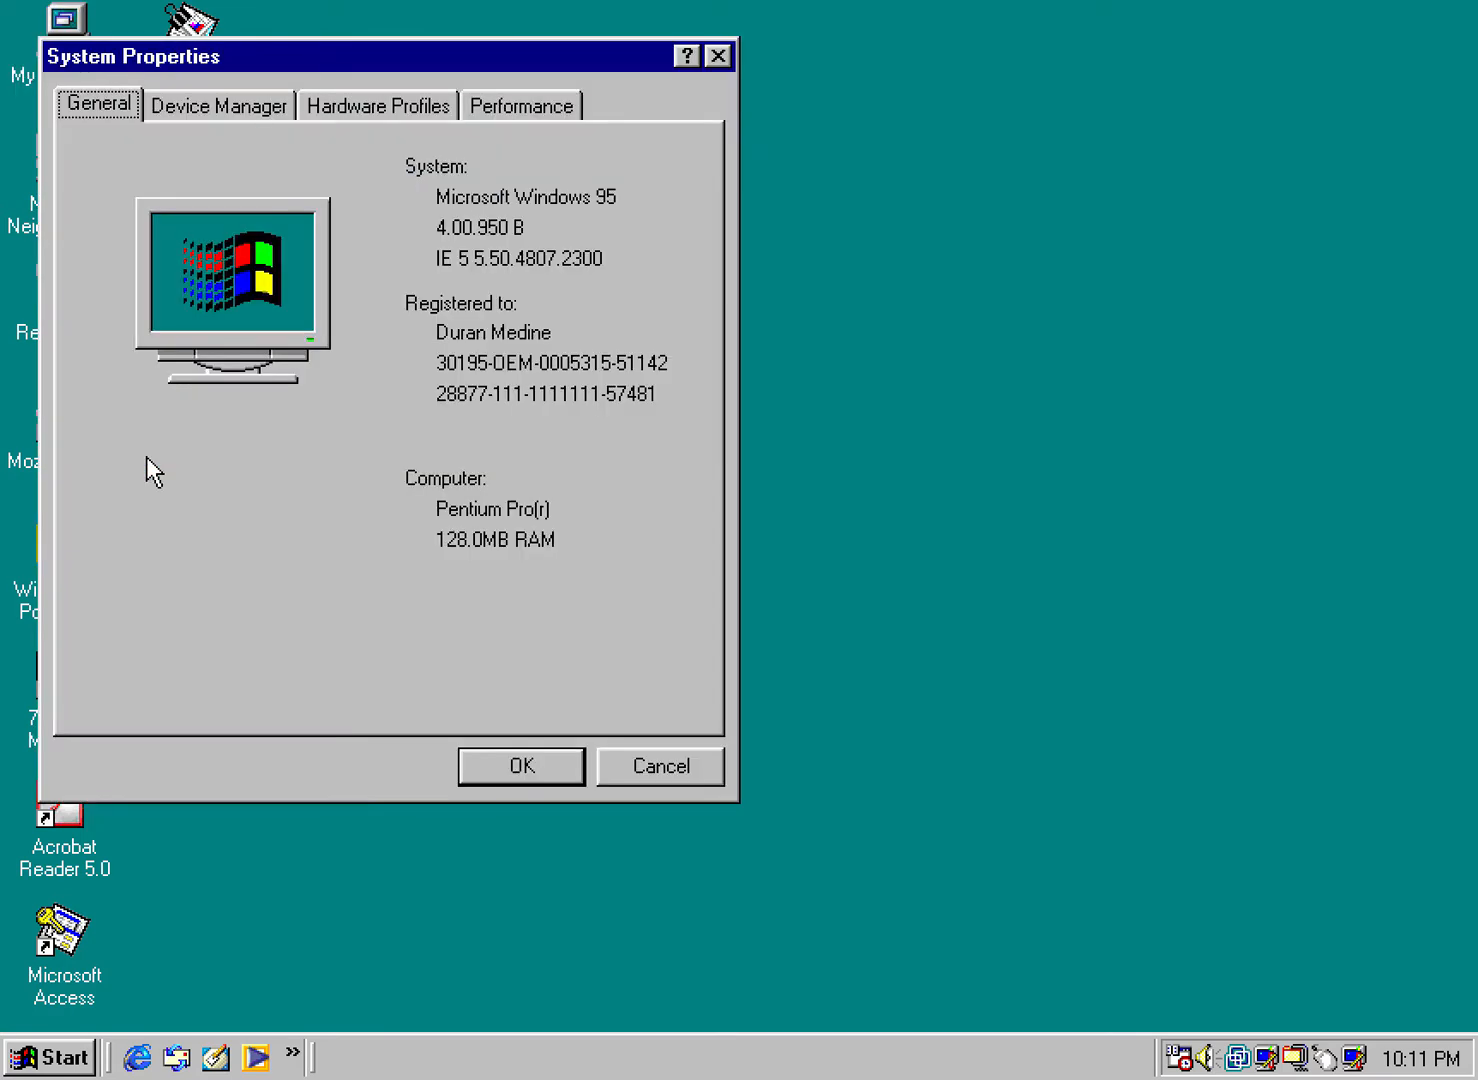
mouse_move(510, 223)
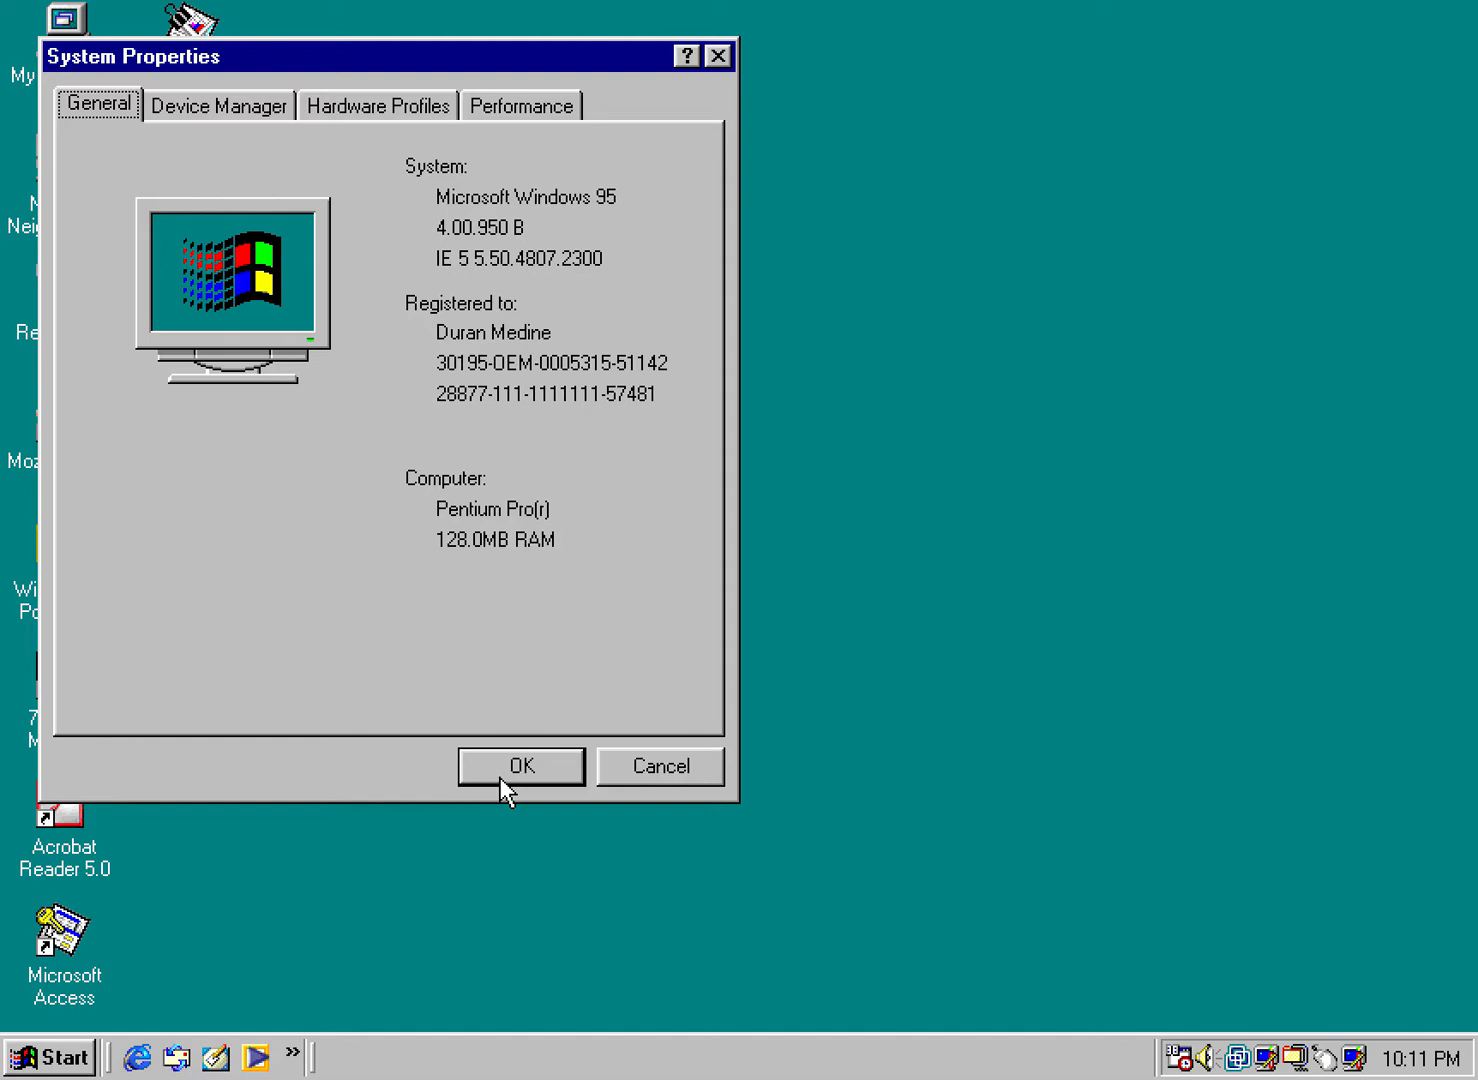
click(520, 766)
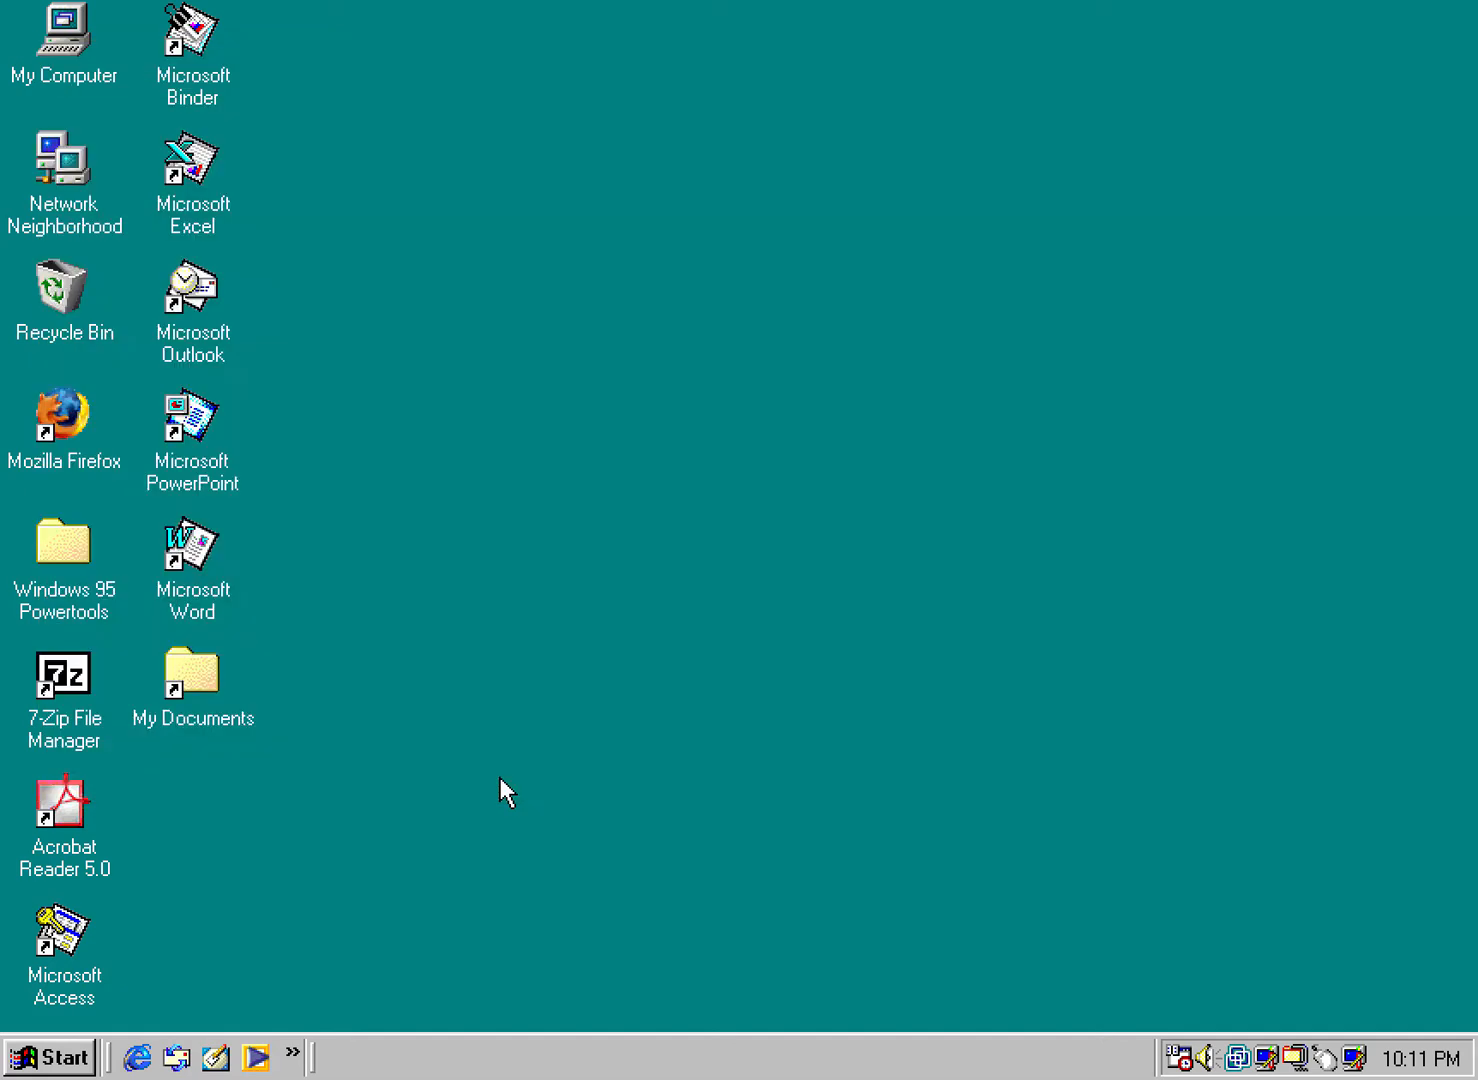
mouse_move(40, 1057)
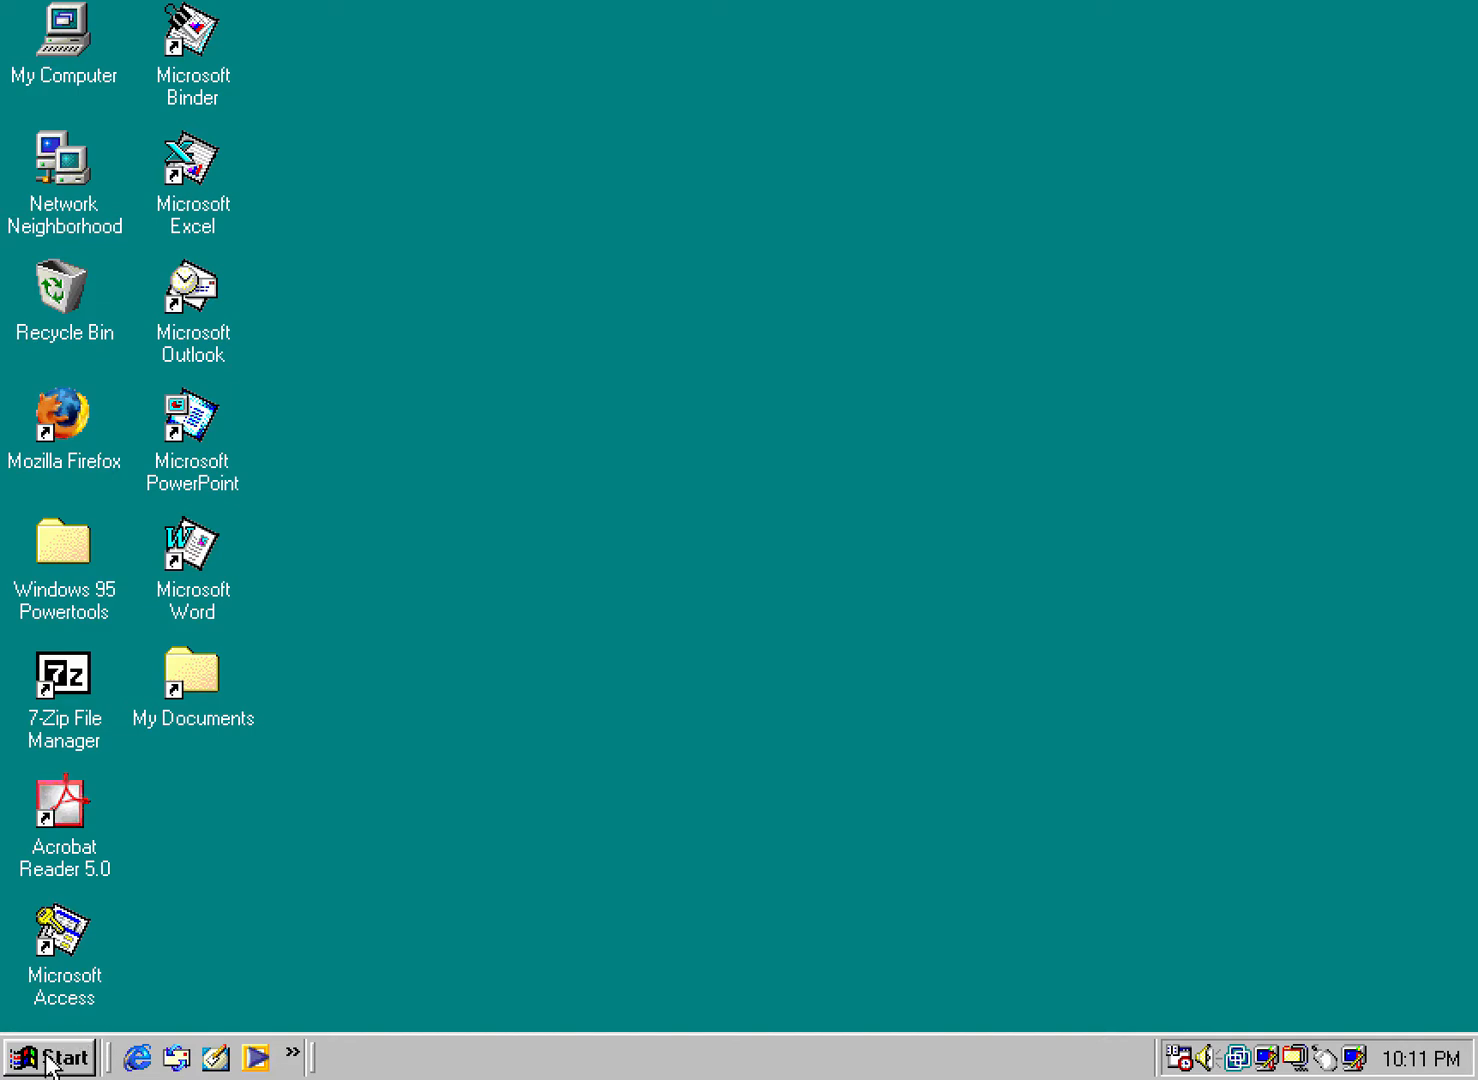
- Reach the Control Panel through the Start menu's Settings
click(48, 1057)
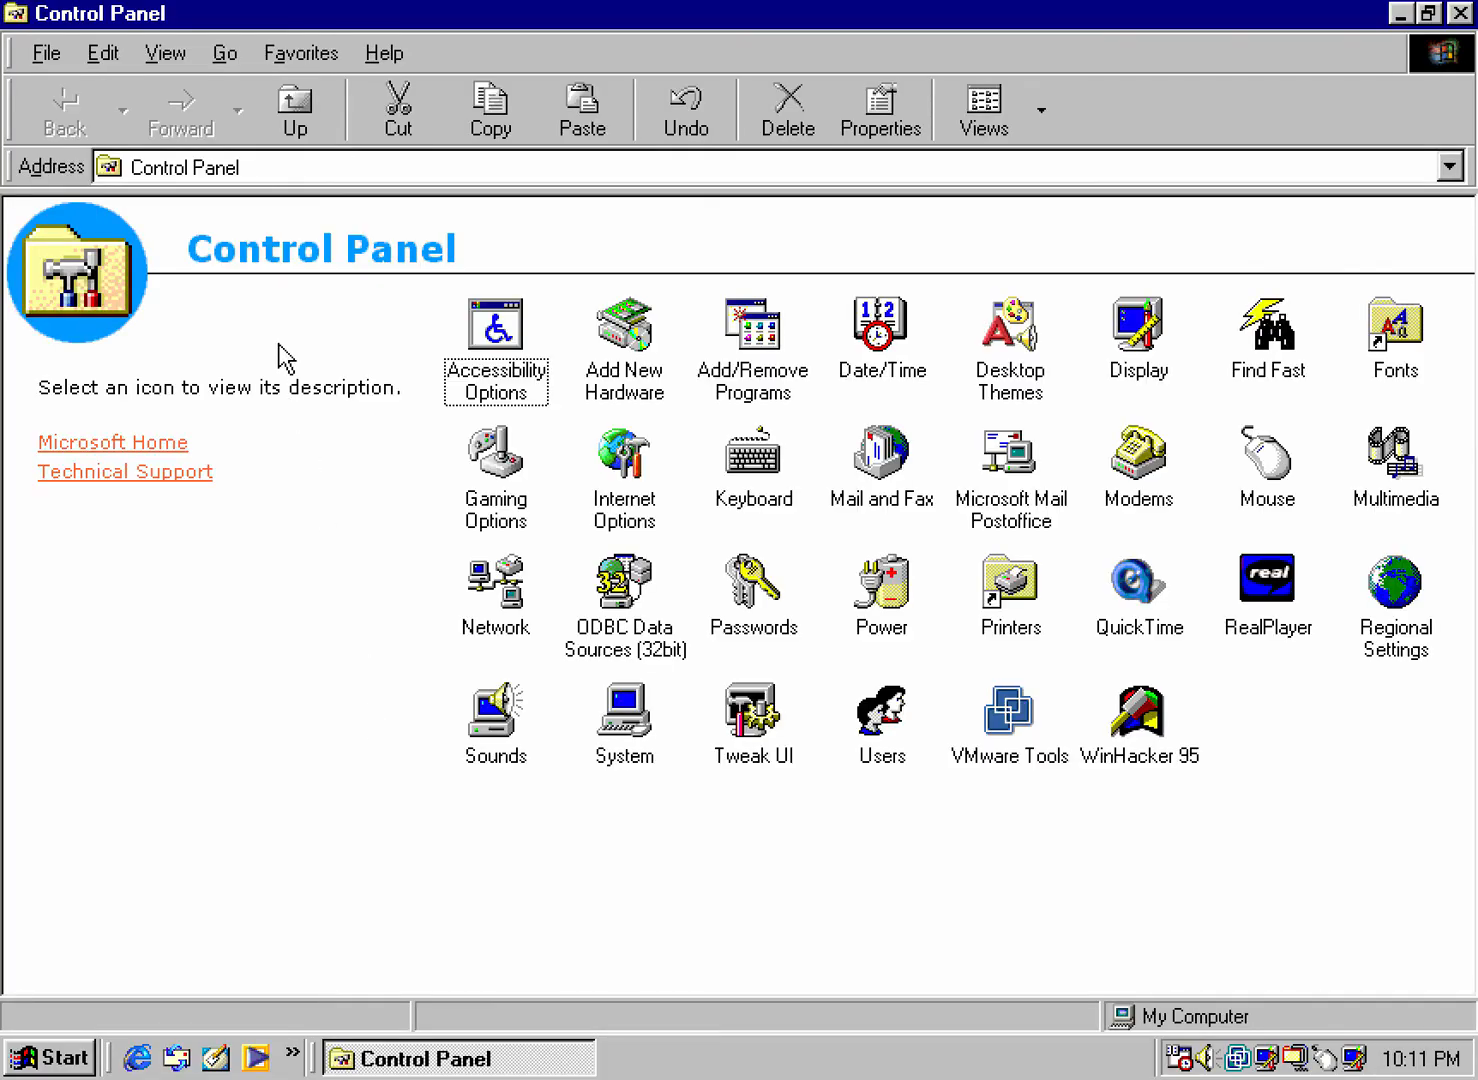
mouse_move(400, 403)
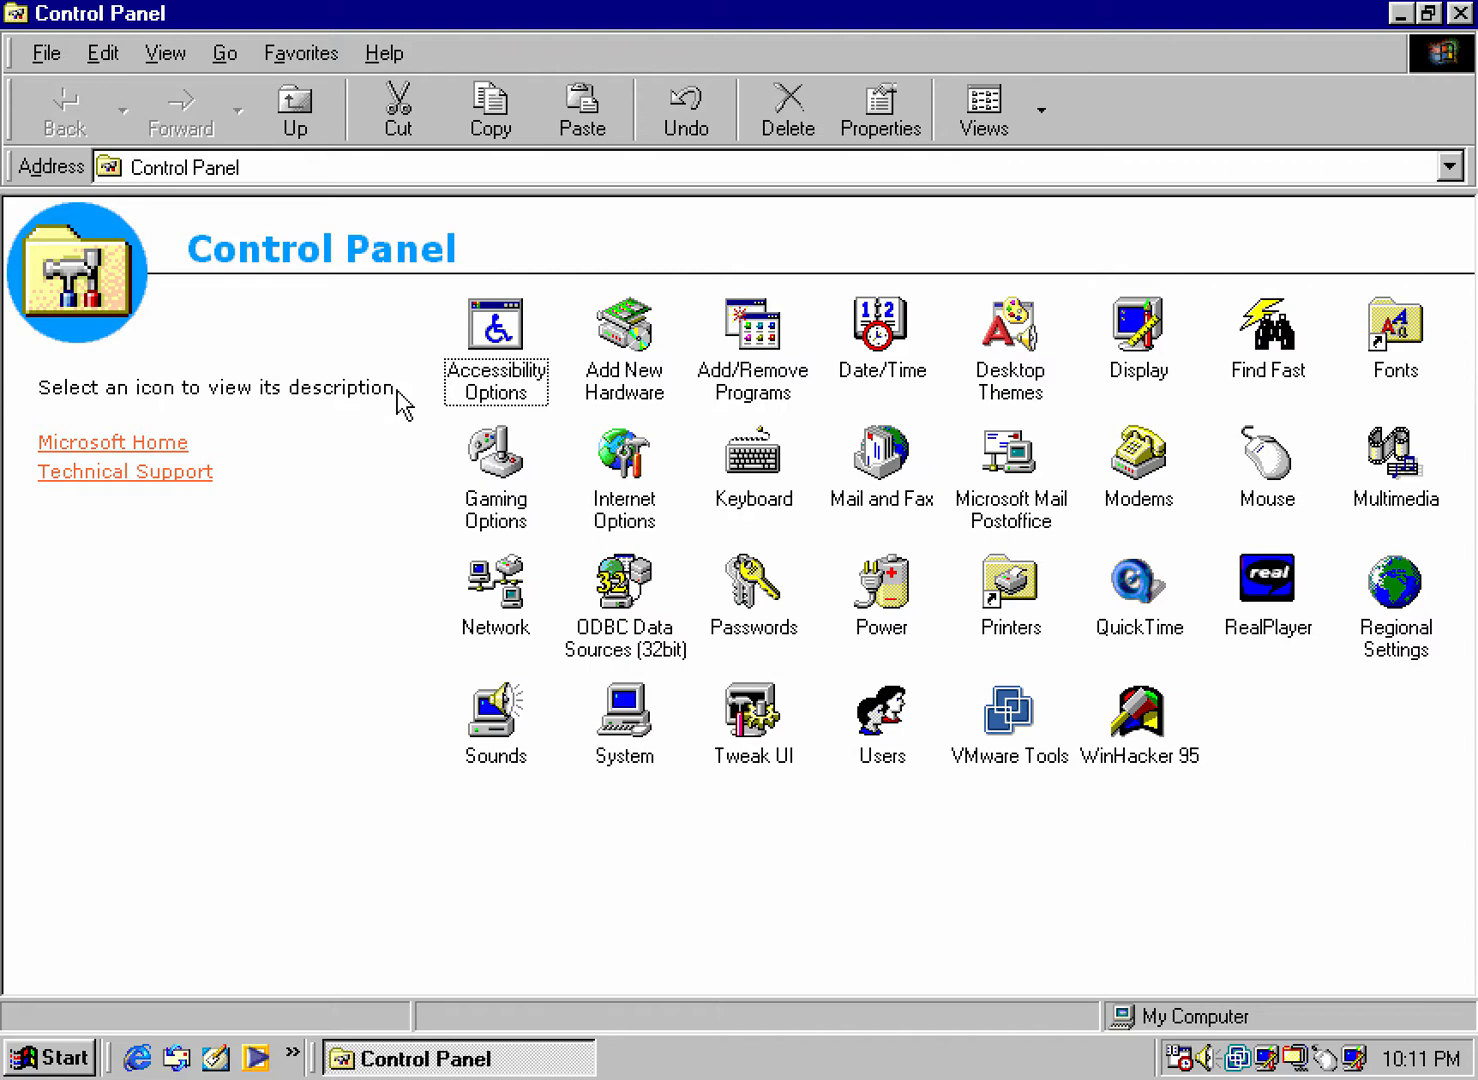
mouse_move(755, 330)
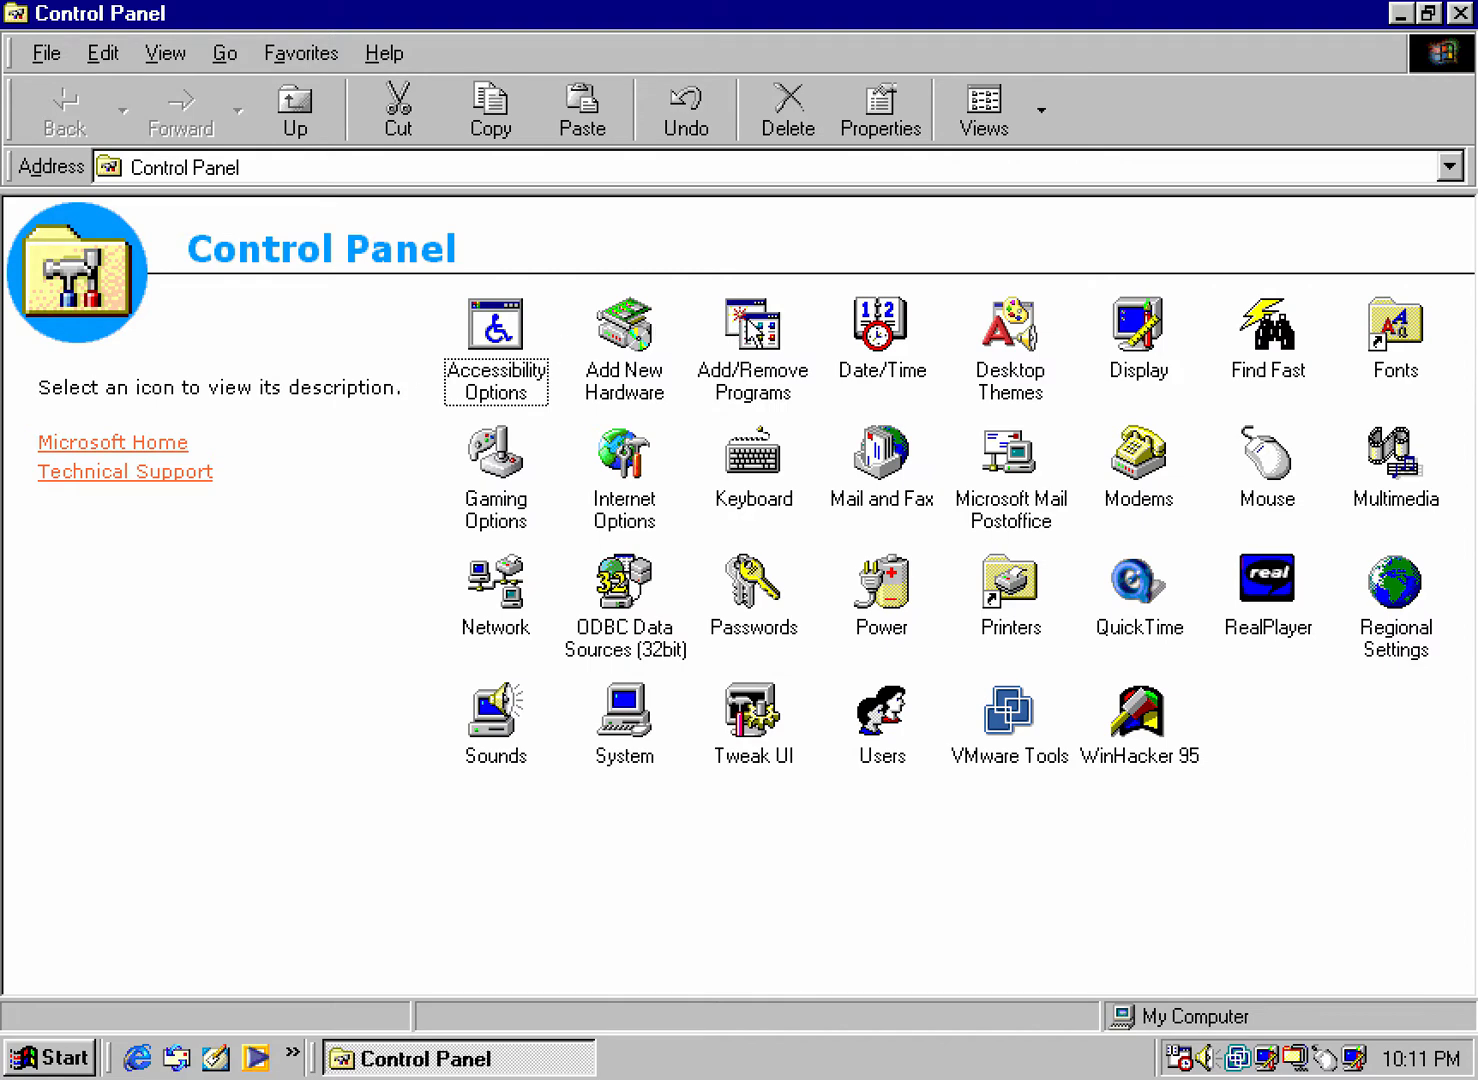
- In Add/Remove Programs' Windows Setup list, review Accessibility Options details, then select Accessories
double_click(752, 335)
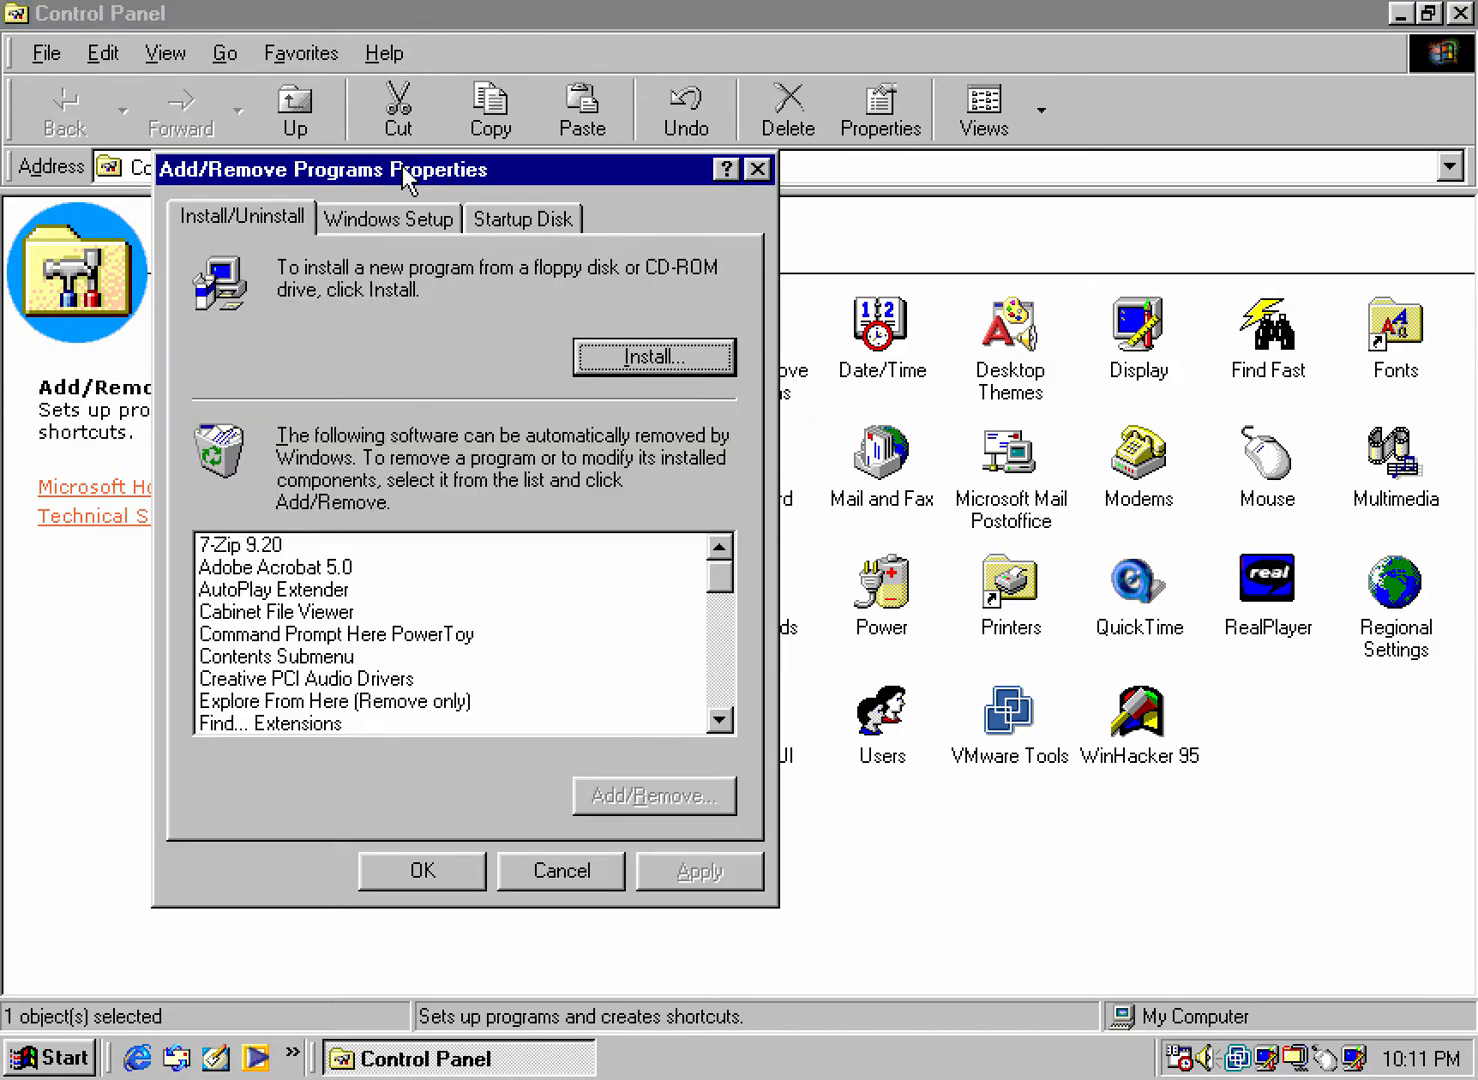
click(388, 217)
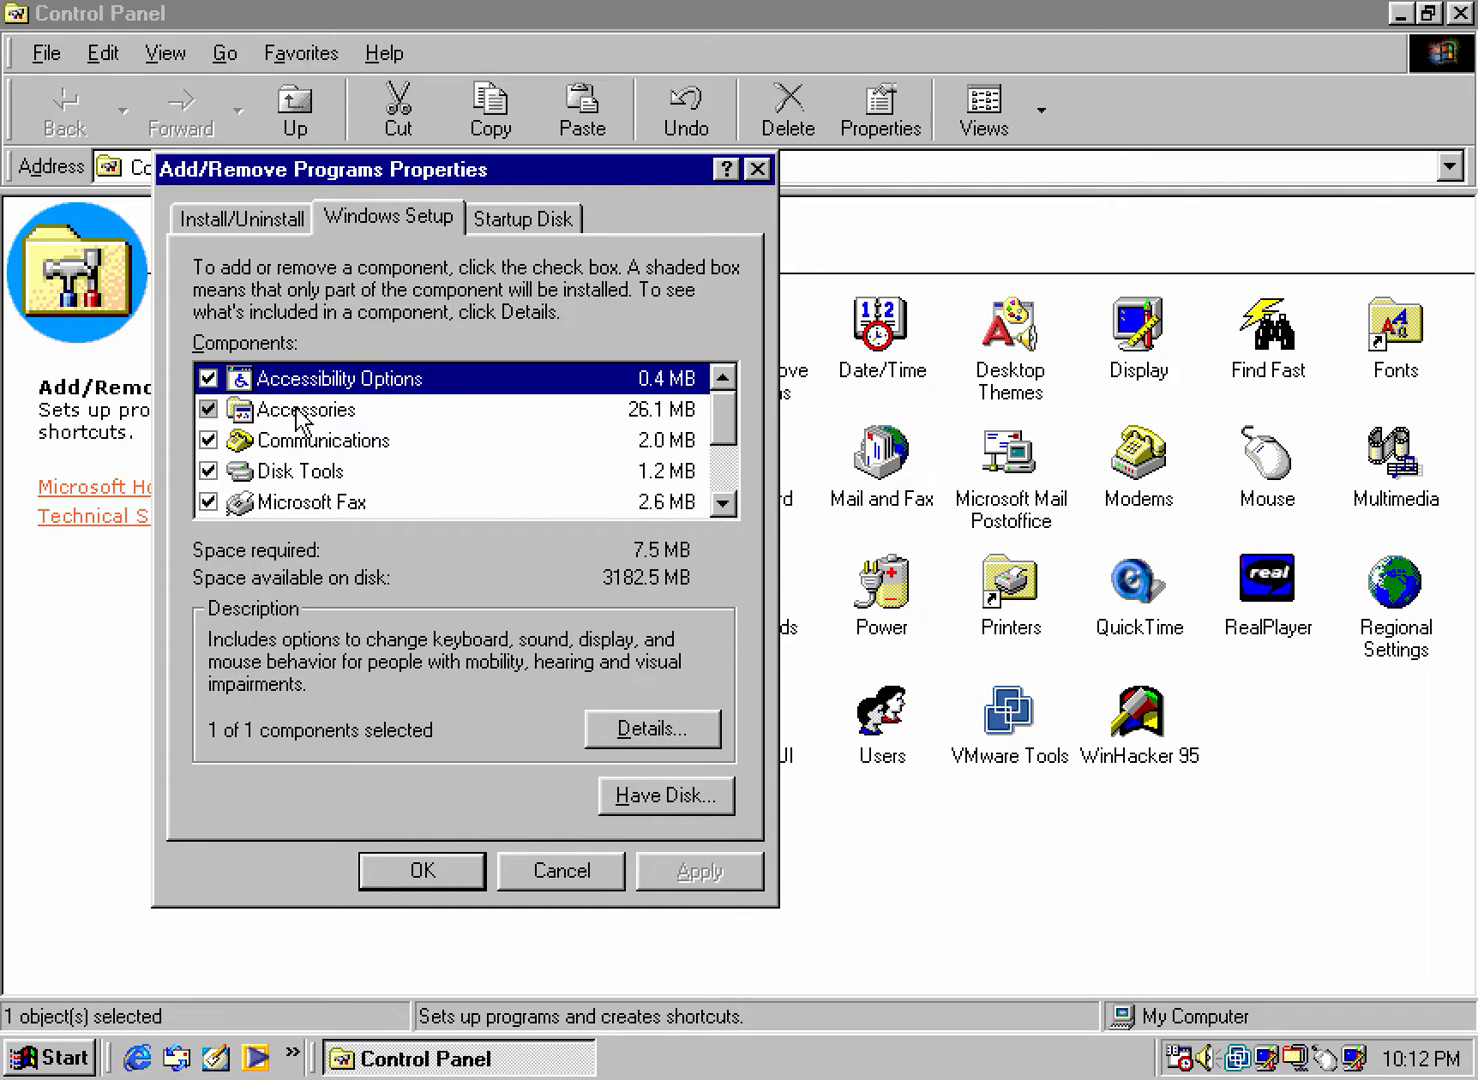
mouse_move(295, 420)
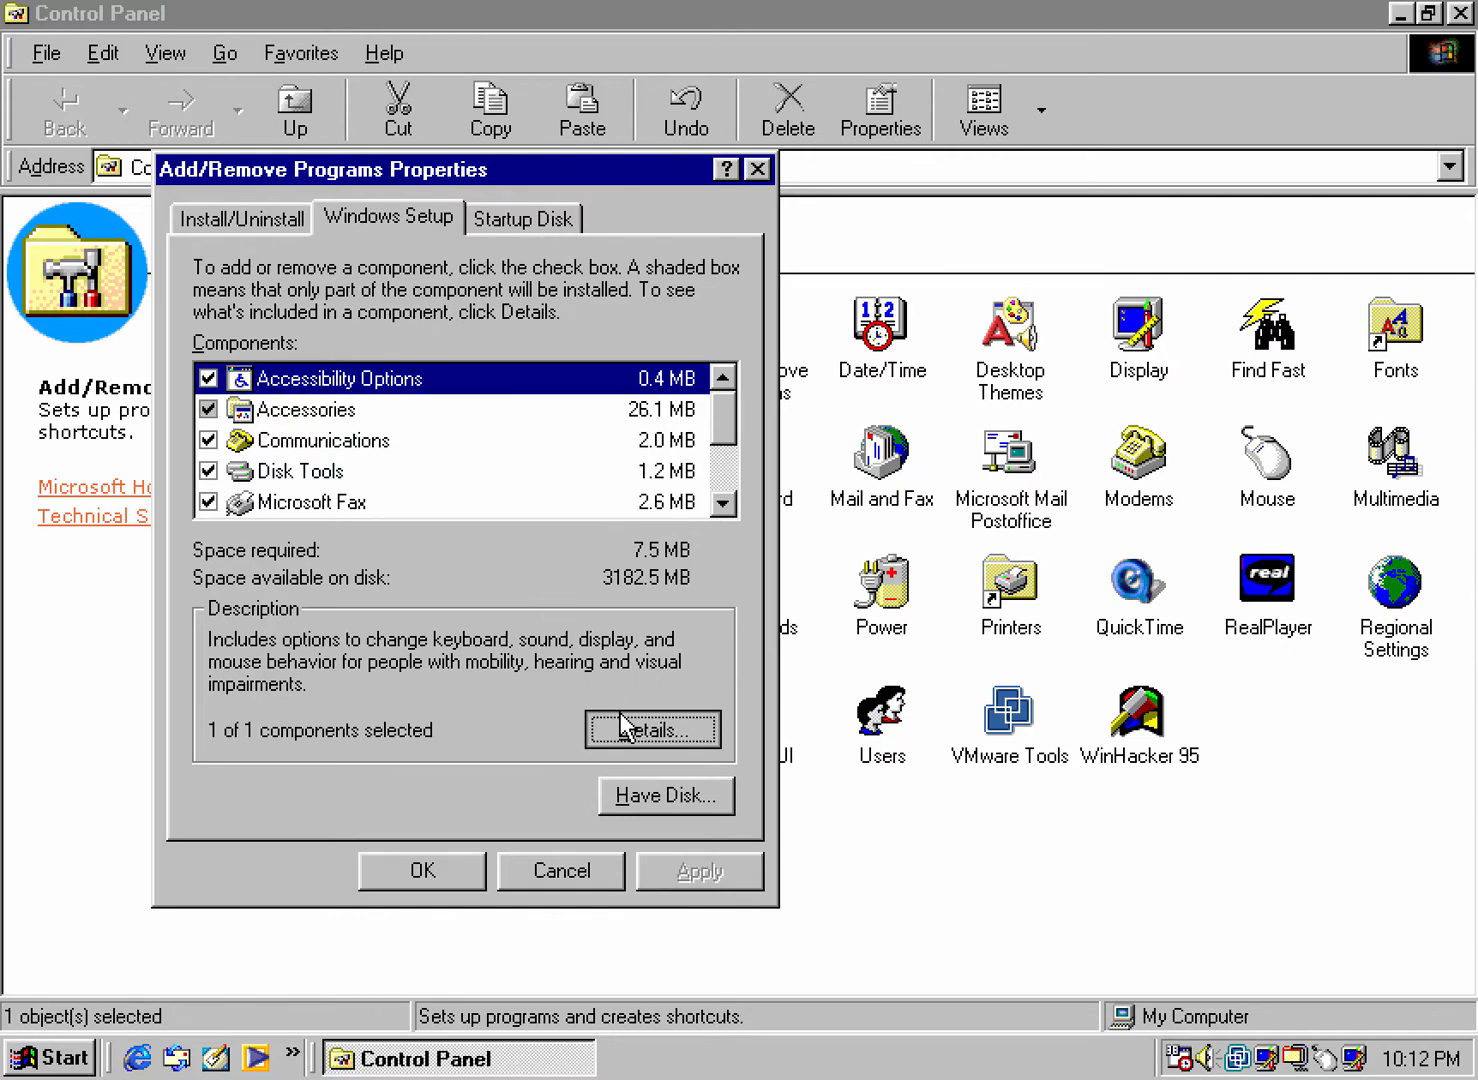
click(652, 729)
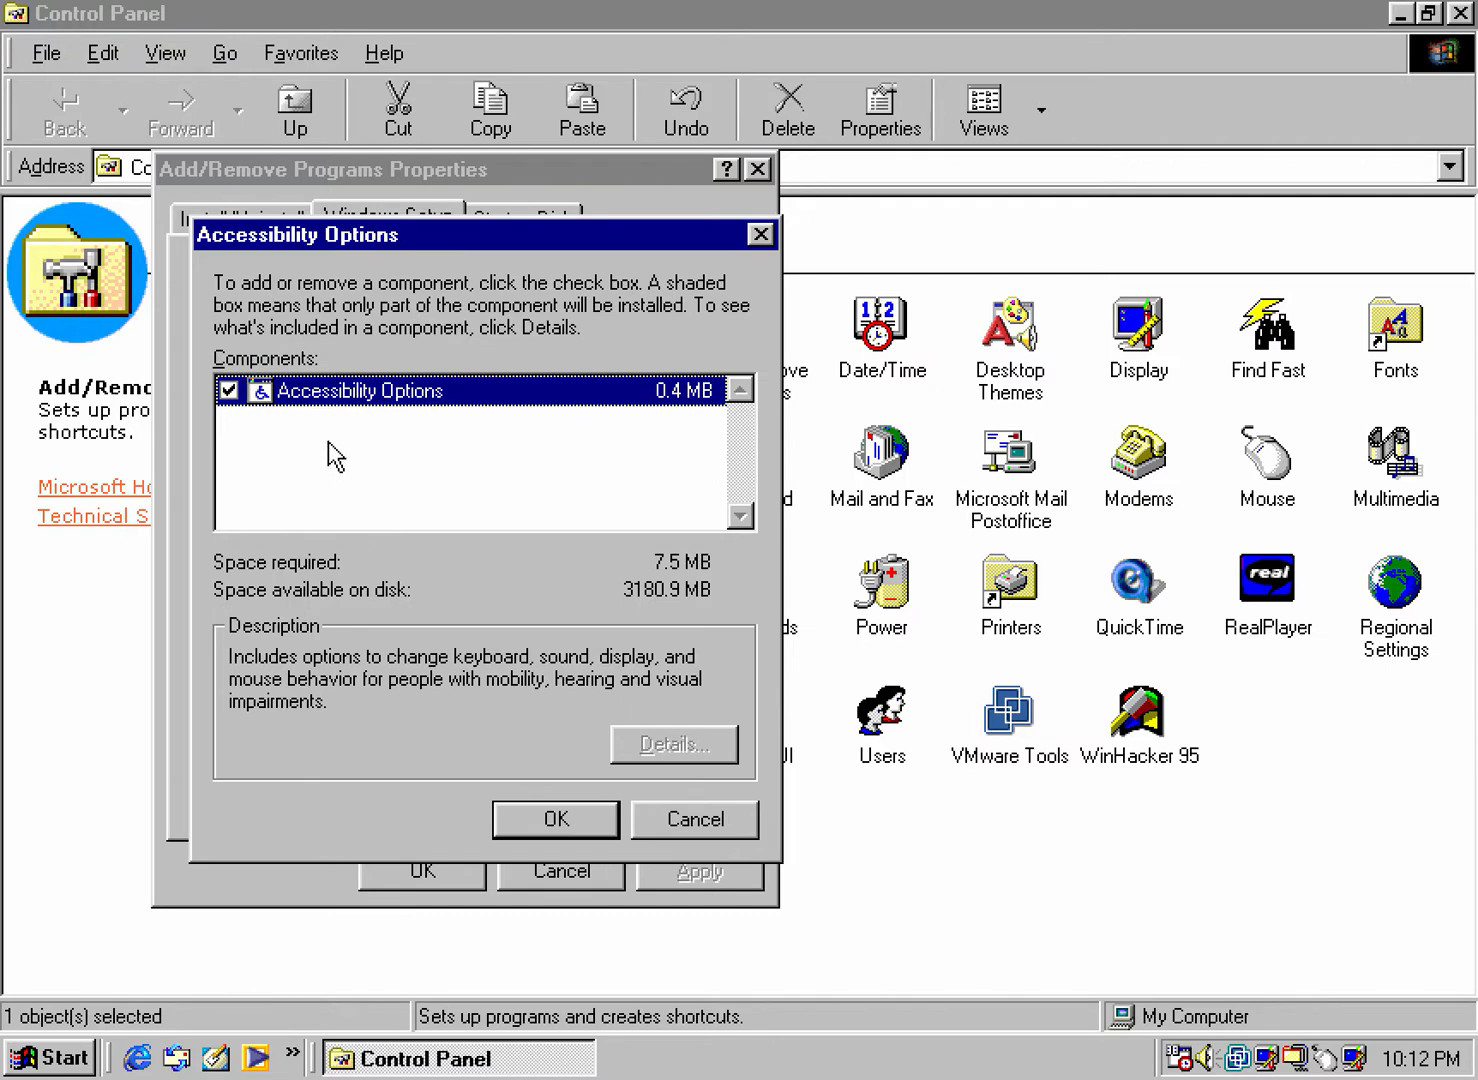
mouse_move(350, 365)
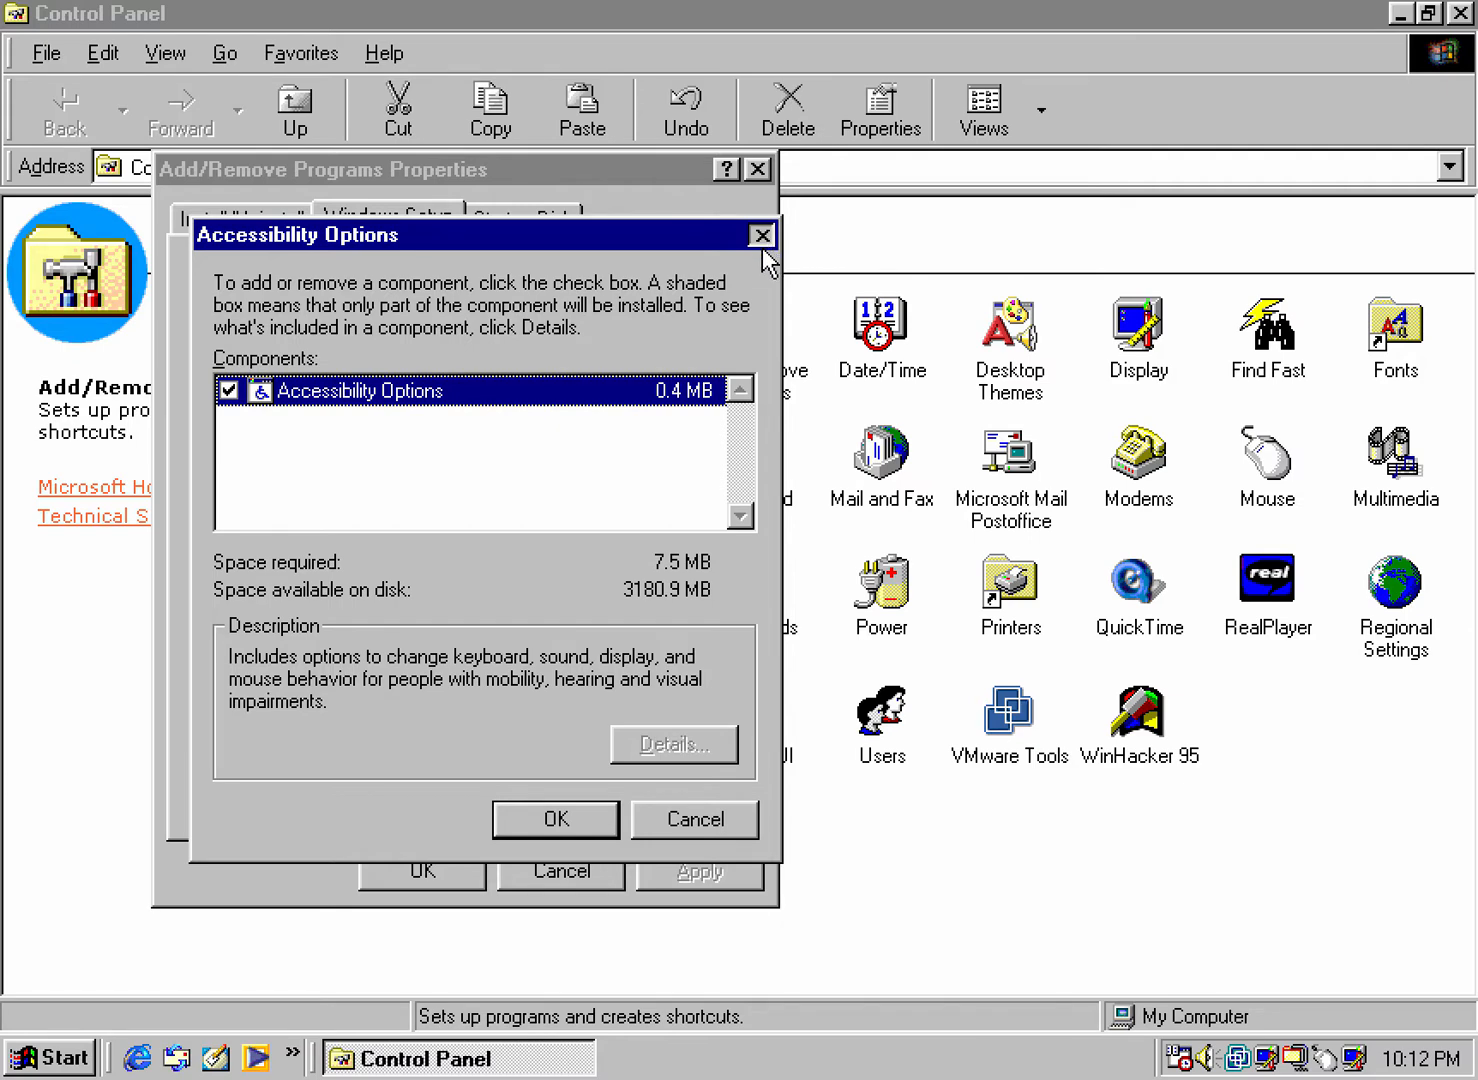
click(761, 235)
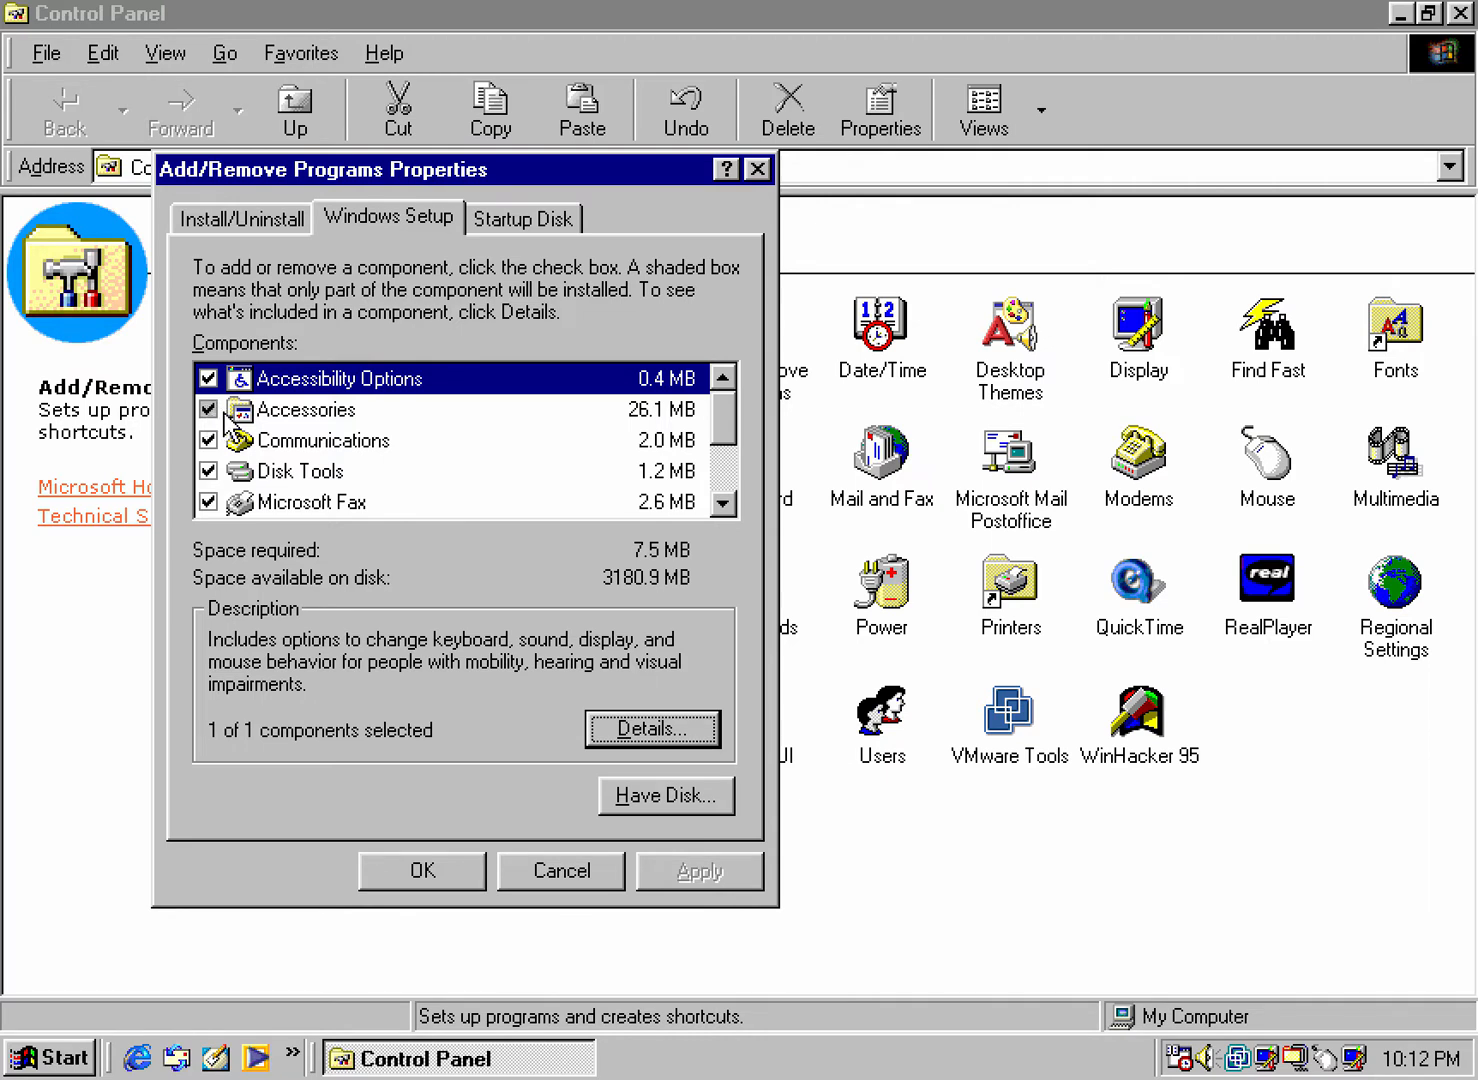
click(305, 409)
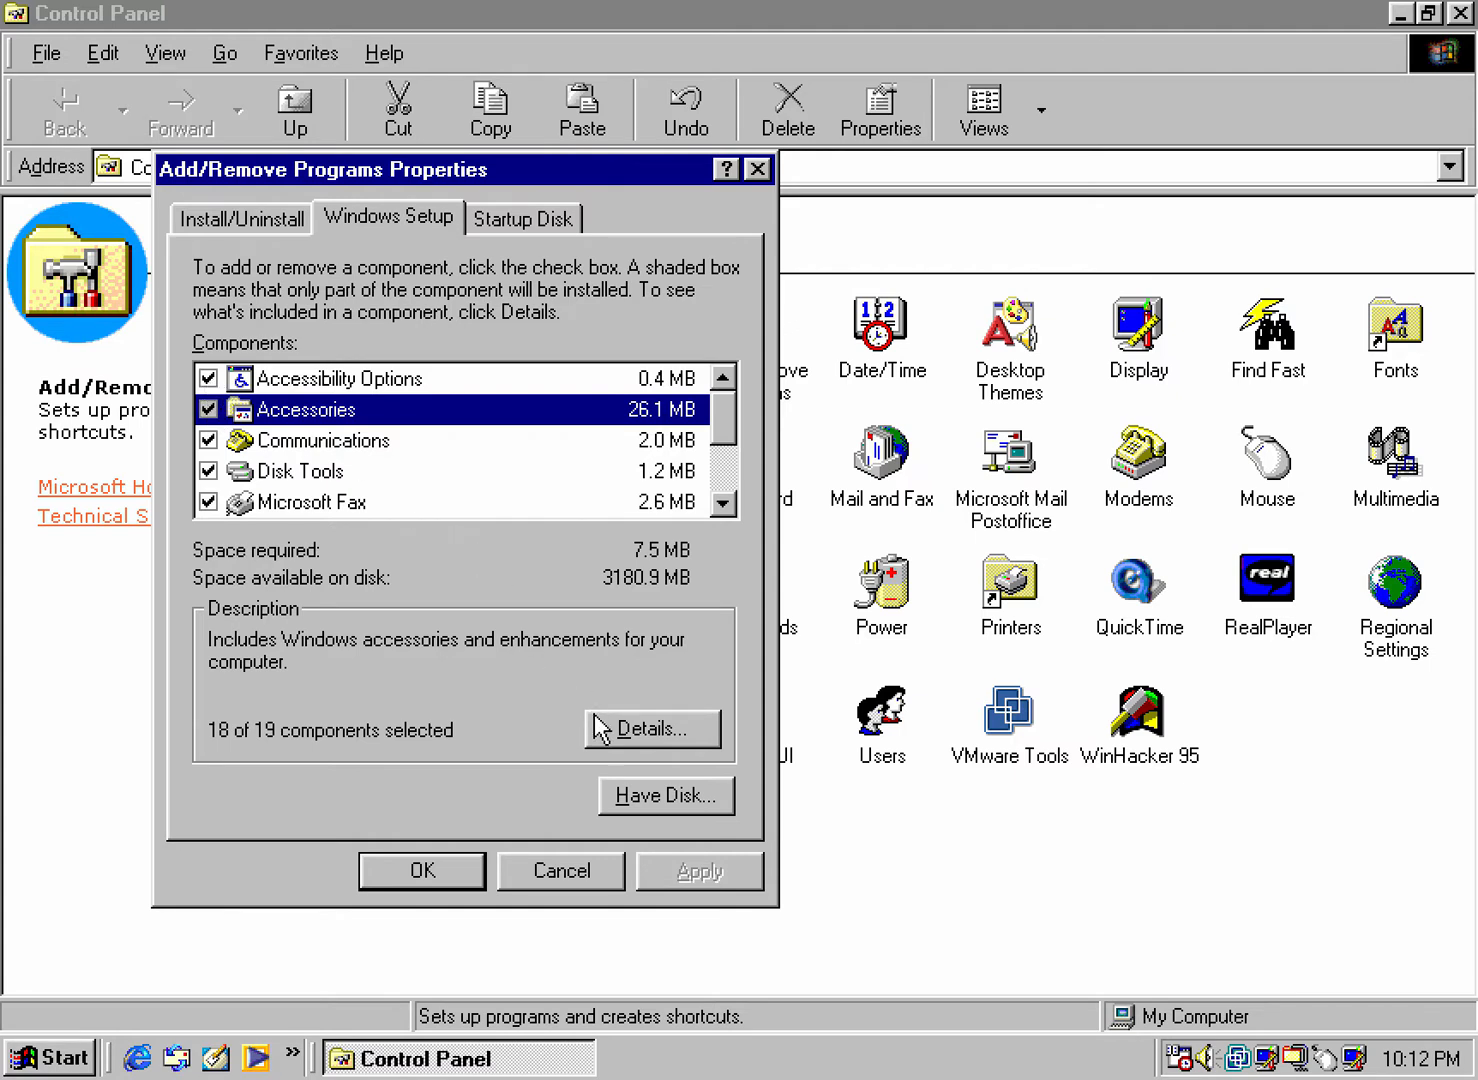
mouse_move(651, 728)
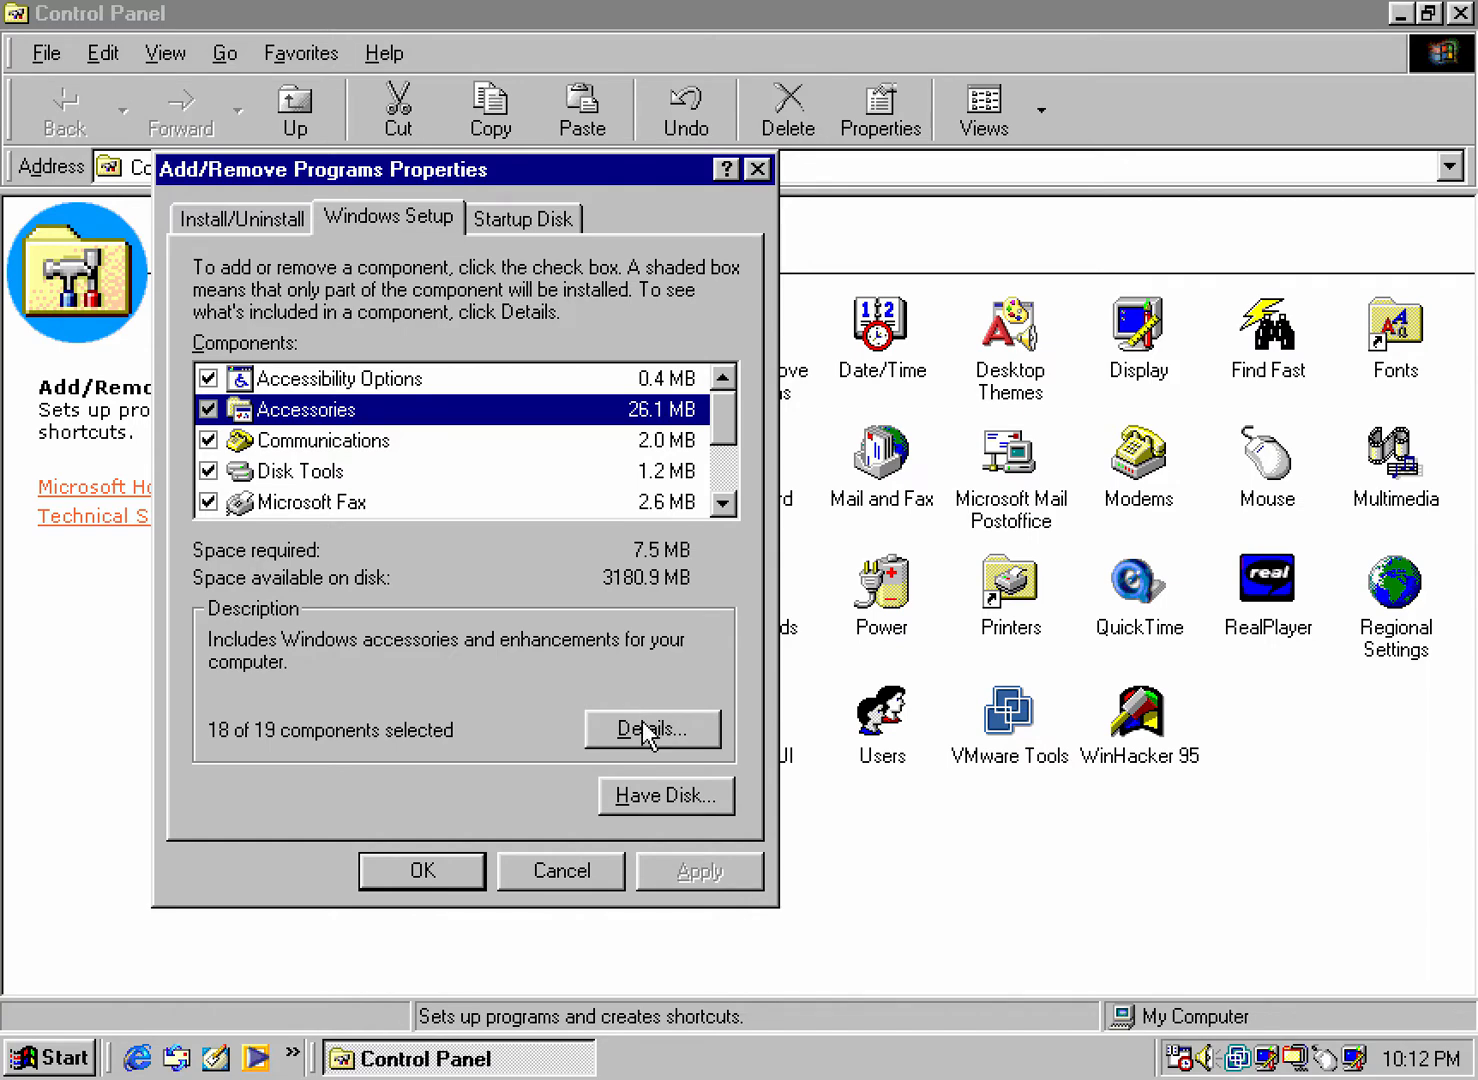
- In Accessories details, mark Clipboard Viewer and review what Mouse Pointers includes
click(651, 728)
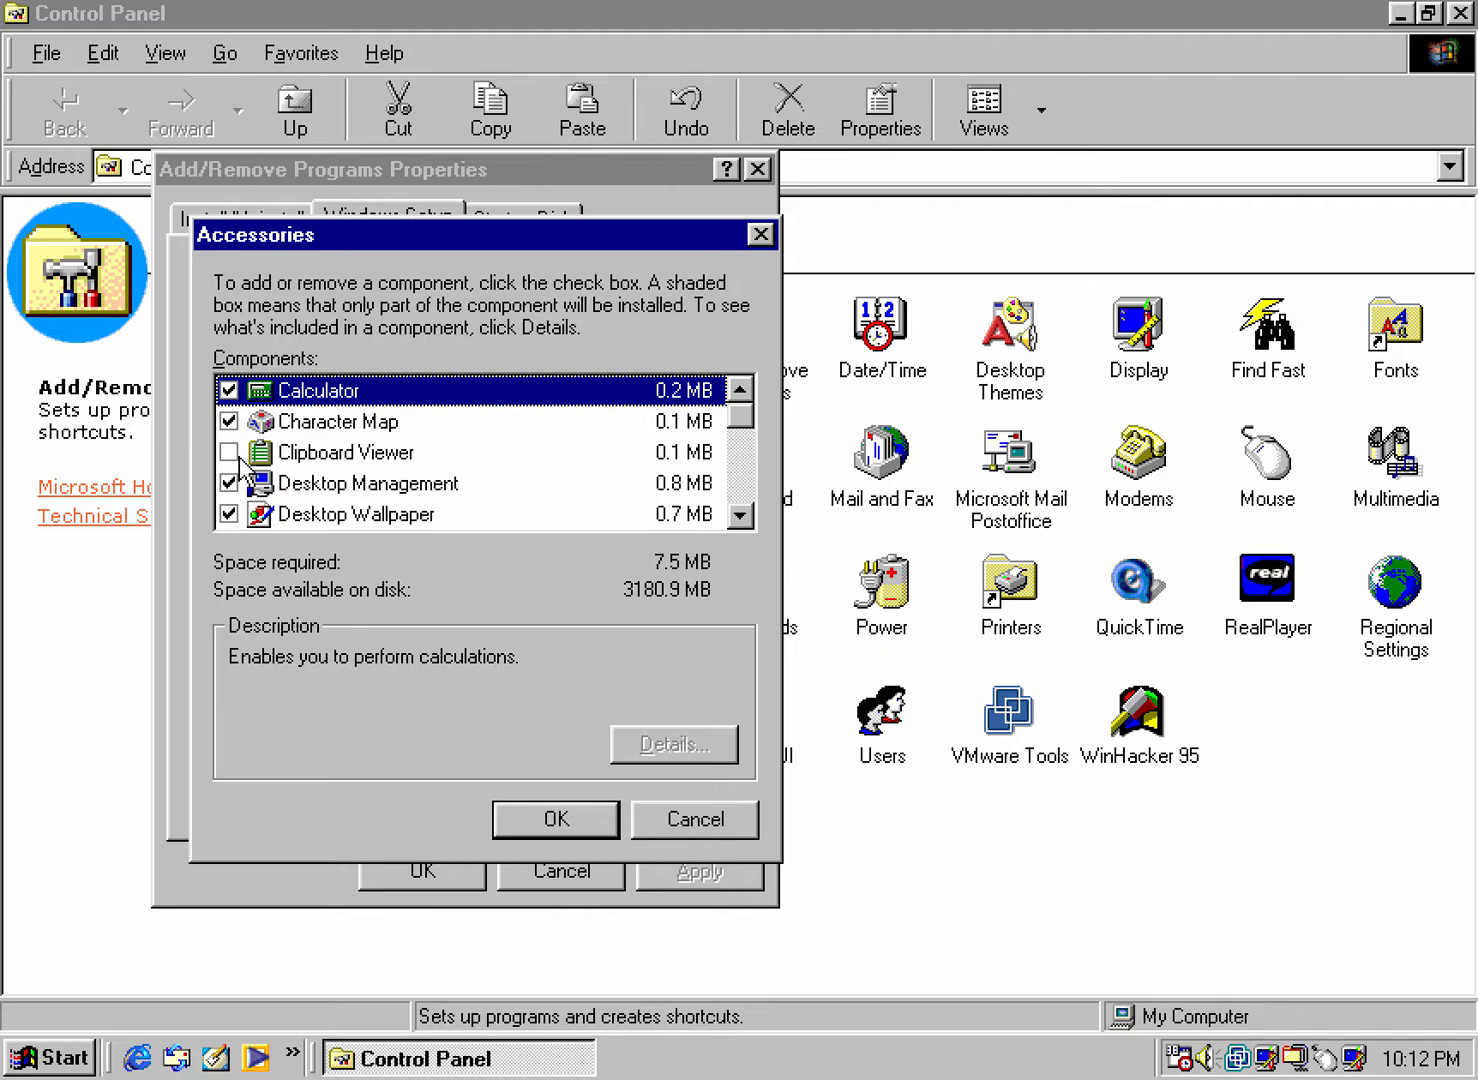
click(229, 452)
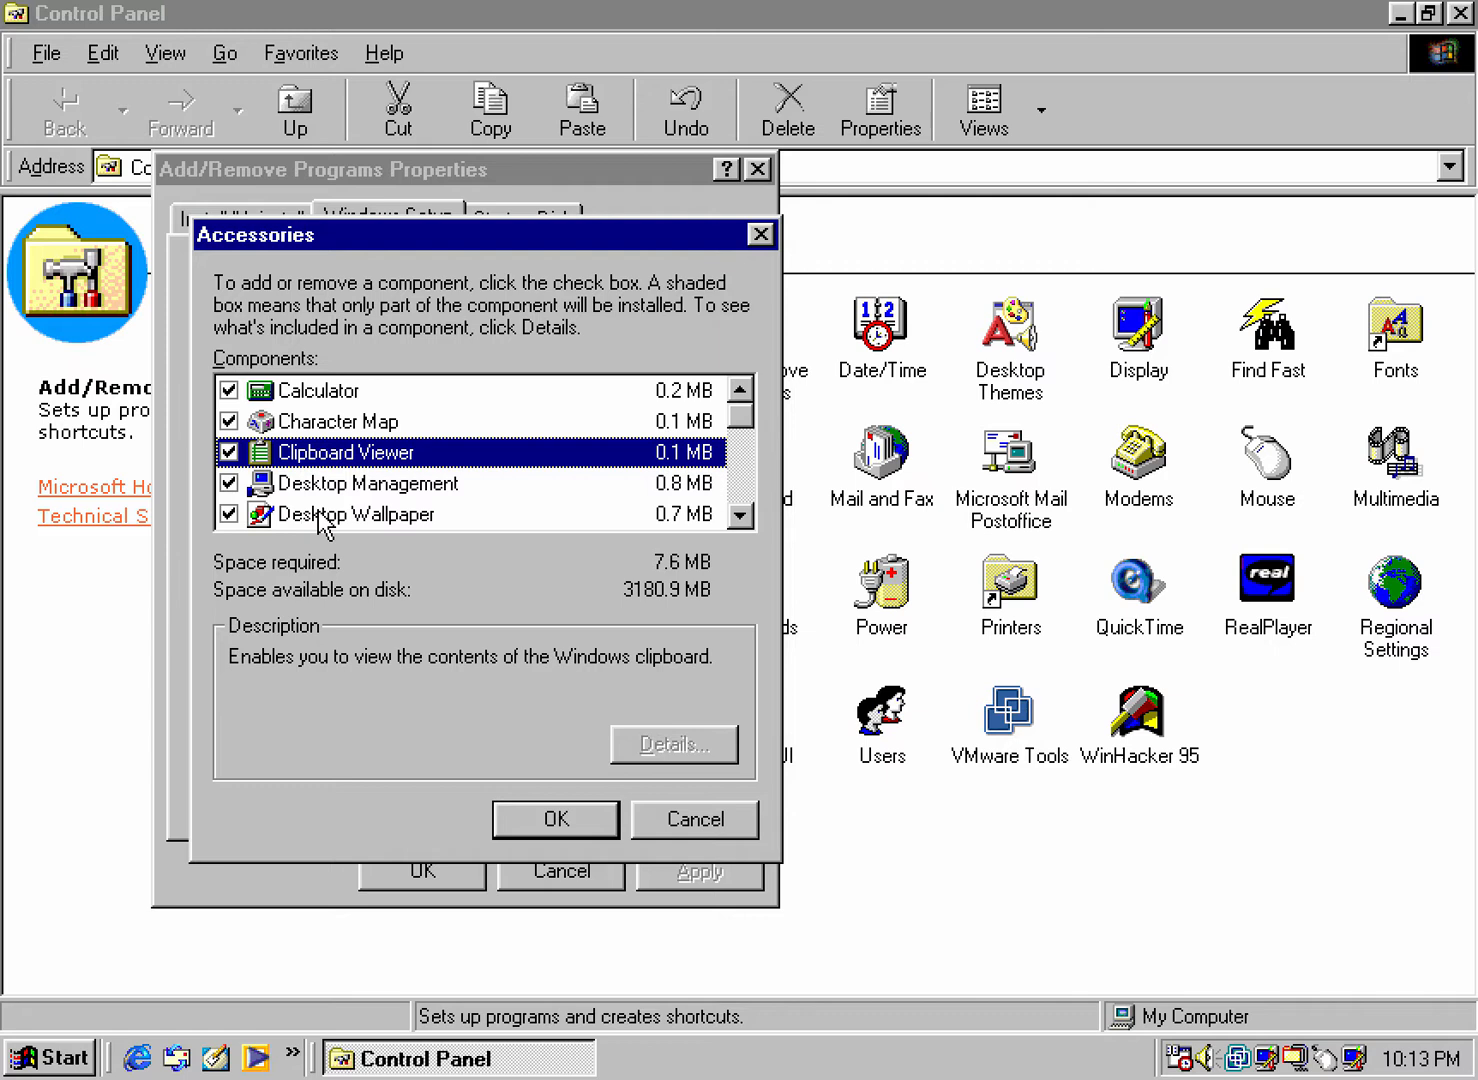
click(740, 515)
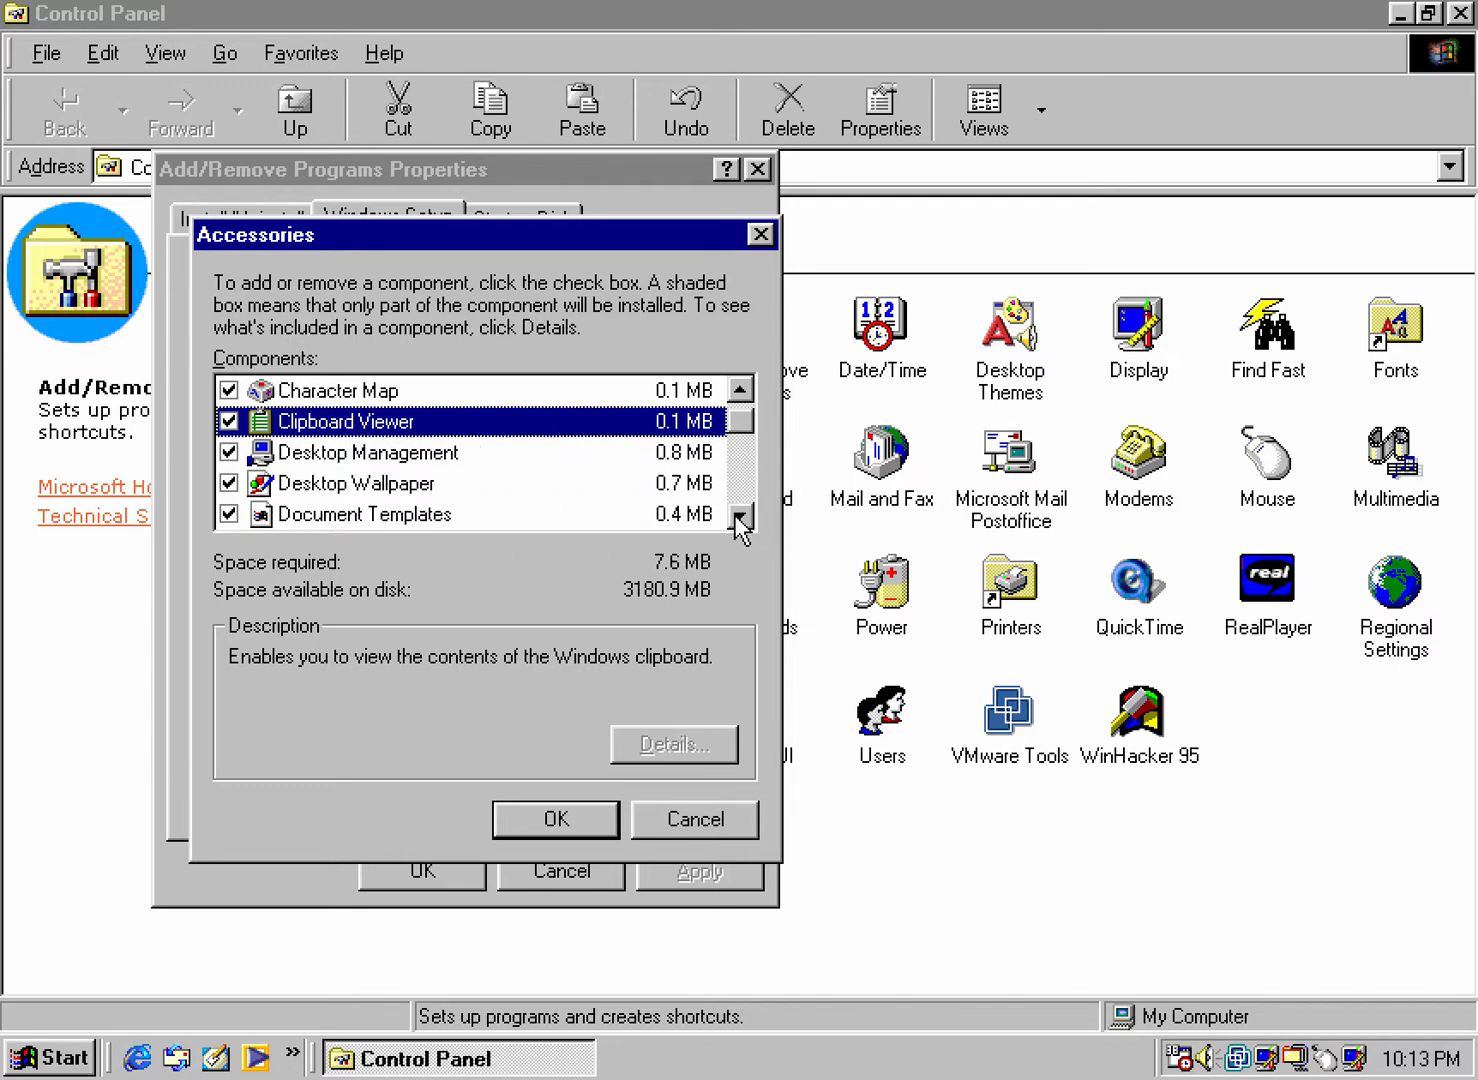
click(740, 519)
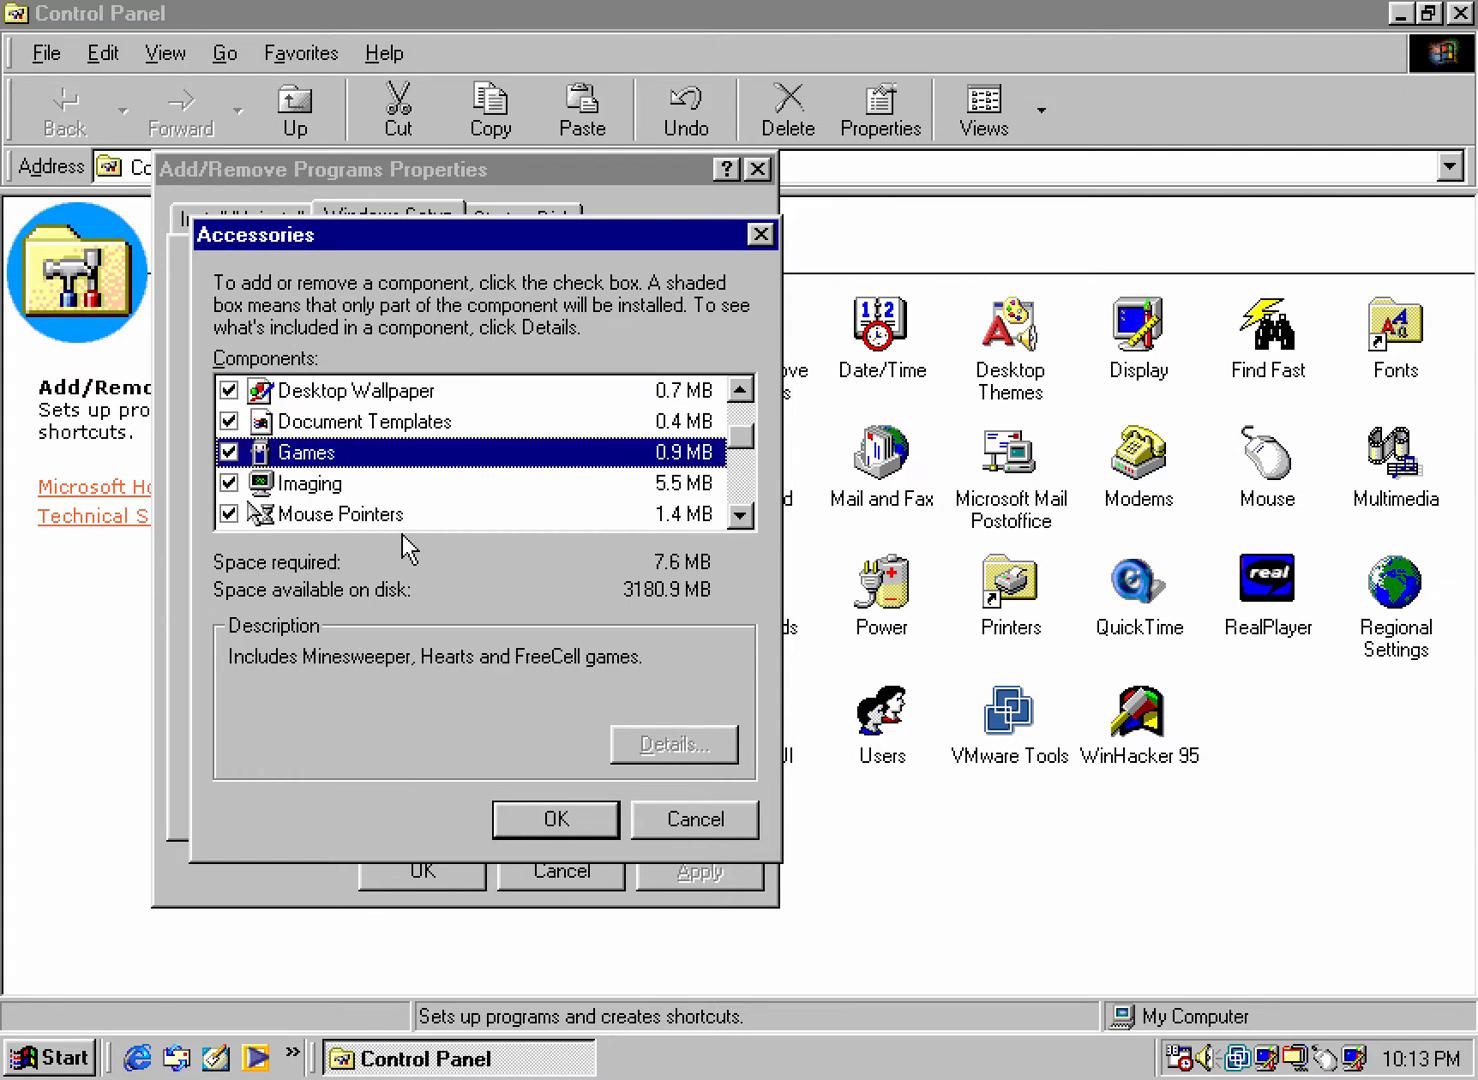
mouse_move(335, 485)
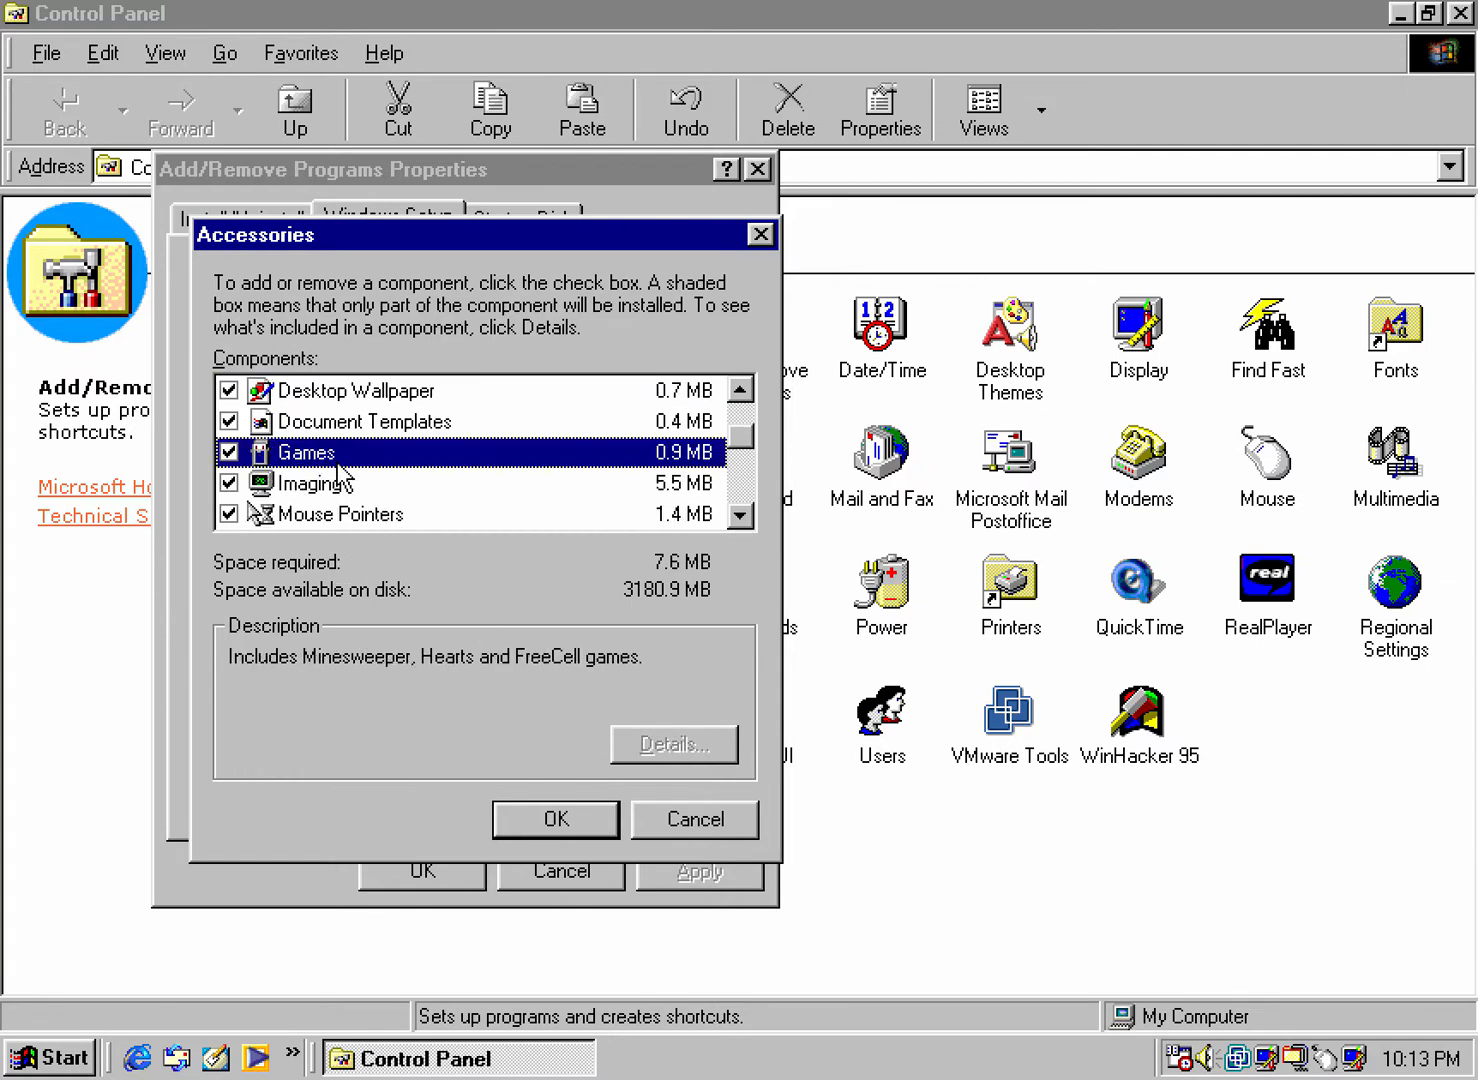
click(340, 513)
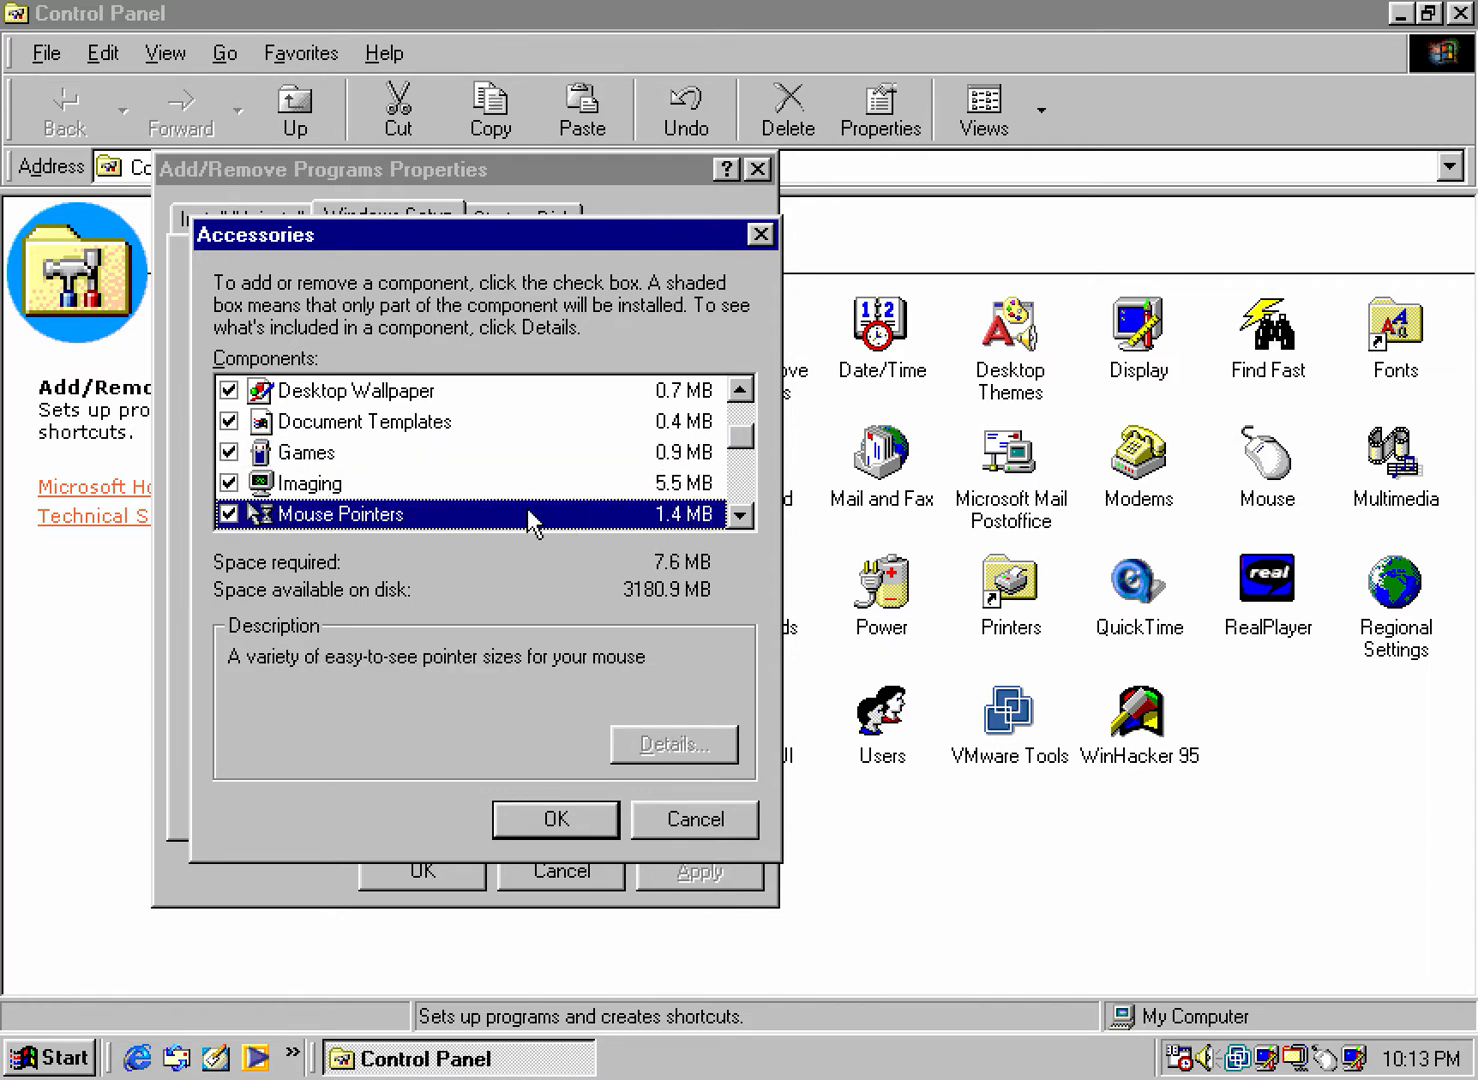
mouse_move(432, 513)
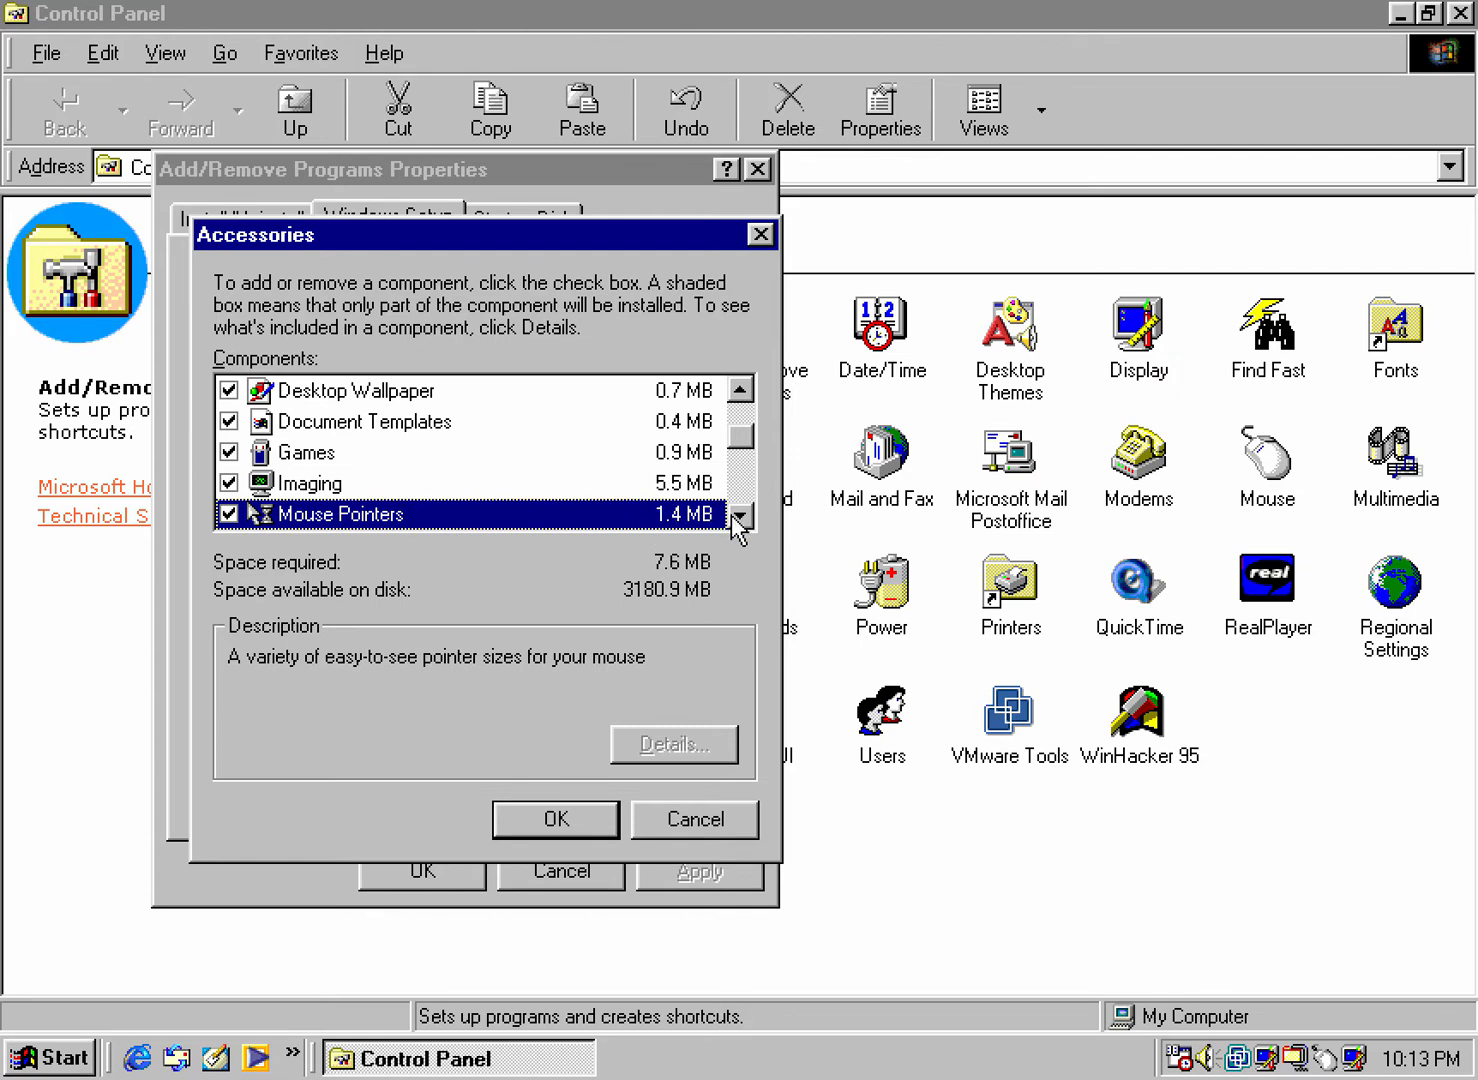
click(740, 518)
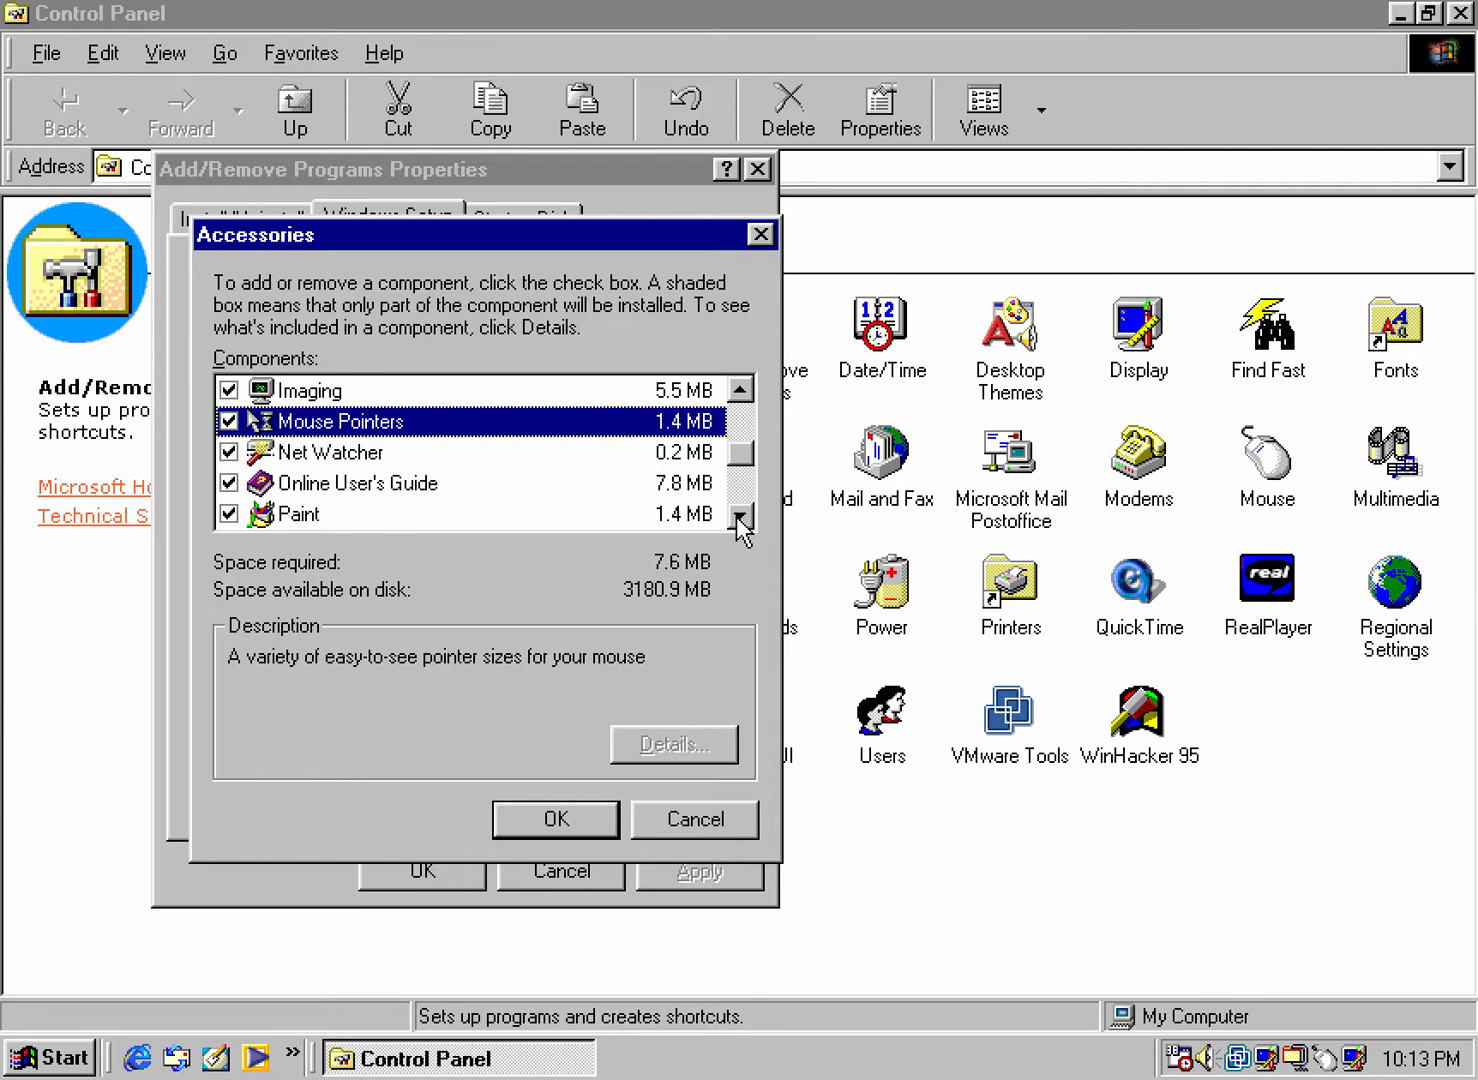
click(741, 517)
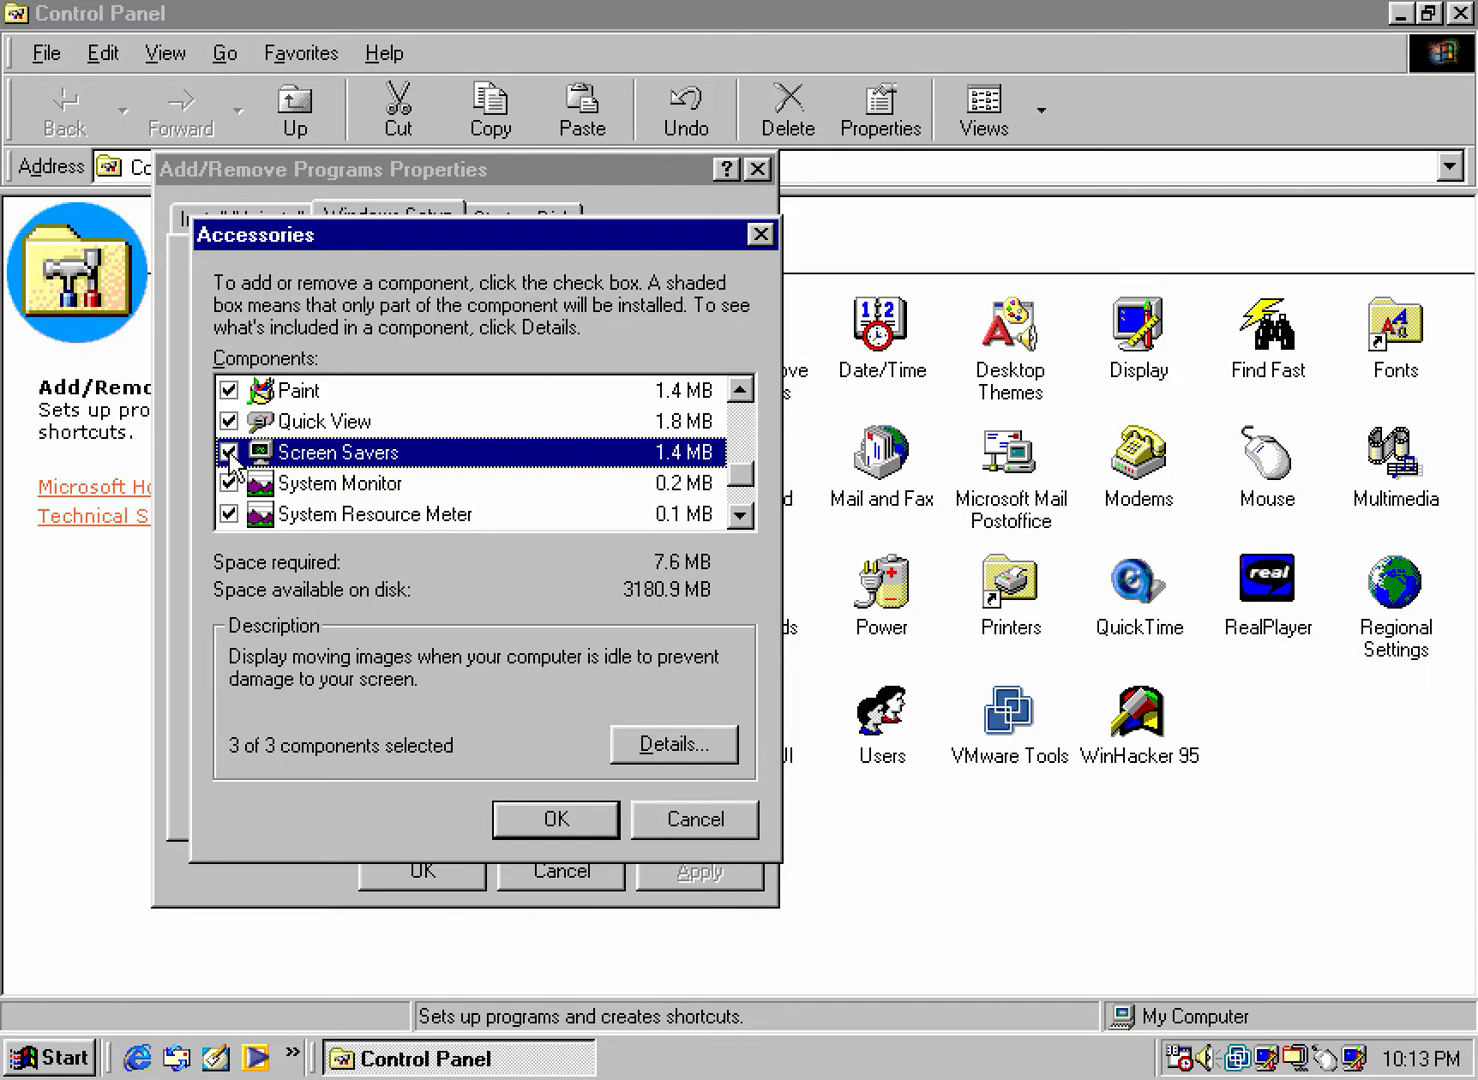
- Toggle Screen Savers off and back on, keeping it selected, and view its parts
click(229, 452)
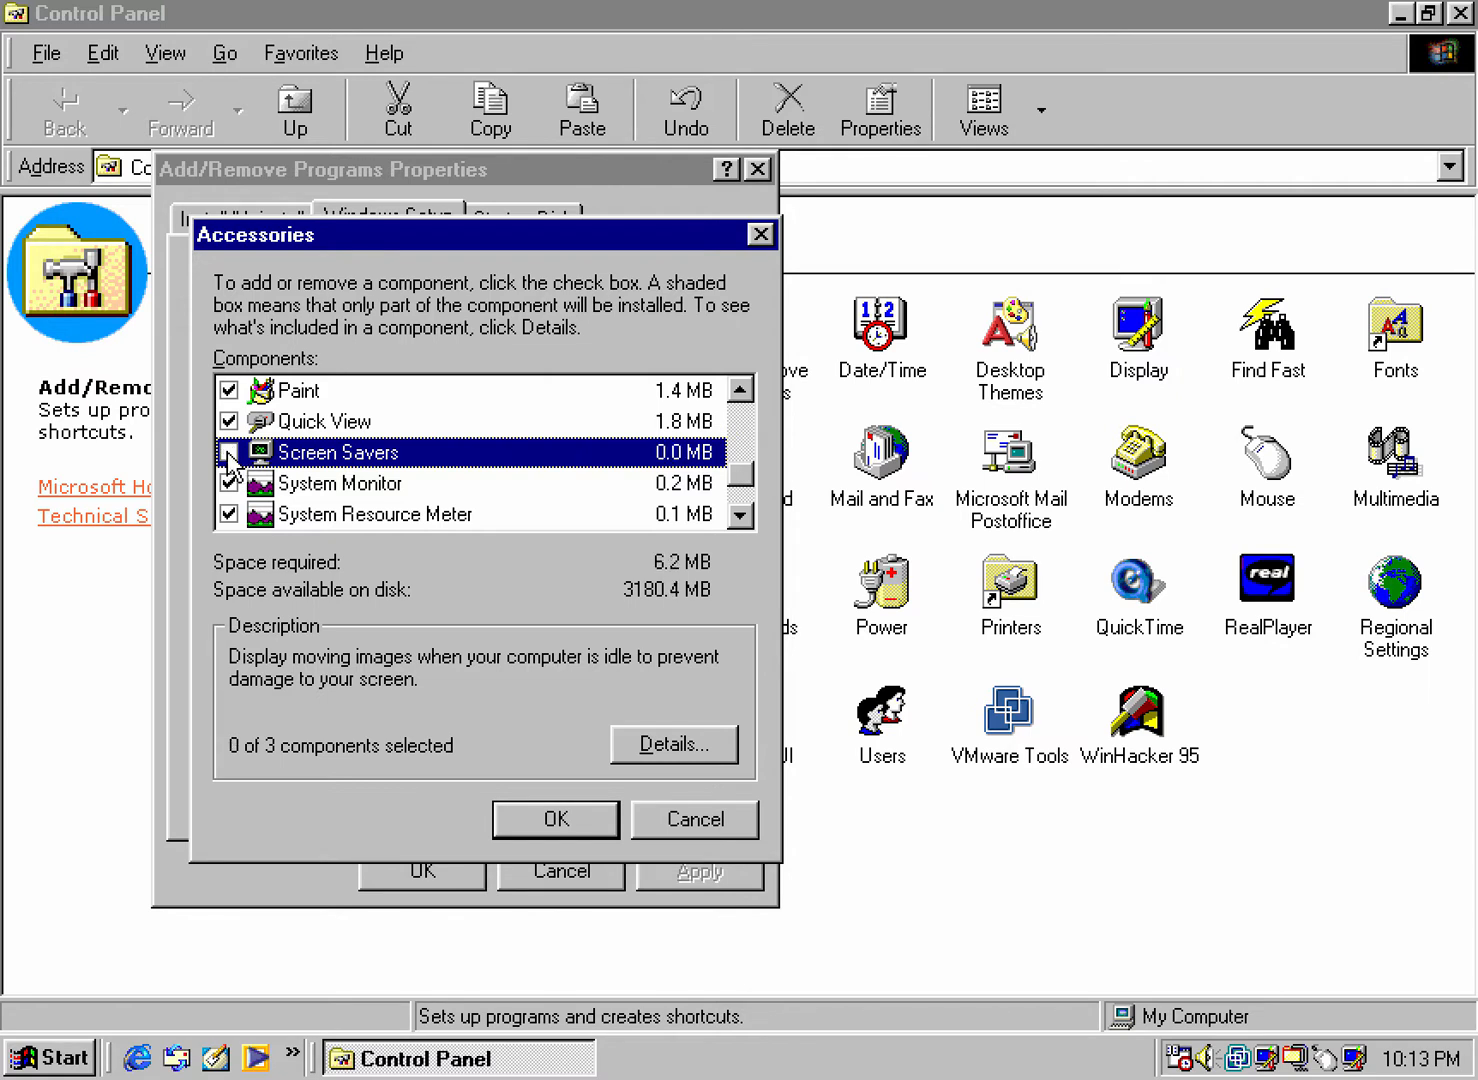
click(229, 452)
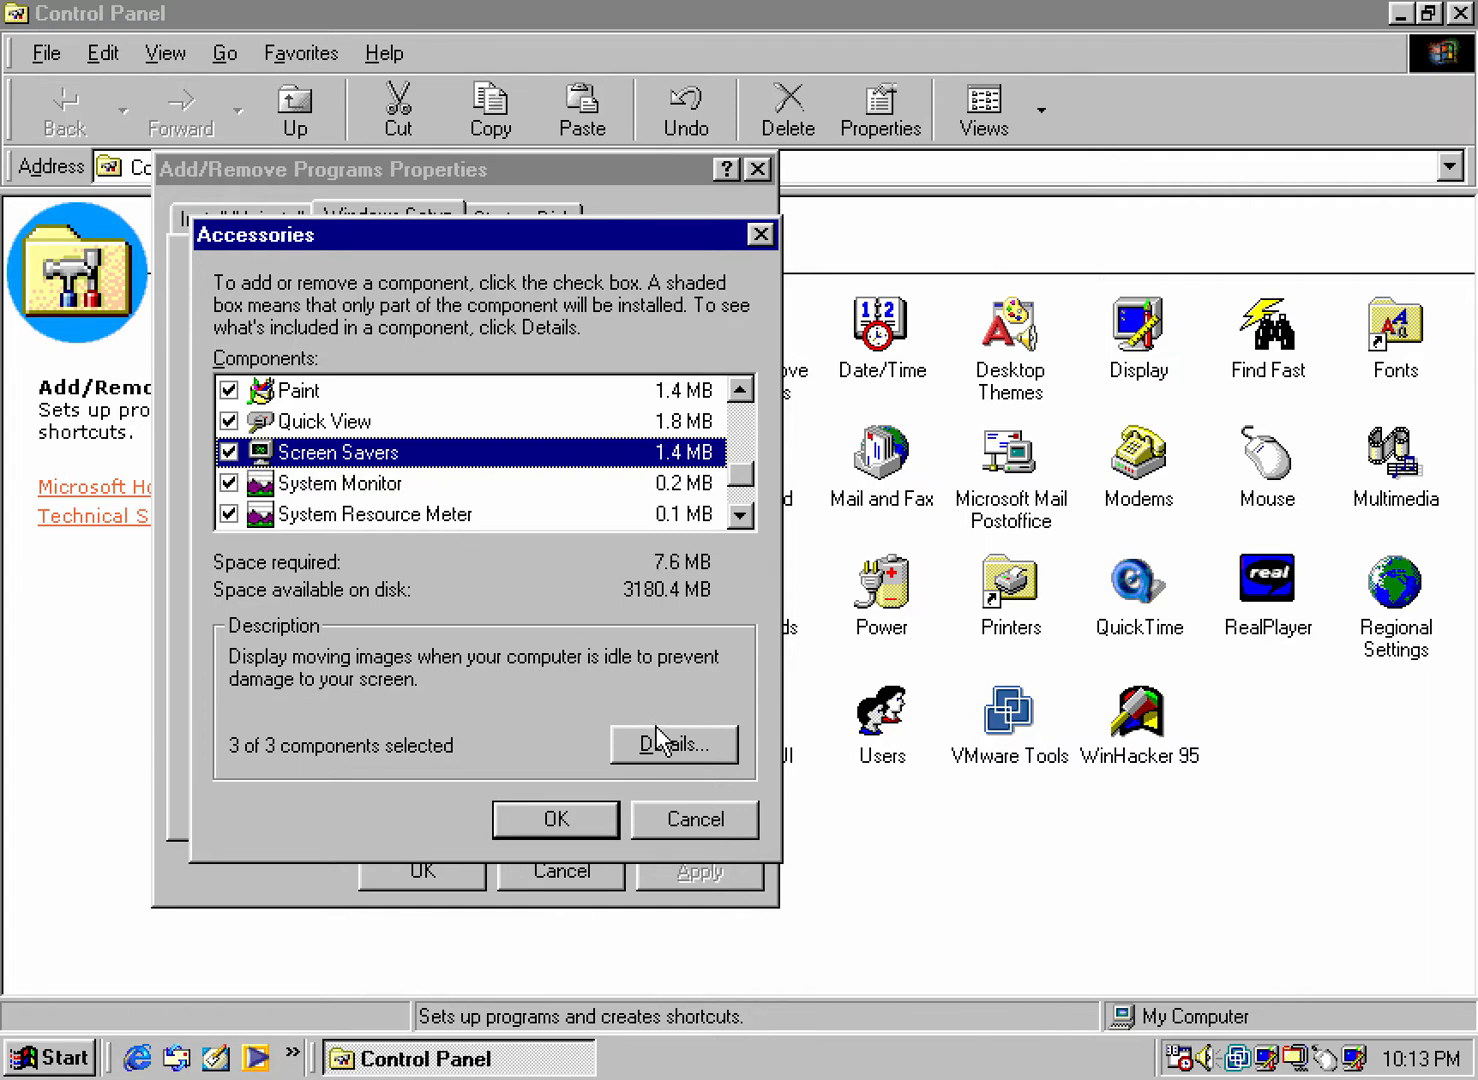
click(675, 745)
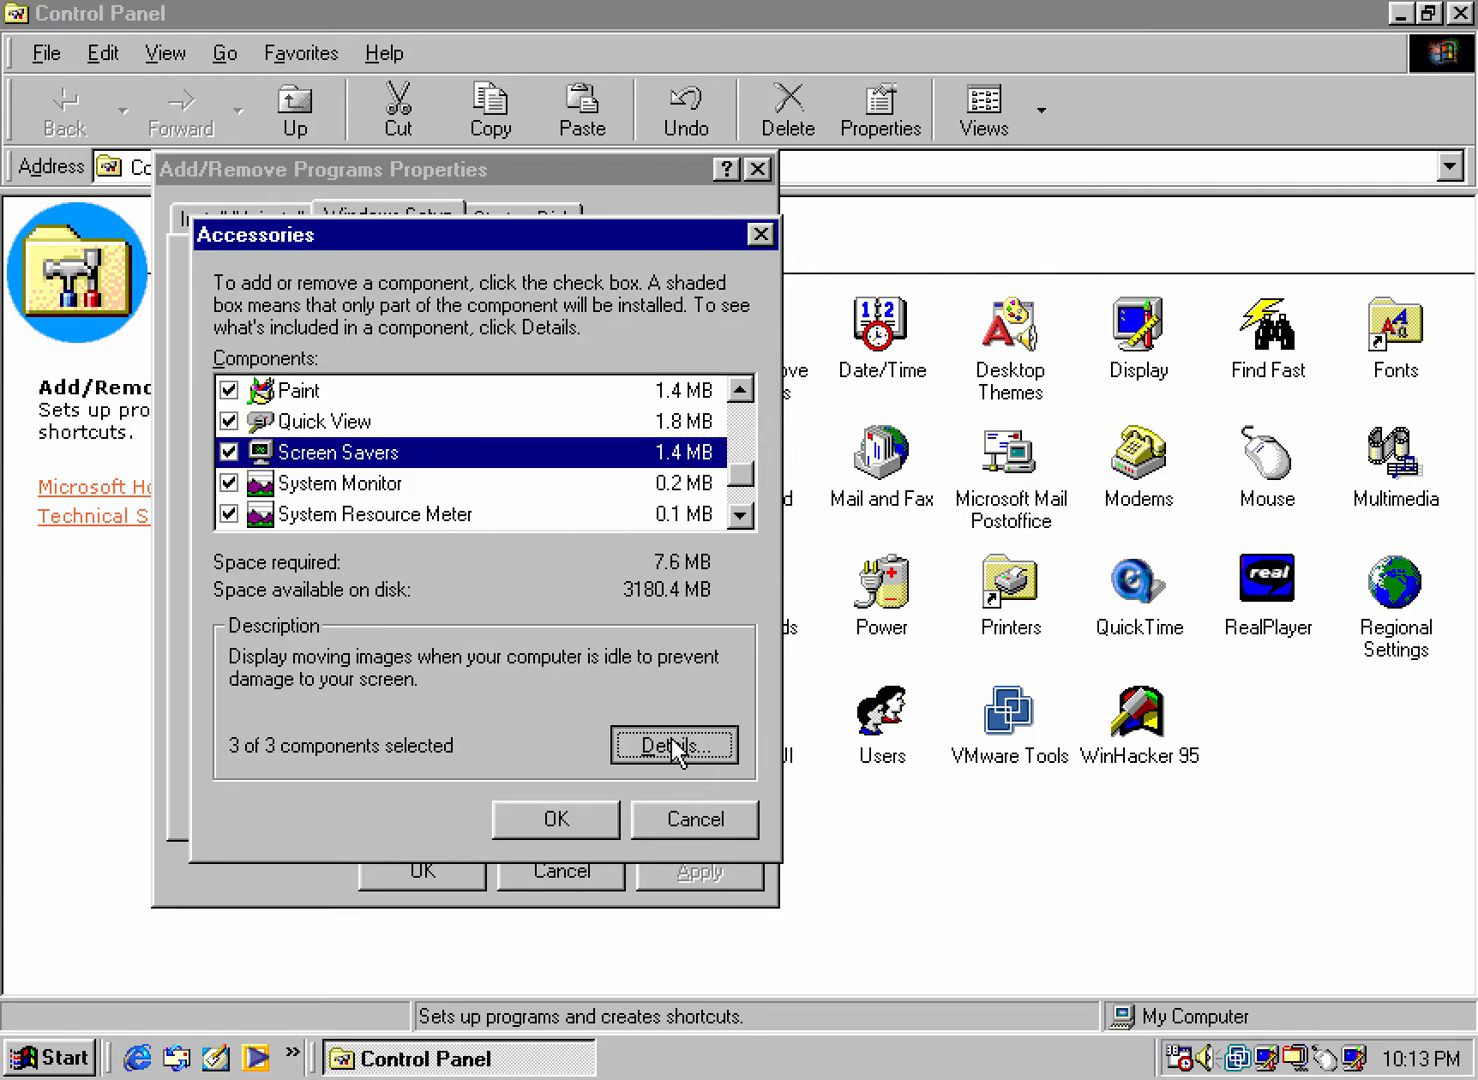
- Keep all three Screen Saver parts and accept the Accessories choices, returning to the components list
click(674, 745)
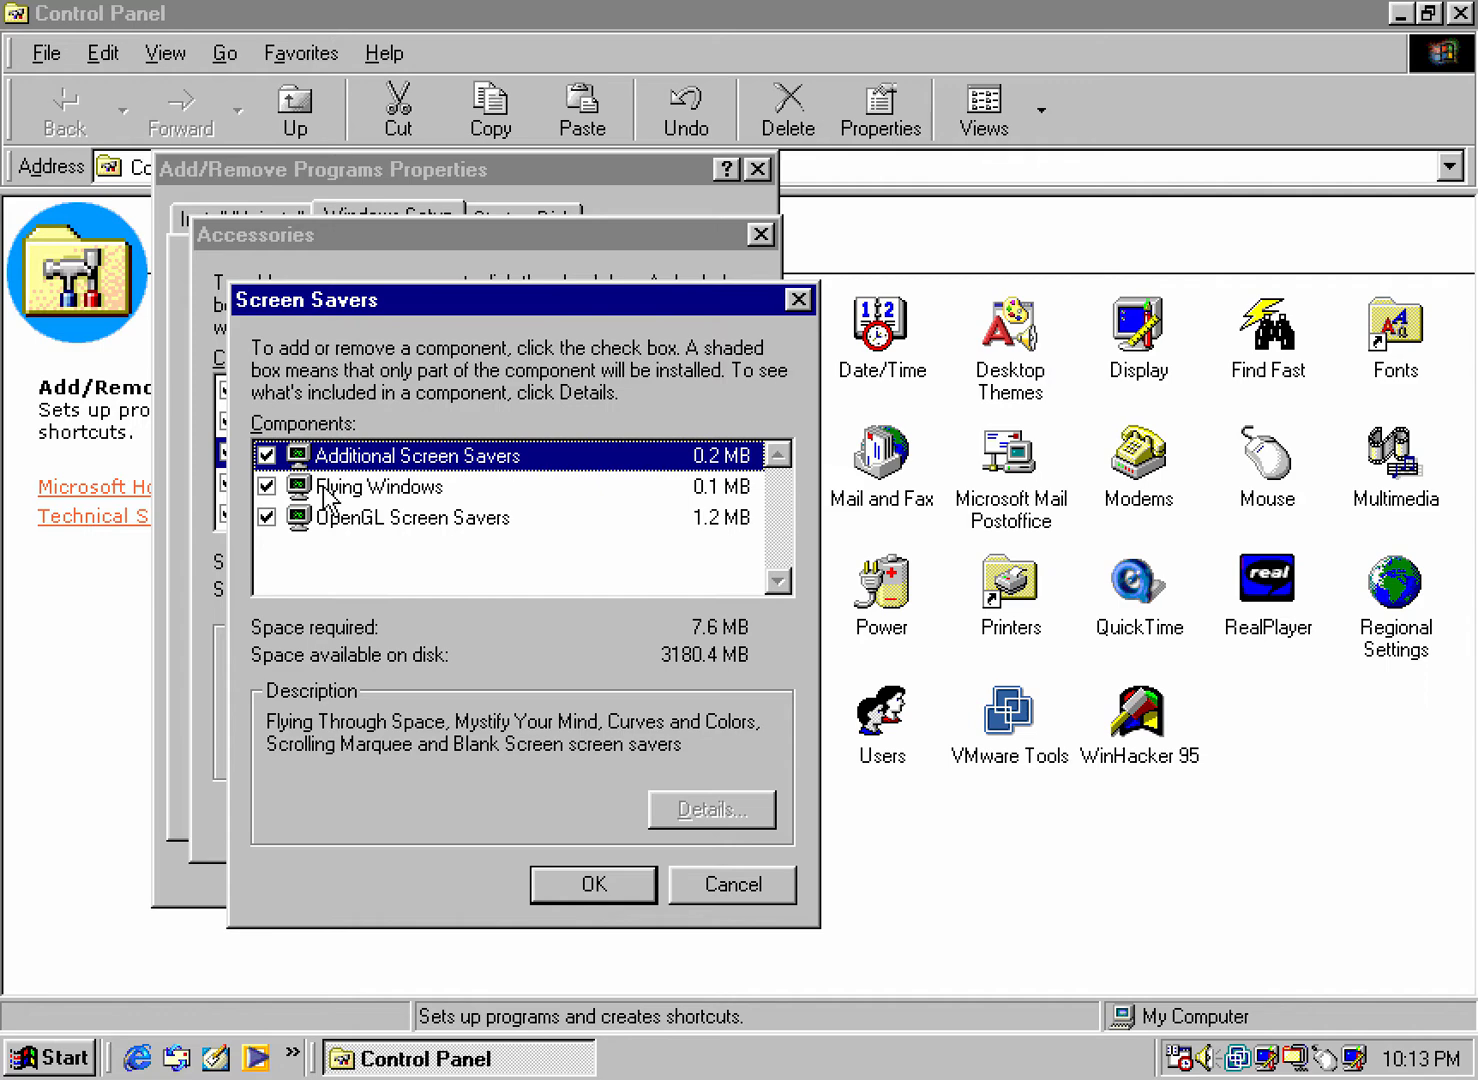
mouse_move(370, 530)
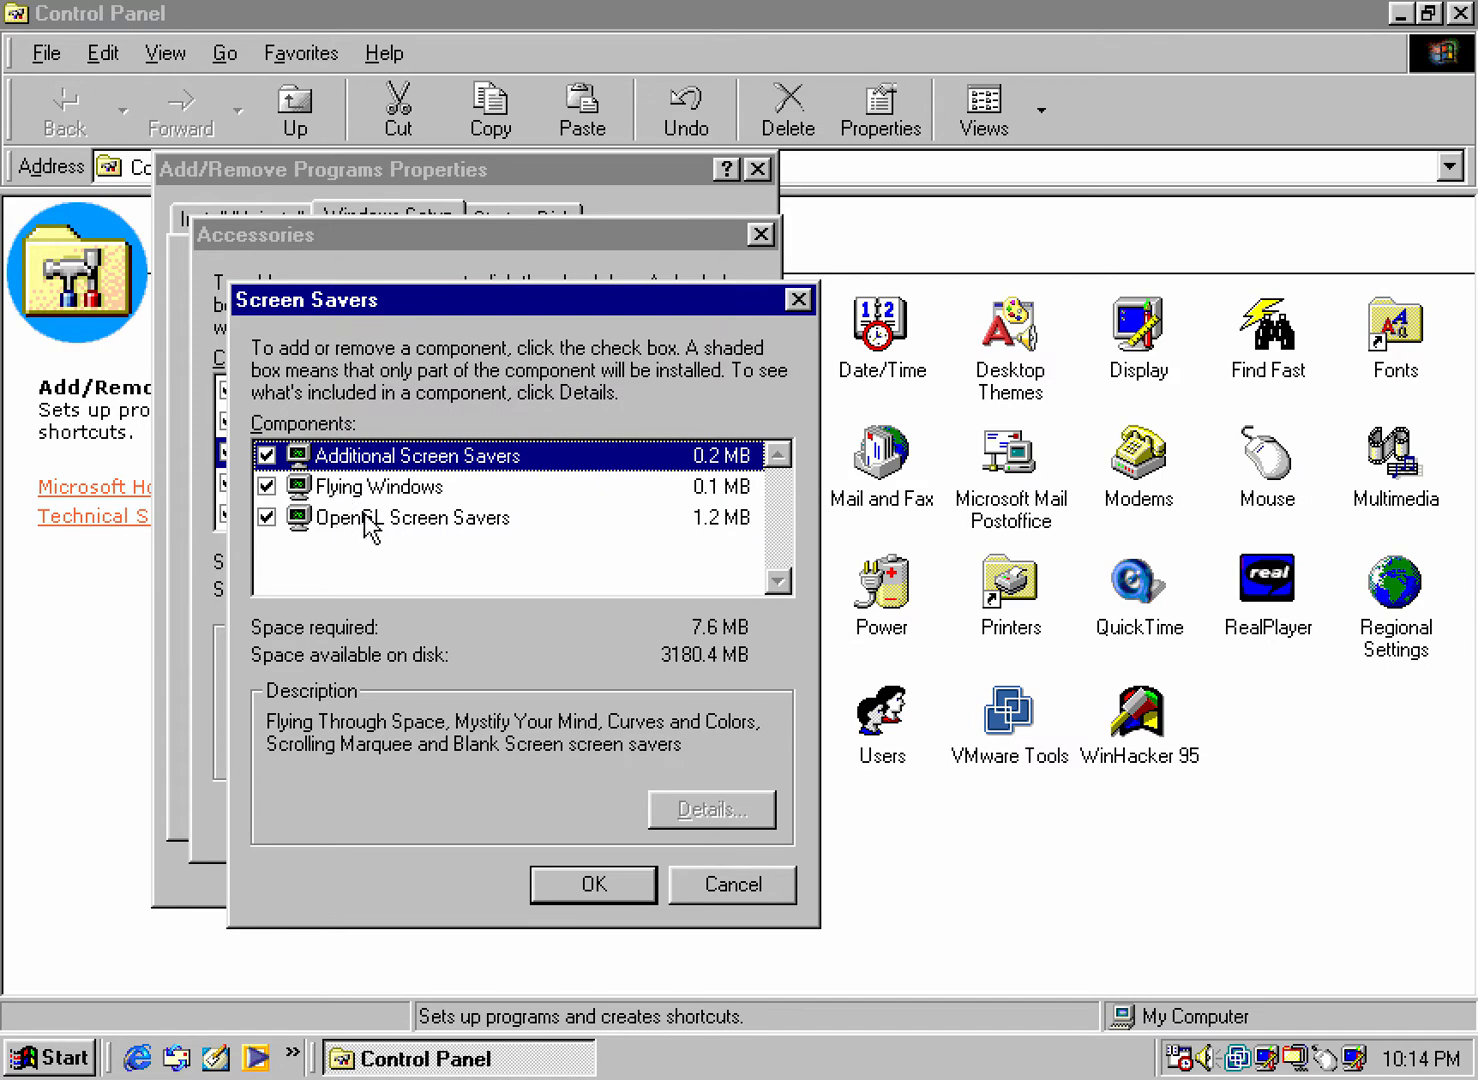
click(592, 884)
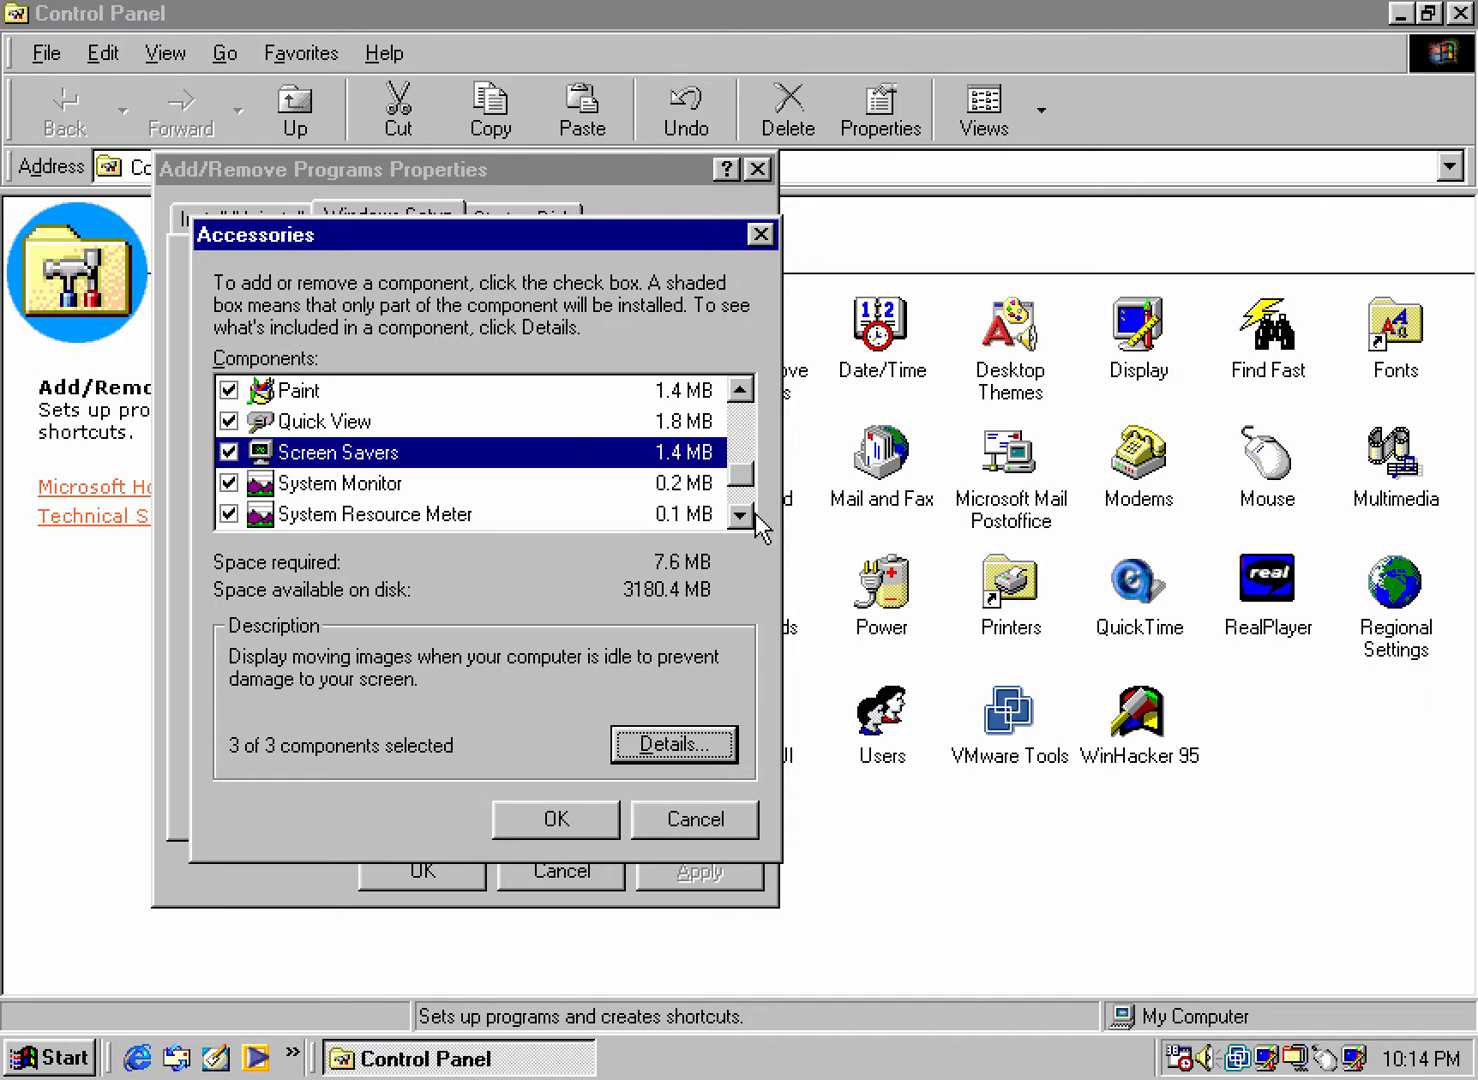
click(740, 516)
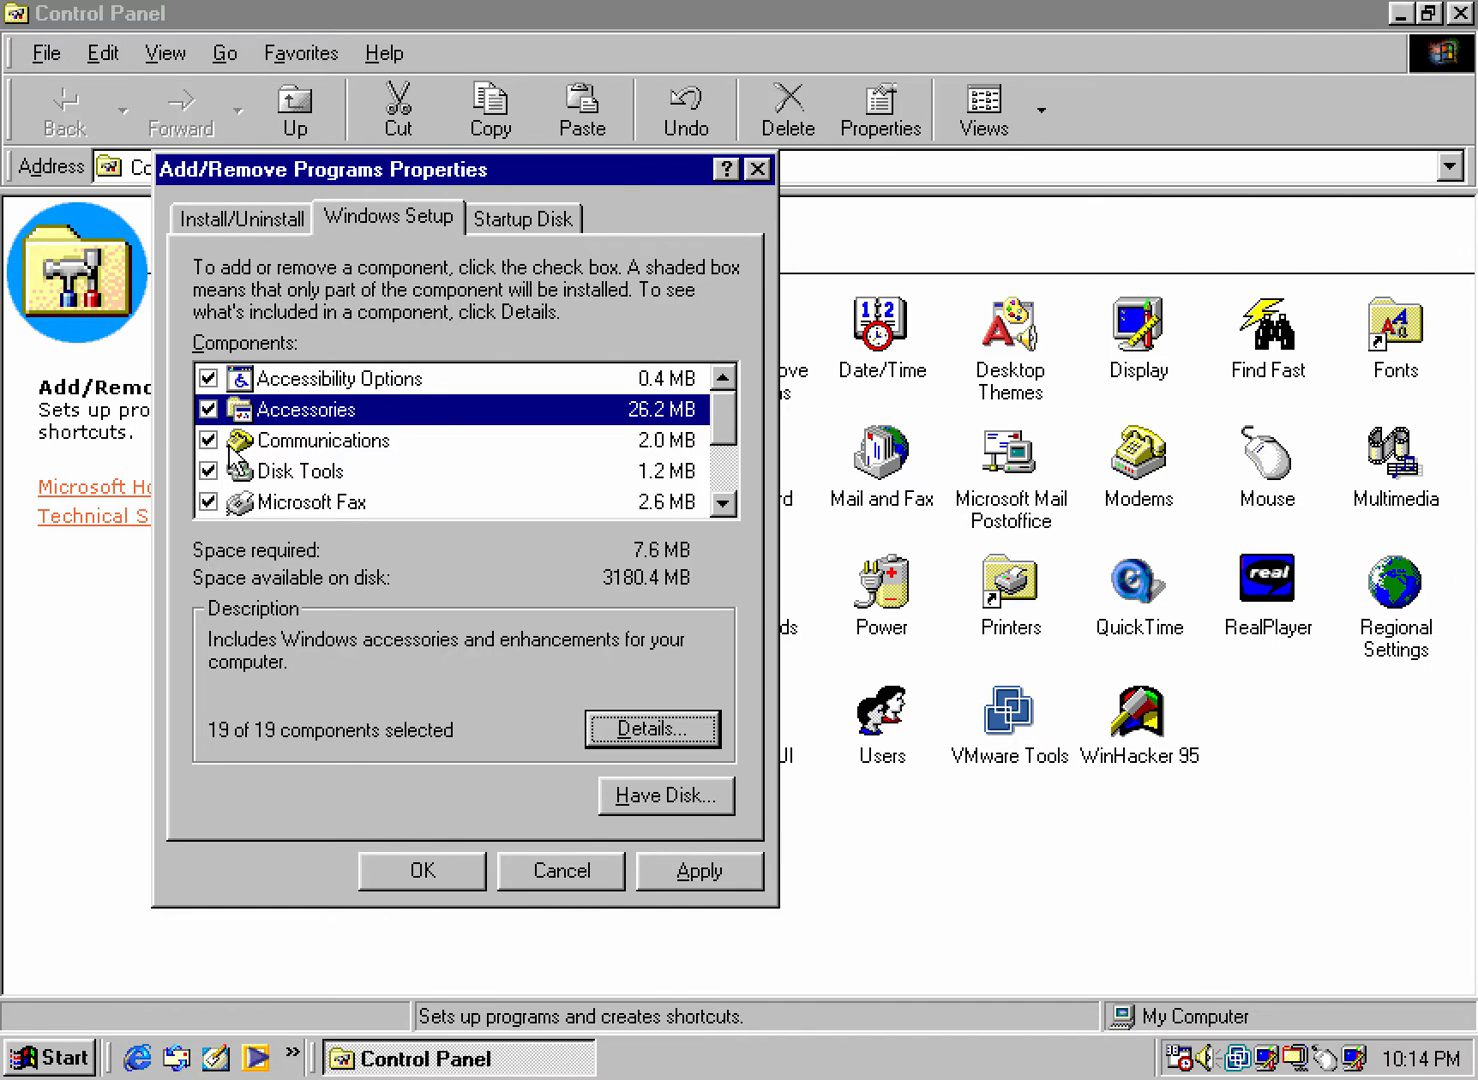
mouse_move(265, 435)
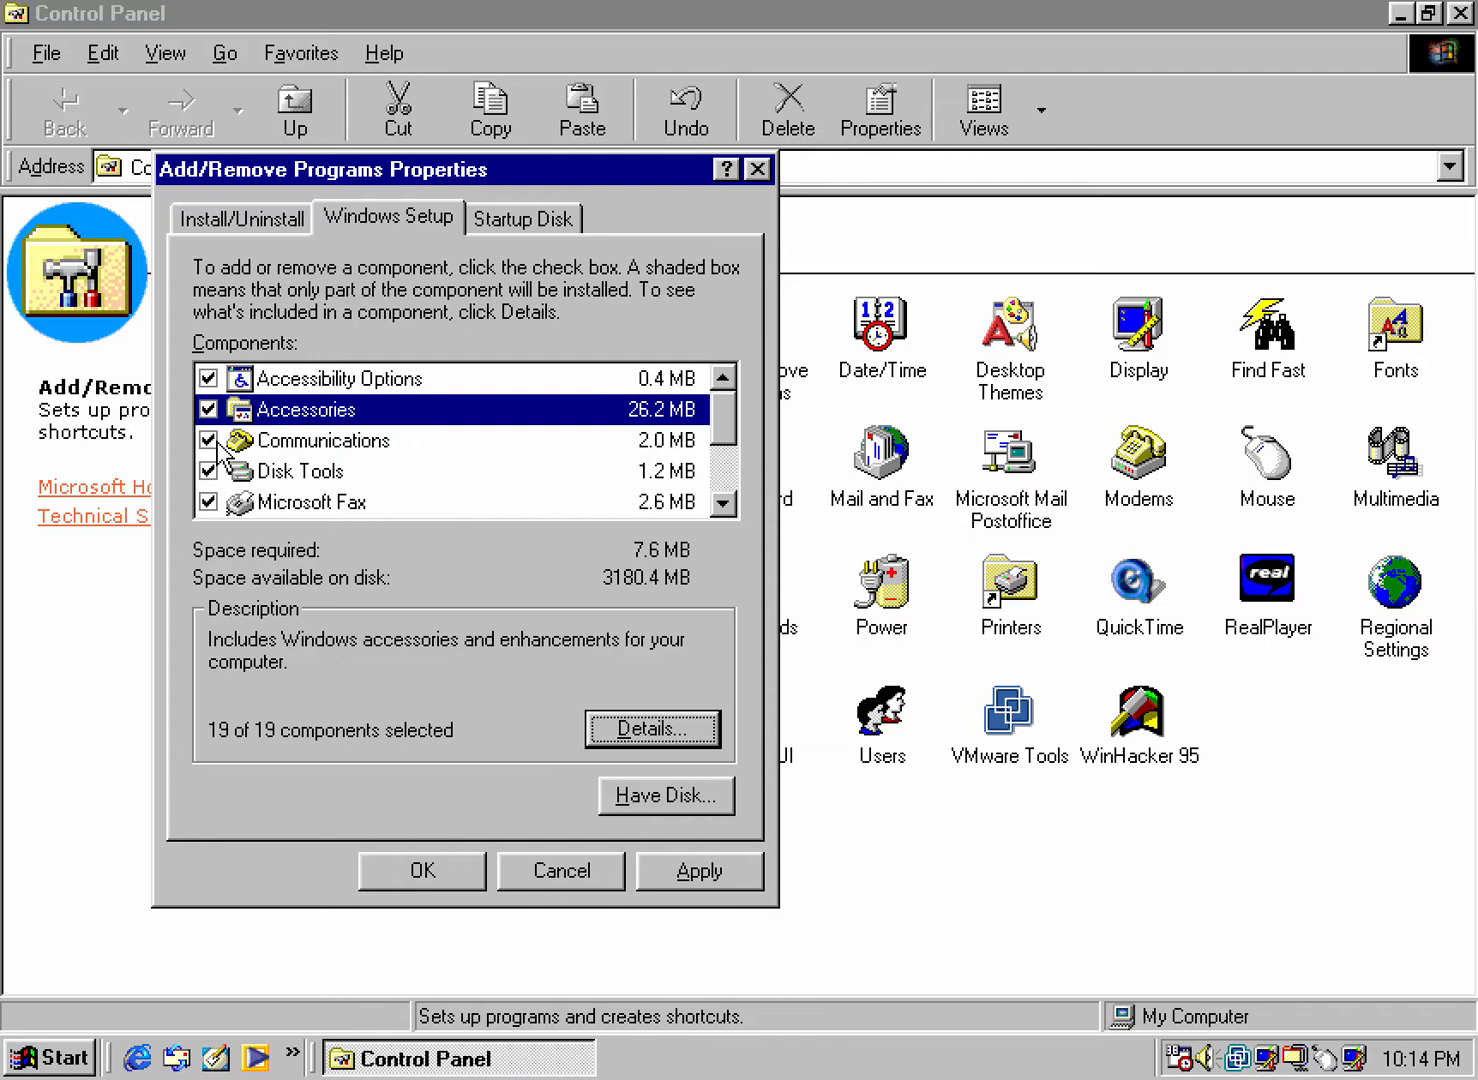
mouse_move(228, 455)
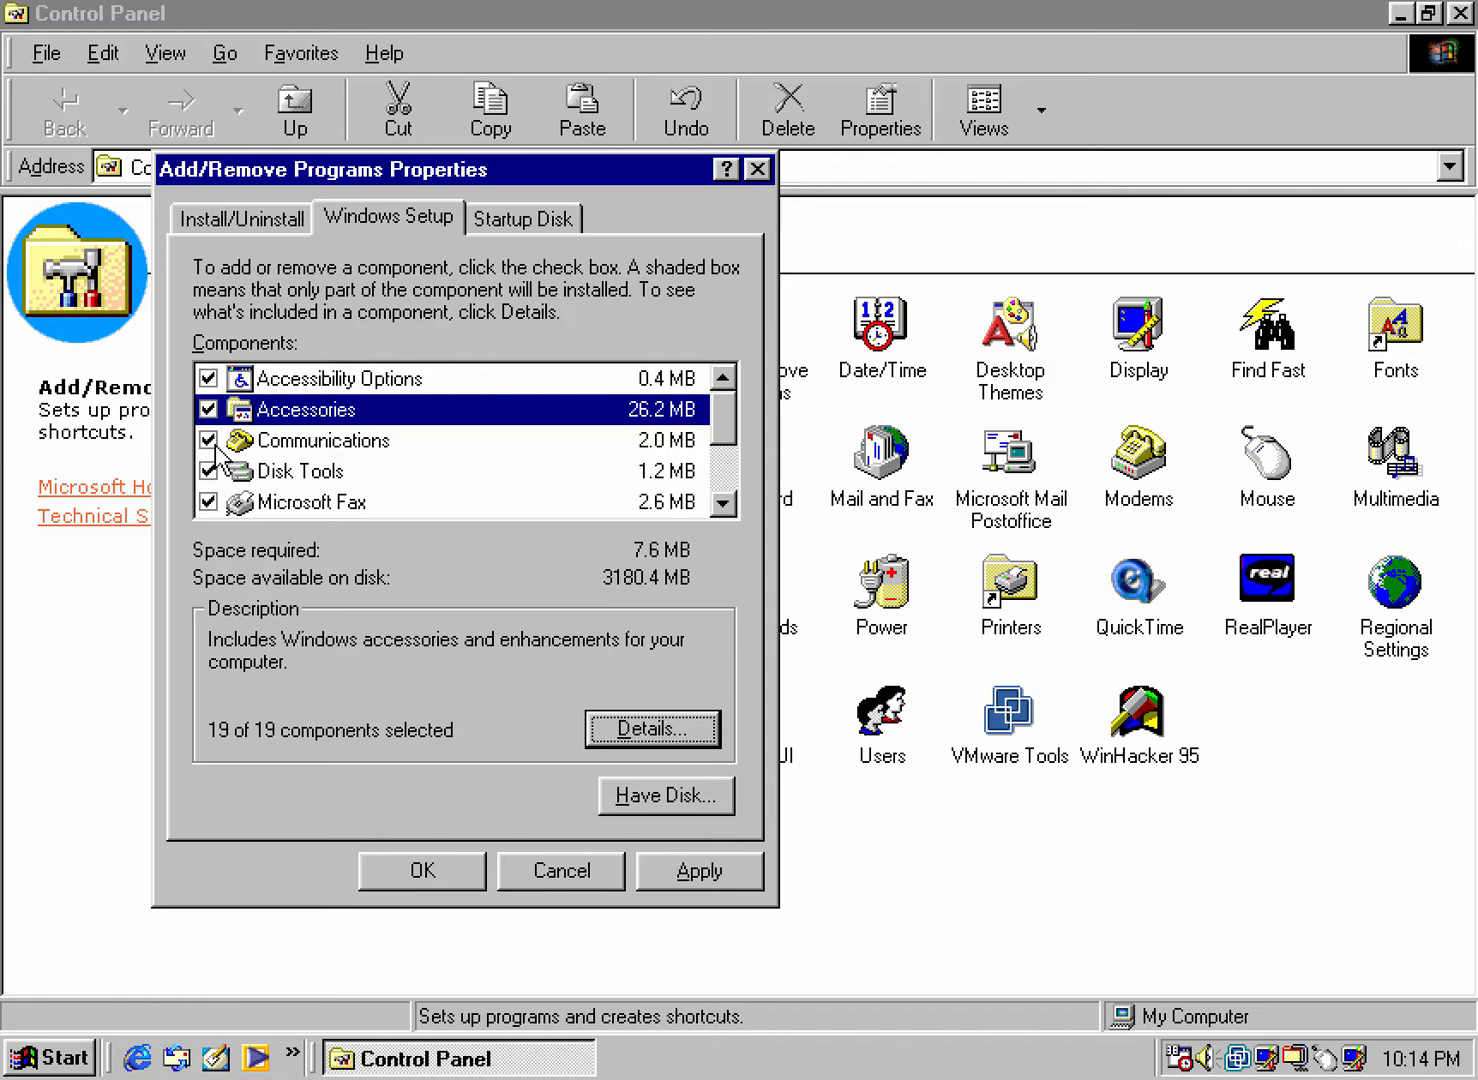
- Review the Communications and Disk Tools details, keeping all their parts including Backup
click(323, 440)
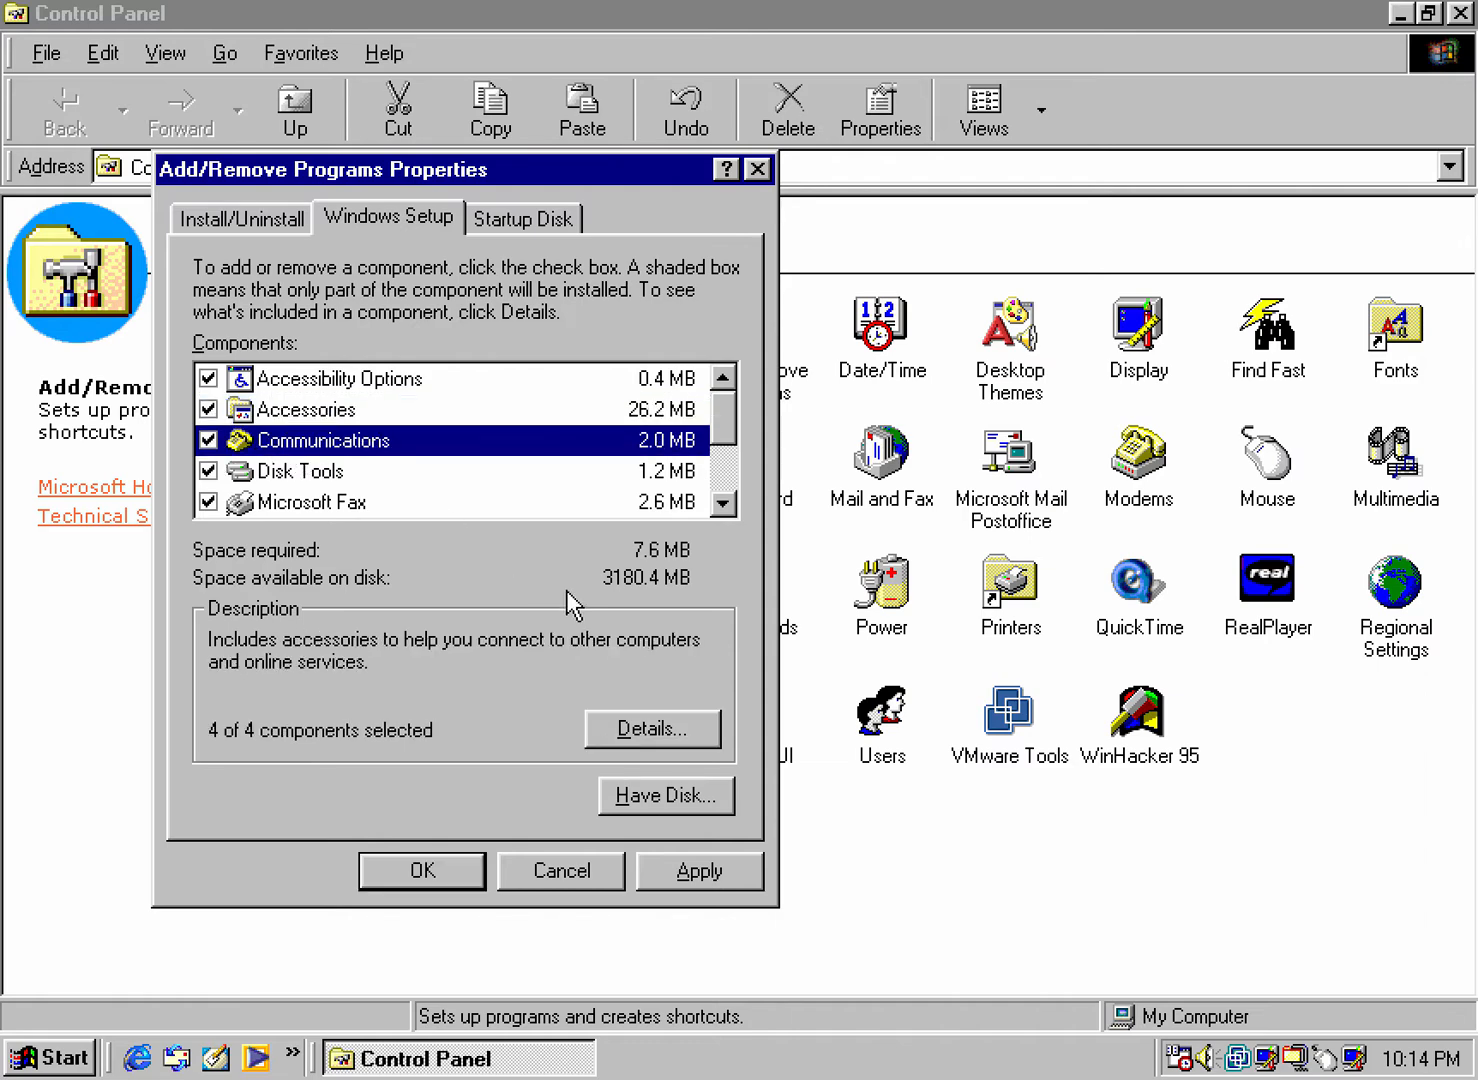
click(652, 728)
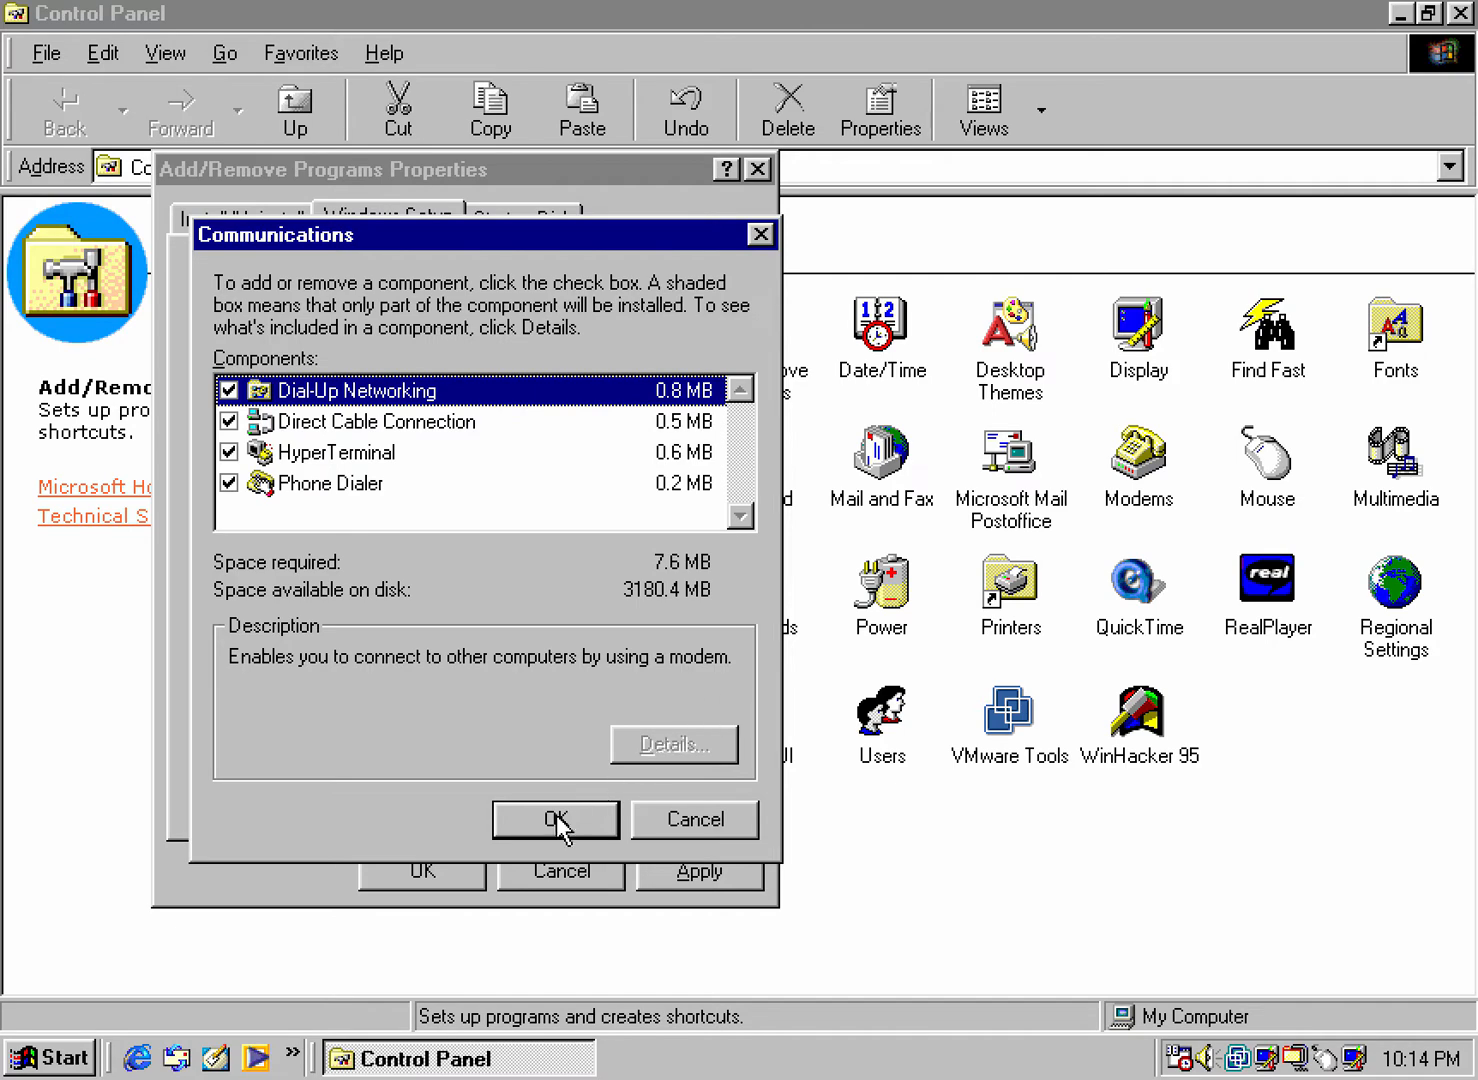
click(555, 819)
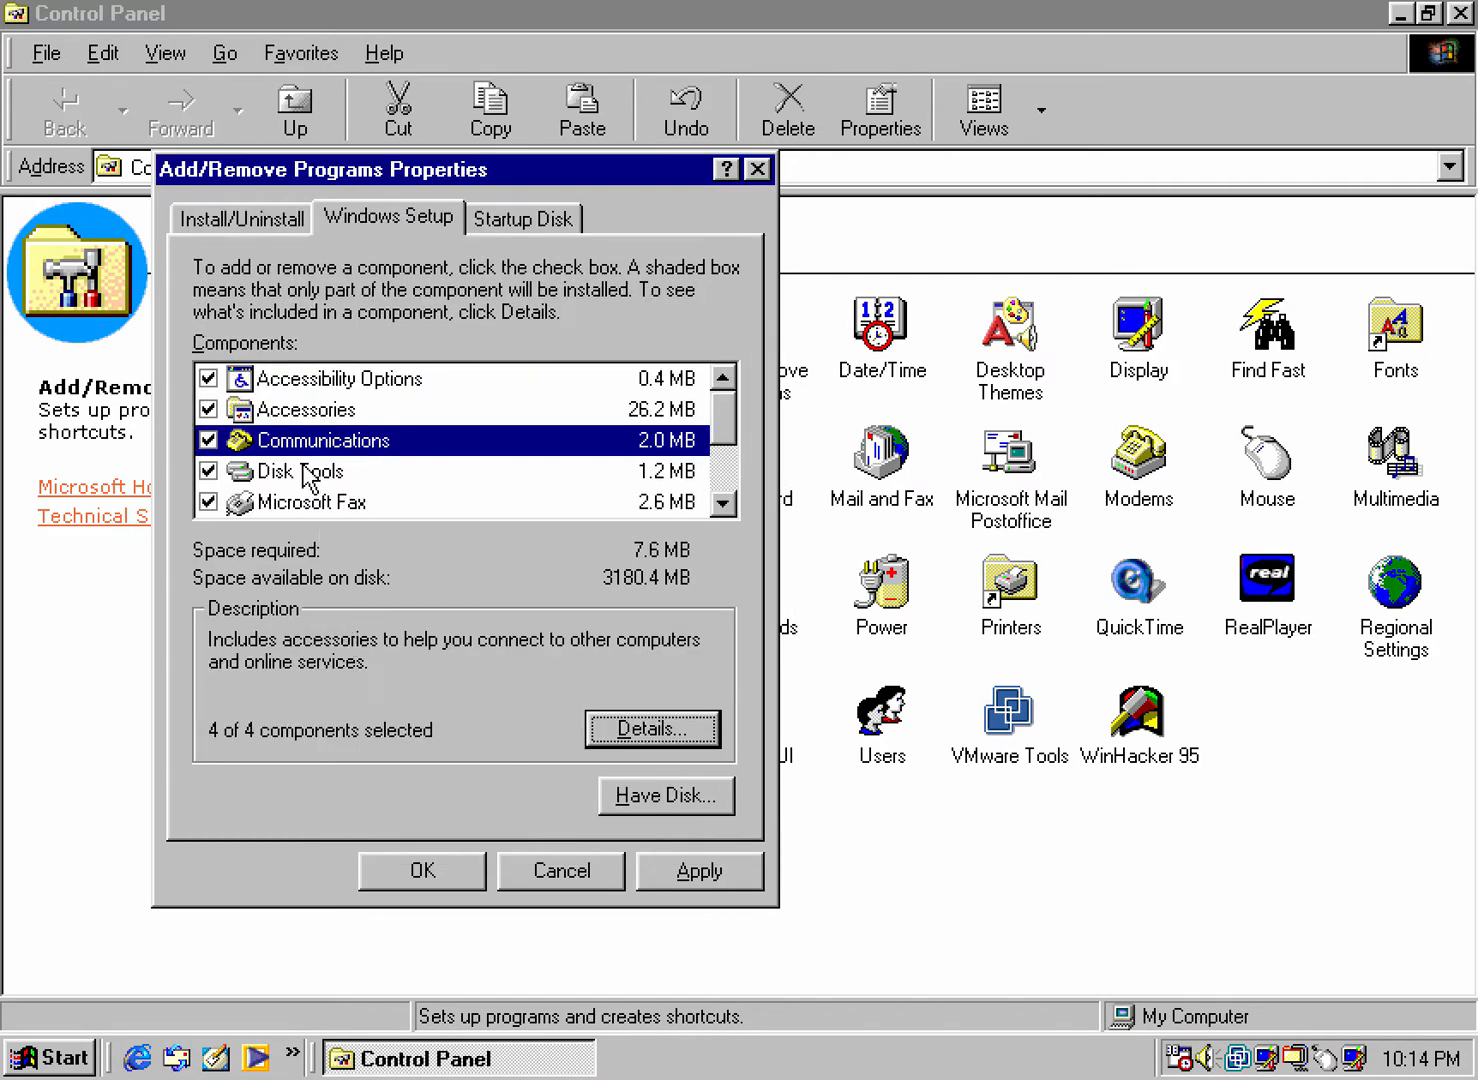
click(300, 470)
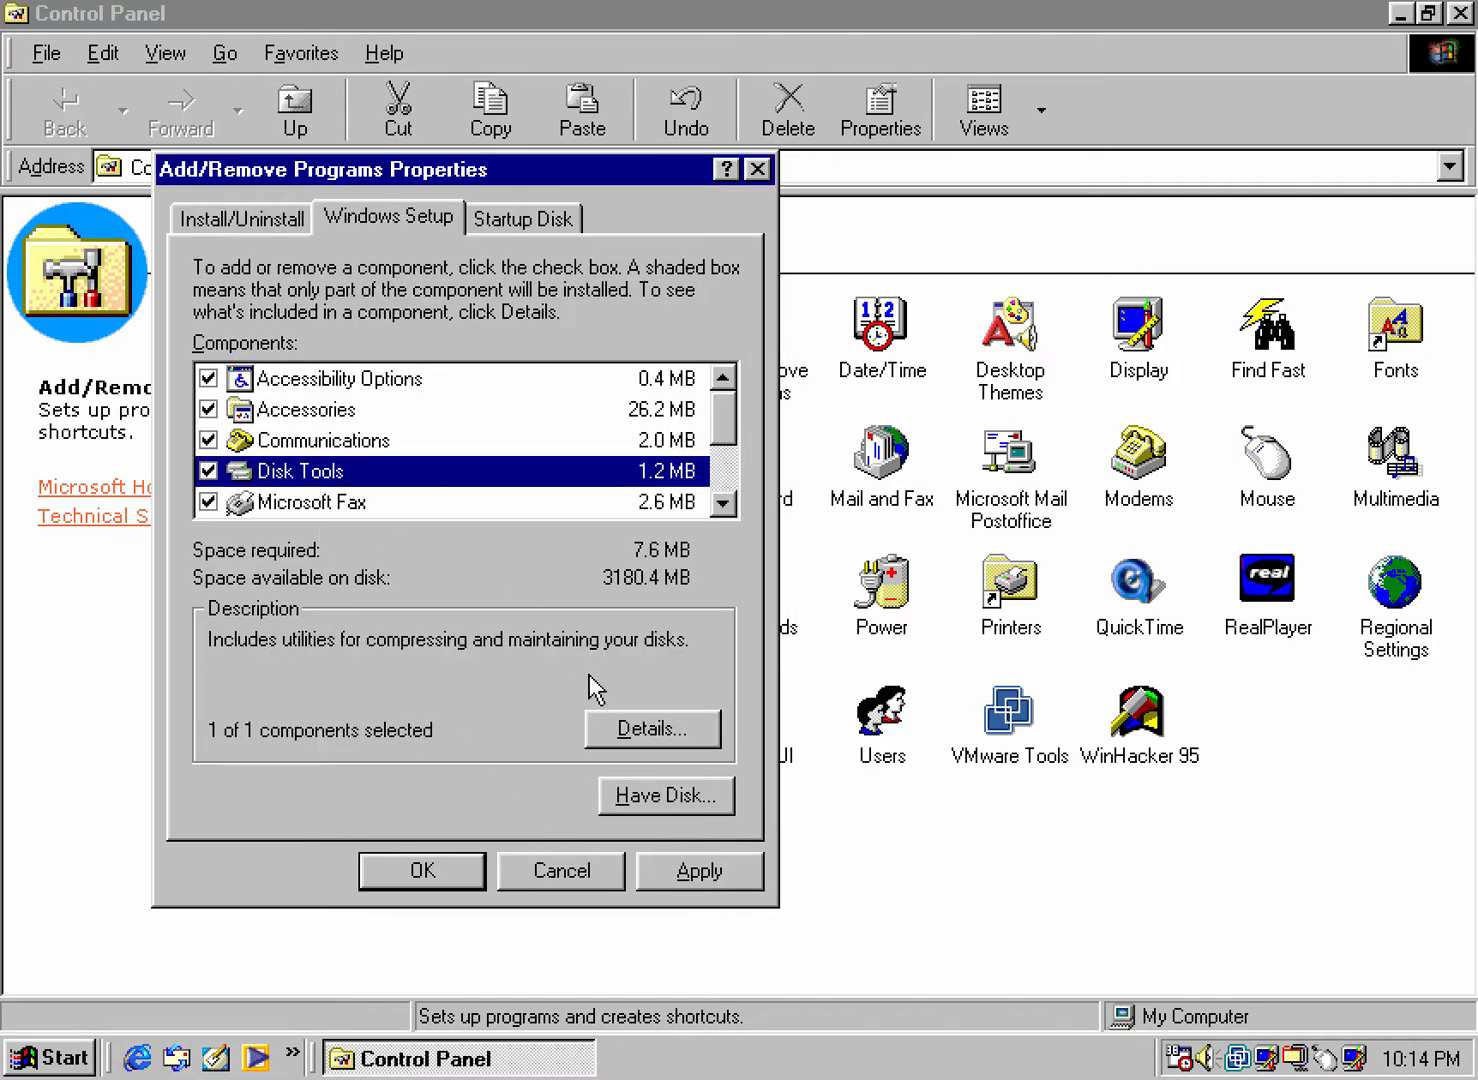
click(651, 728)
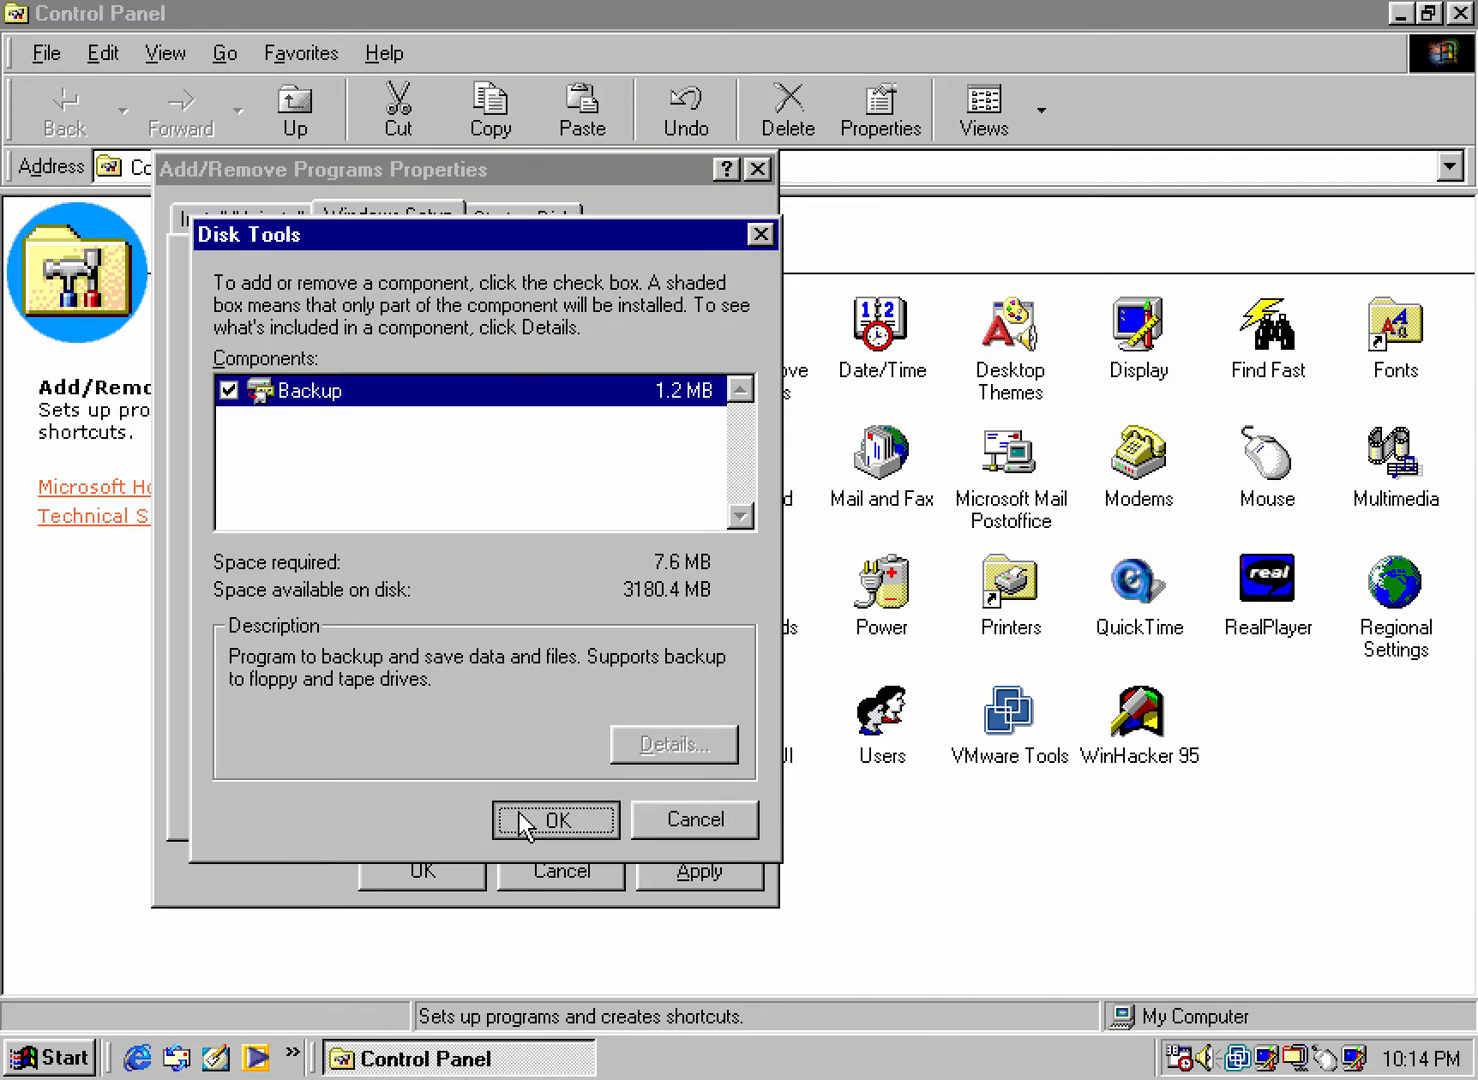
click(555, 819)
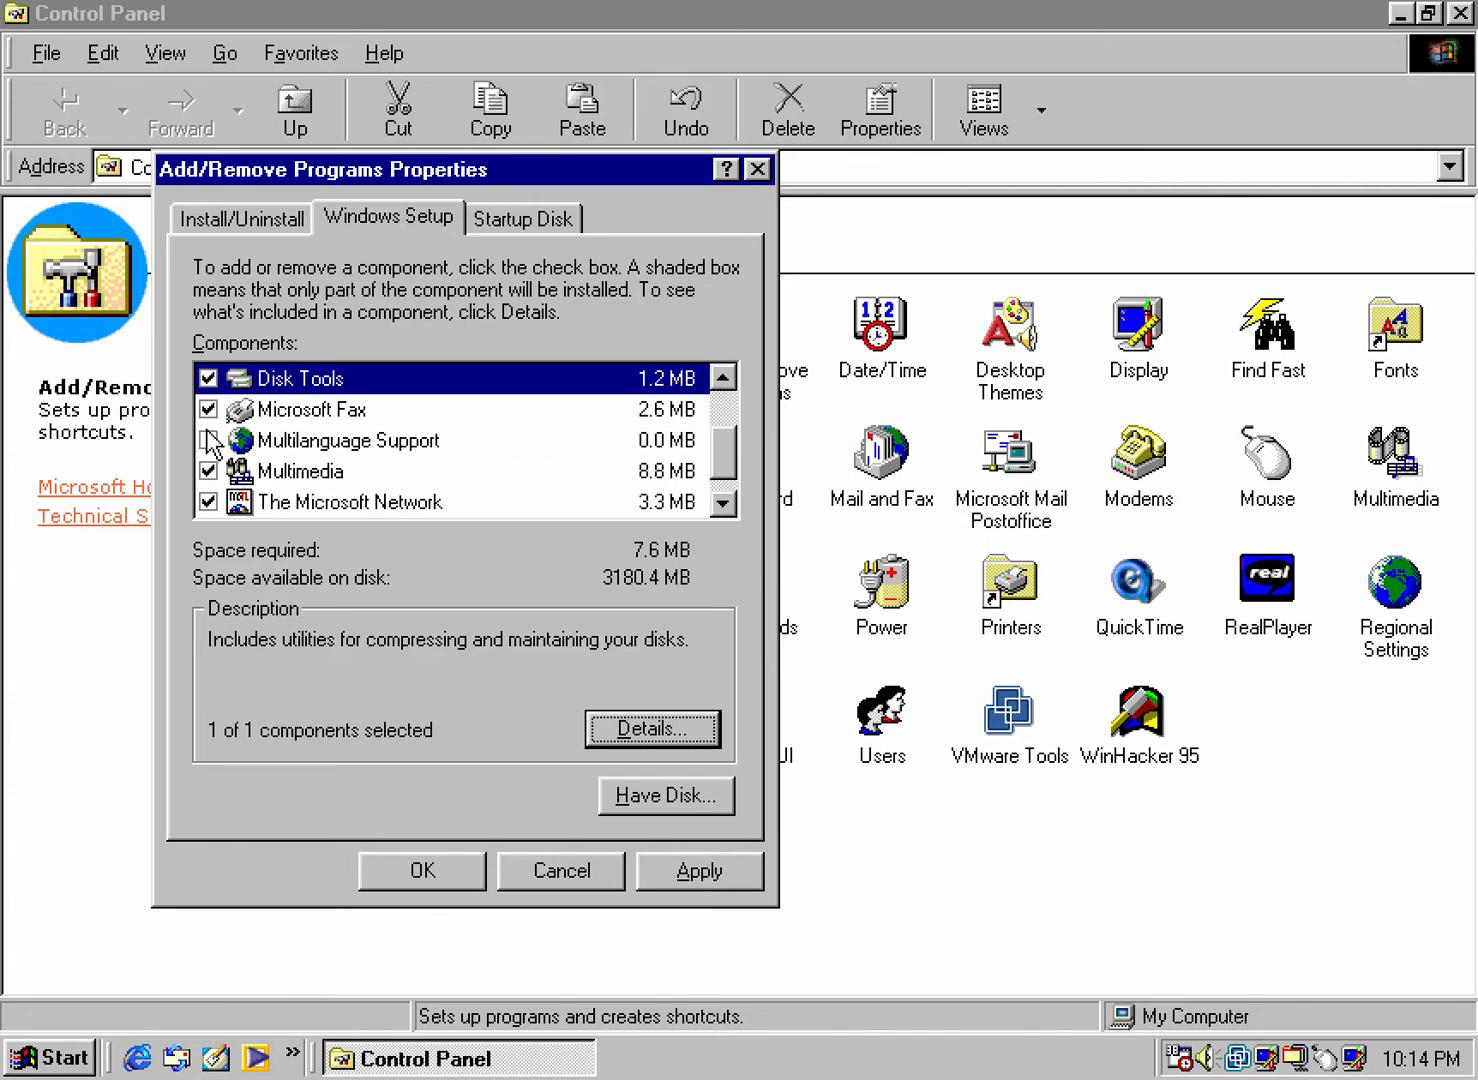
- Include Multilanguage Support for installation with all five language packs kept
click(208, 440)
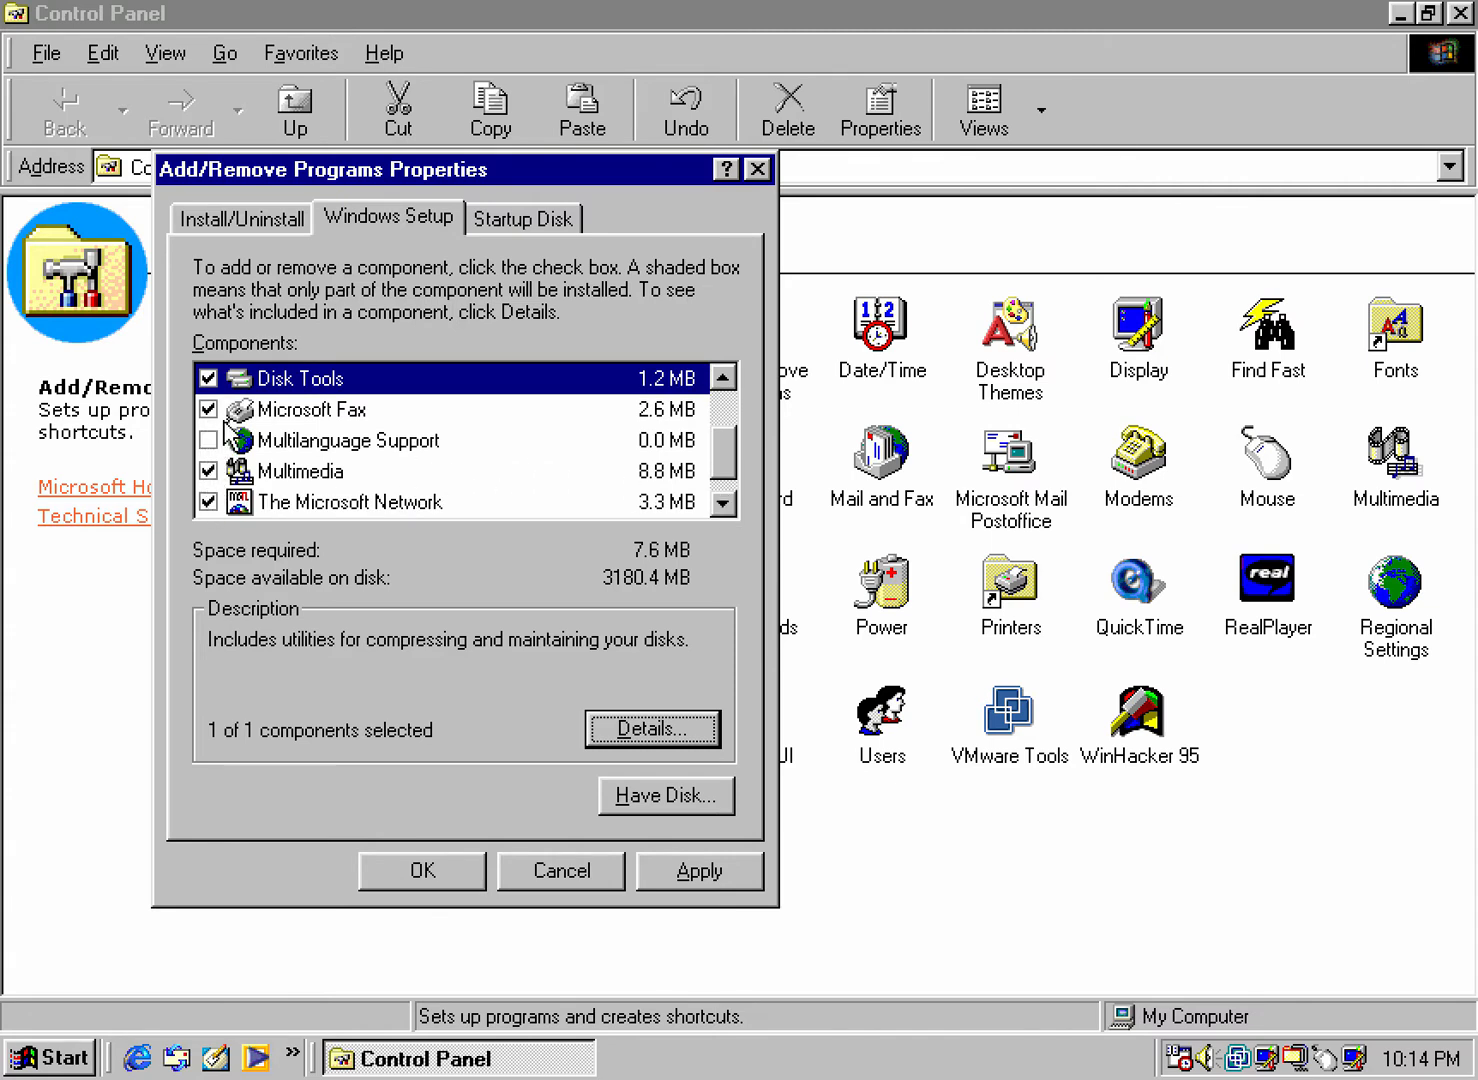
click(312, 409)
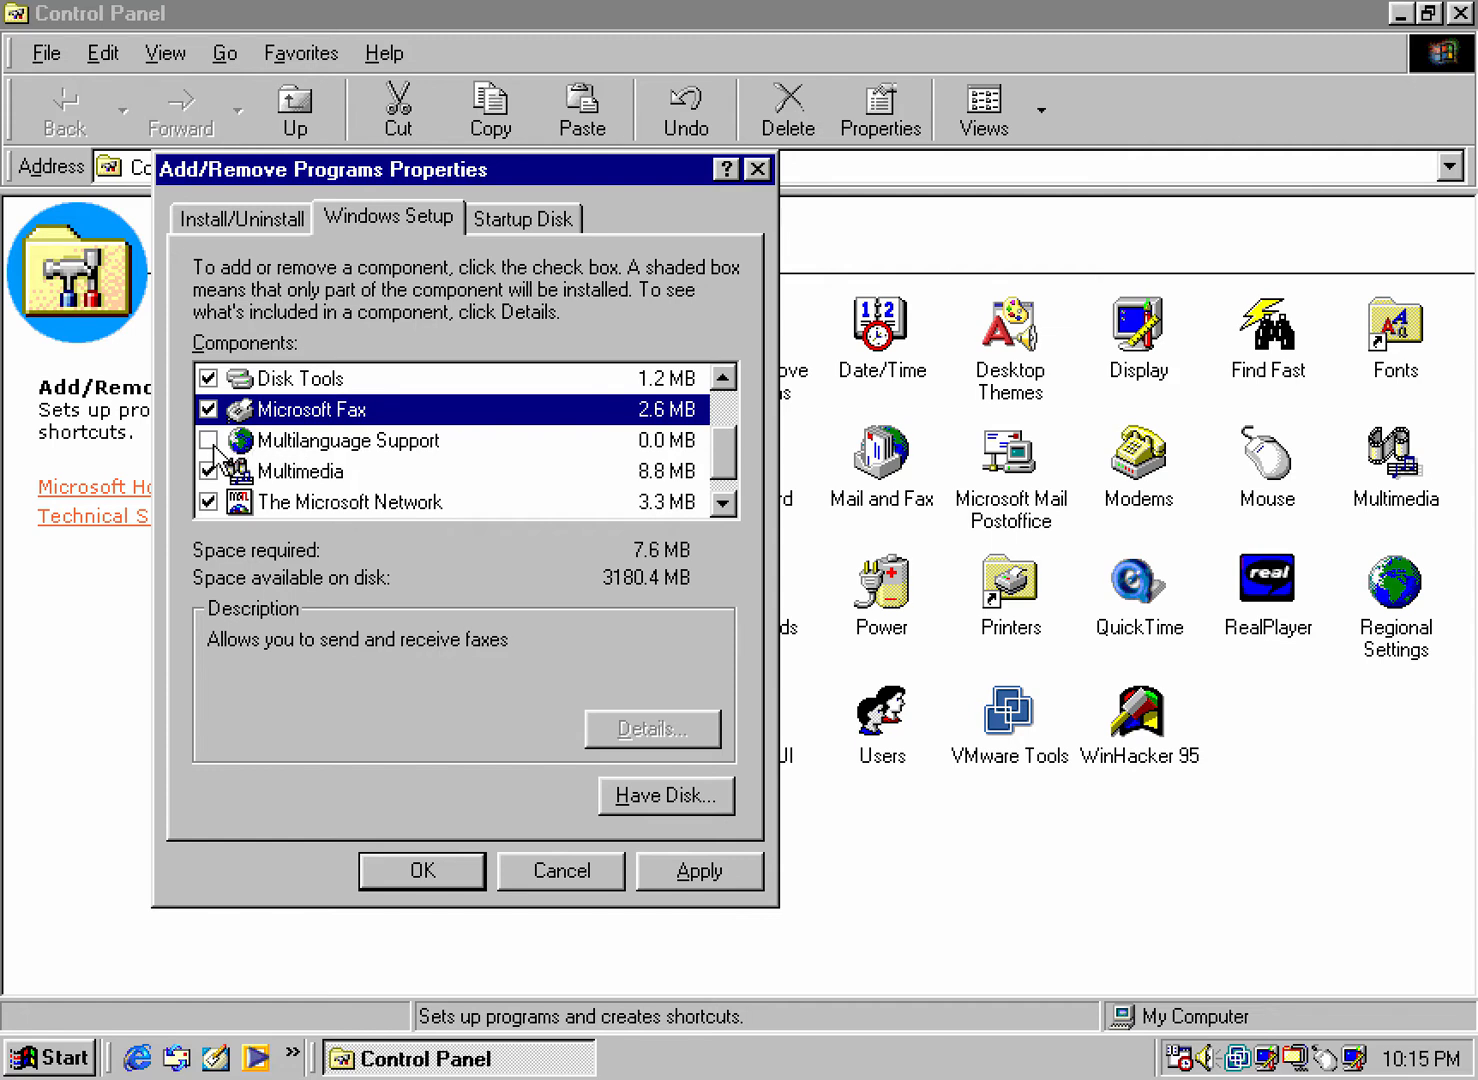
click(208, 440)
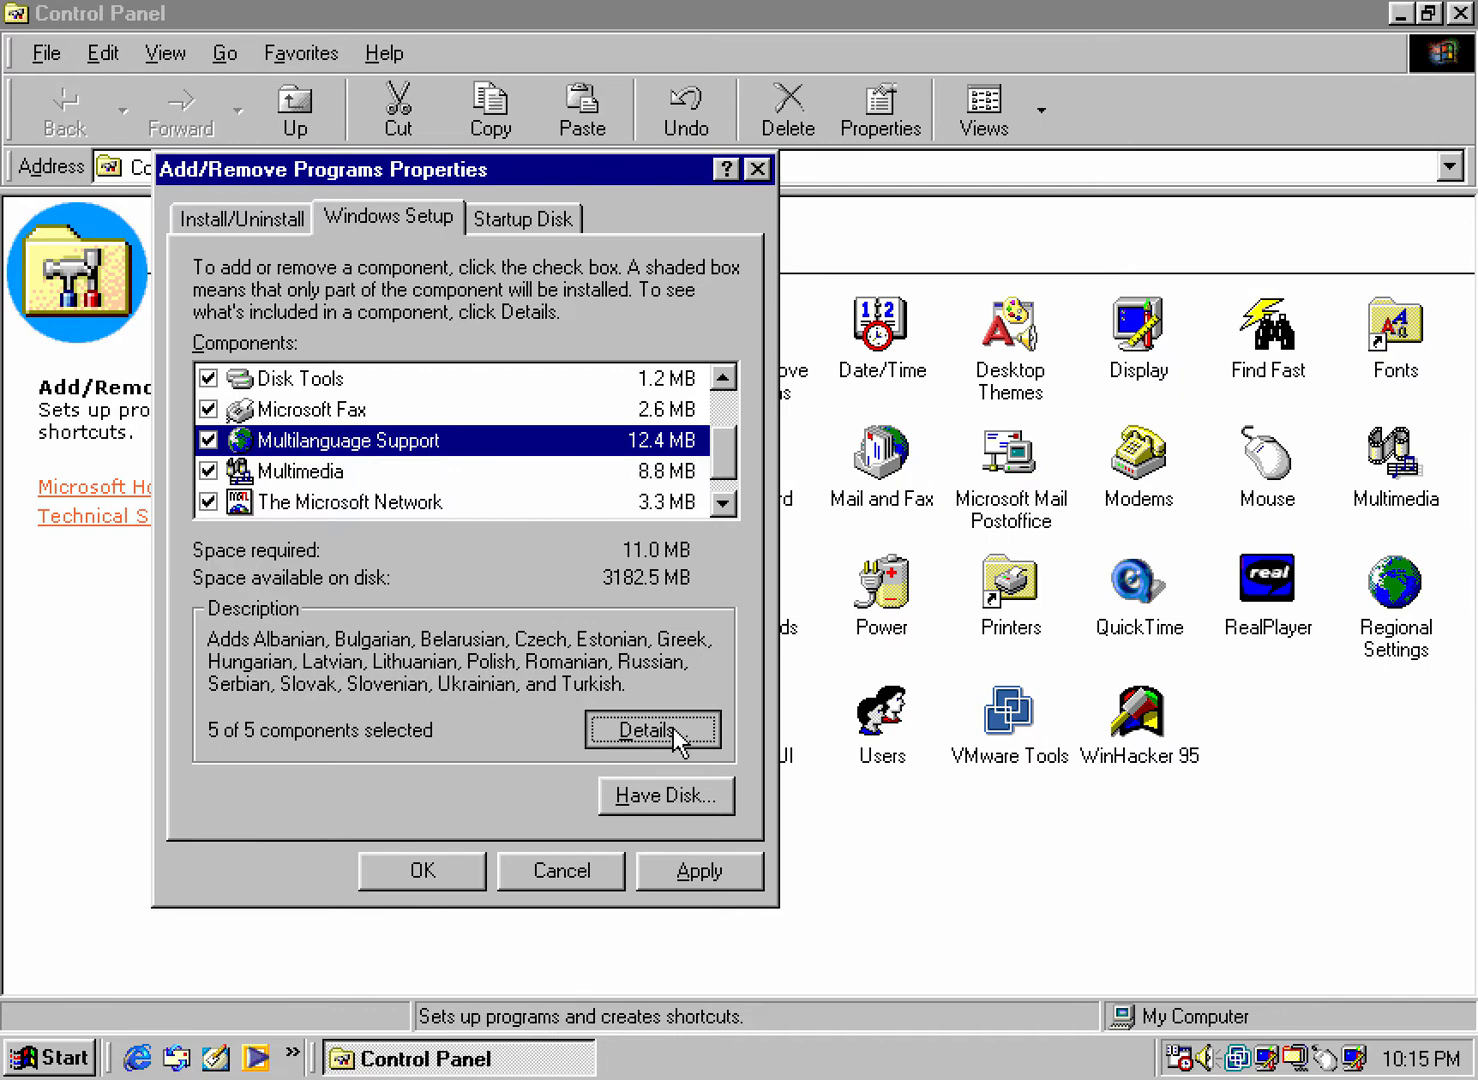
click(652, 730)
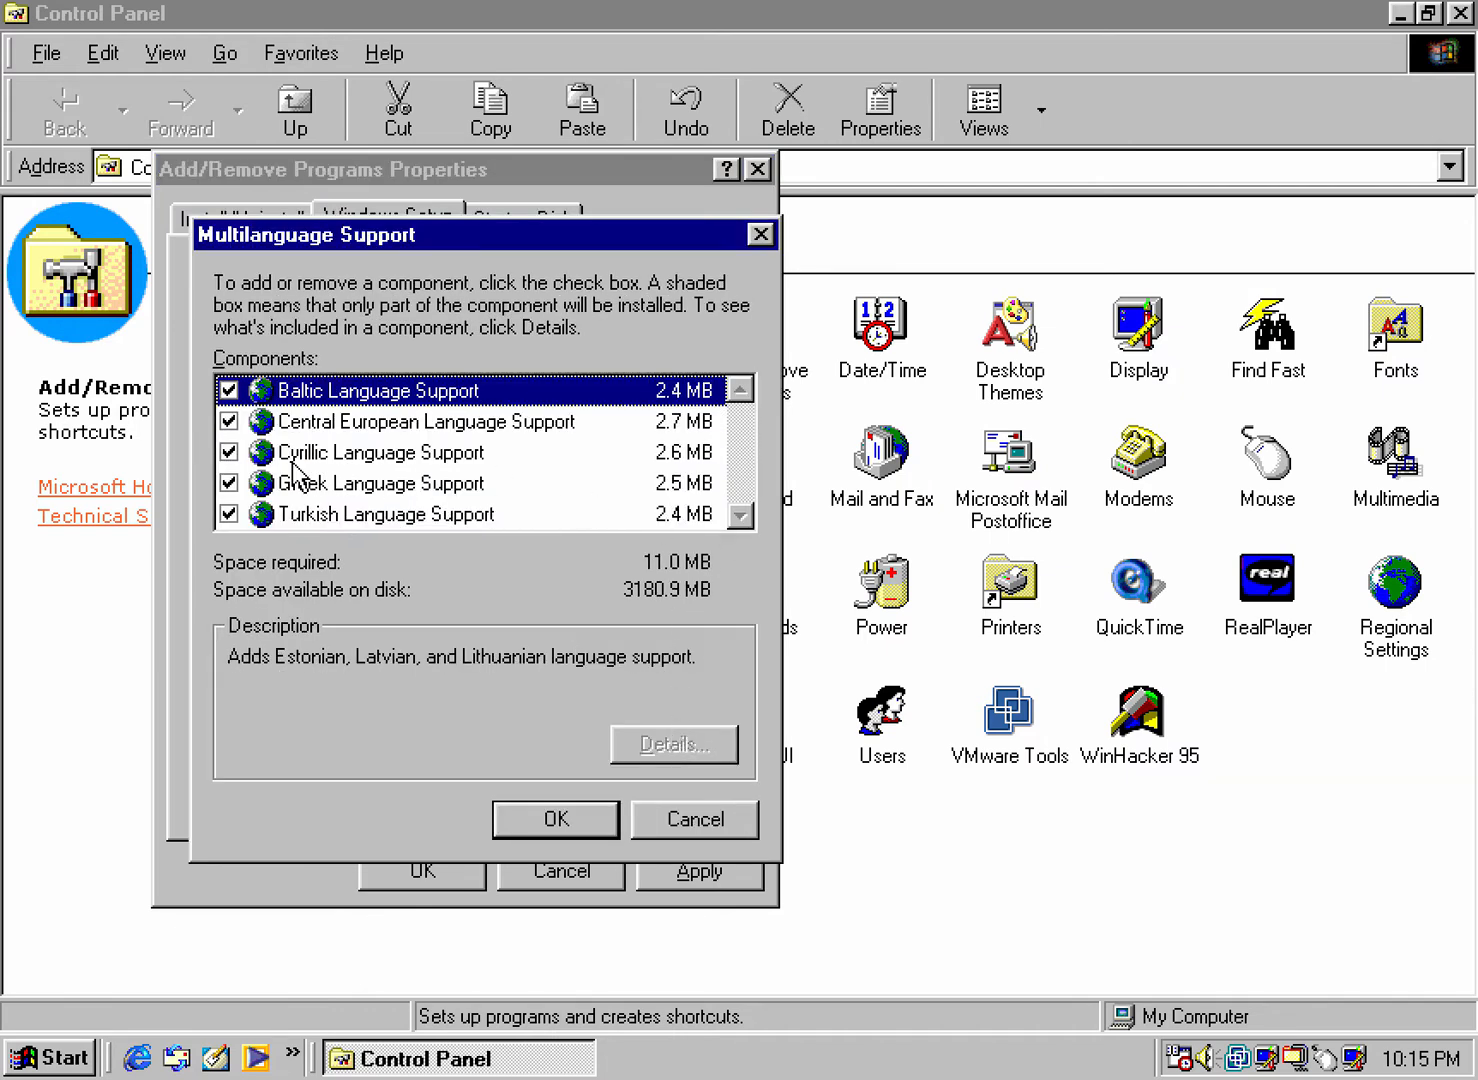
mouse_move(536, 800)
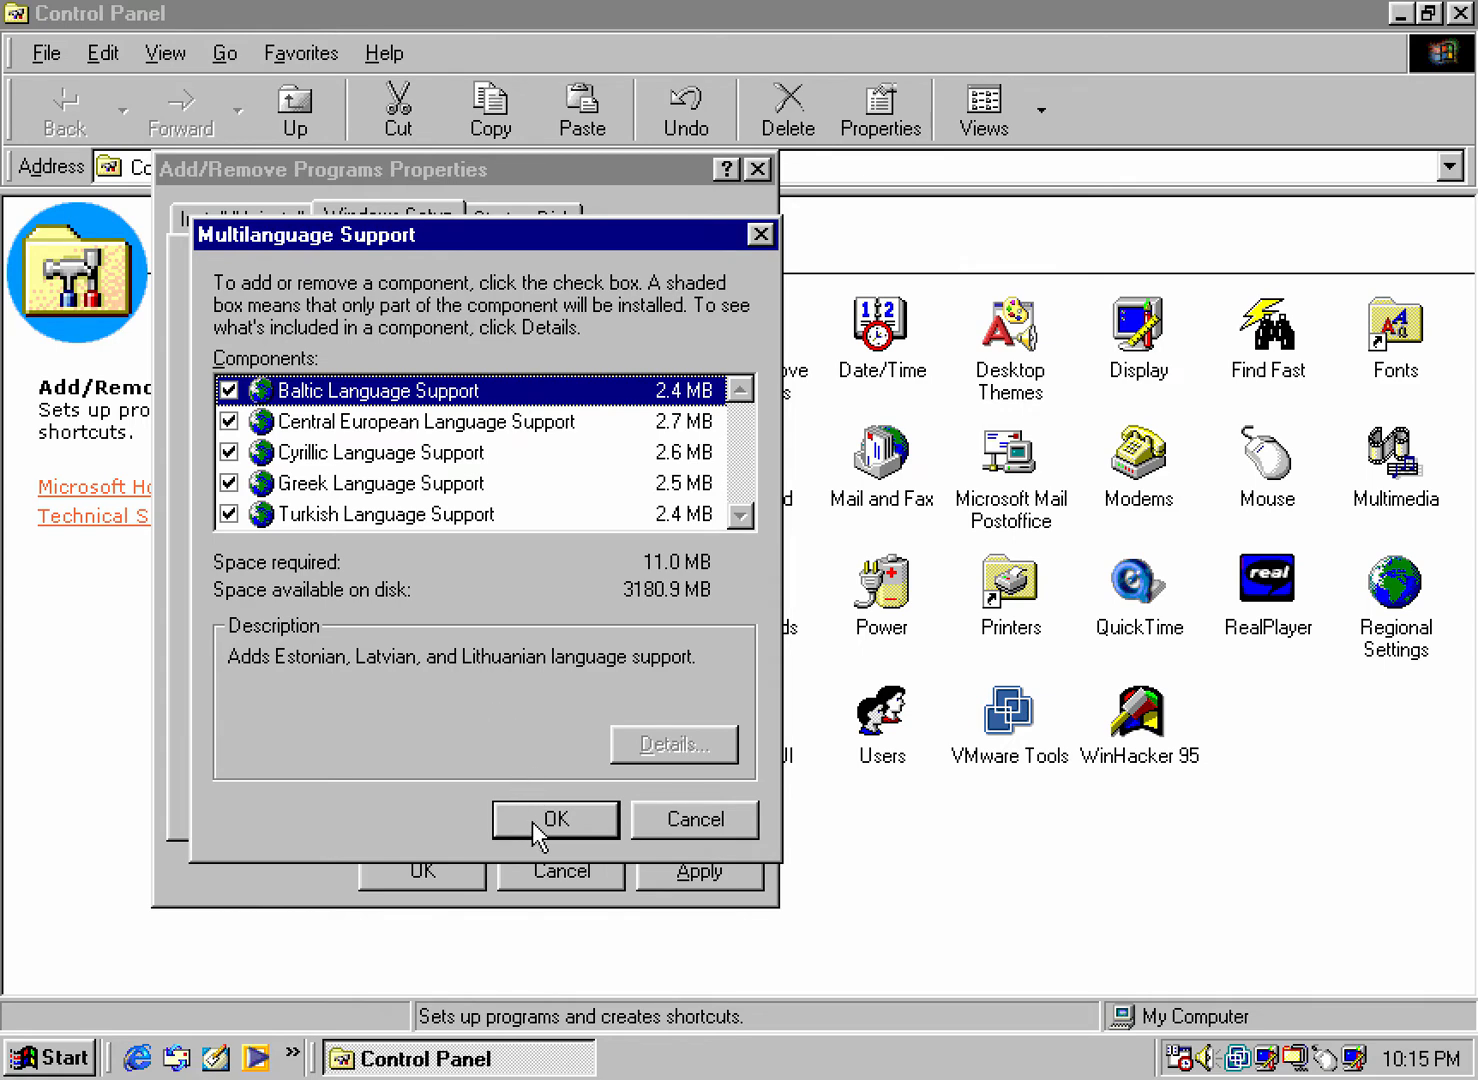
click(555, 818)
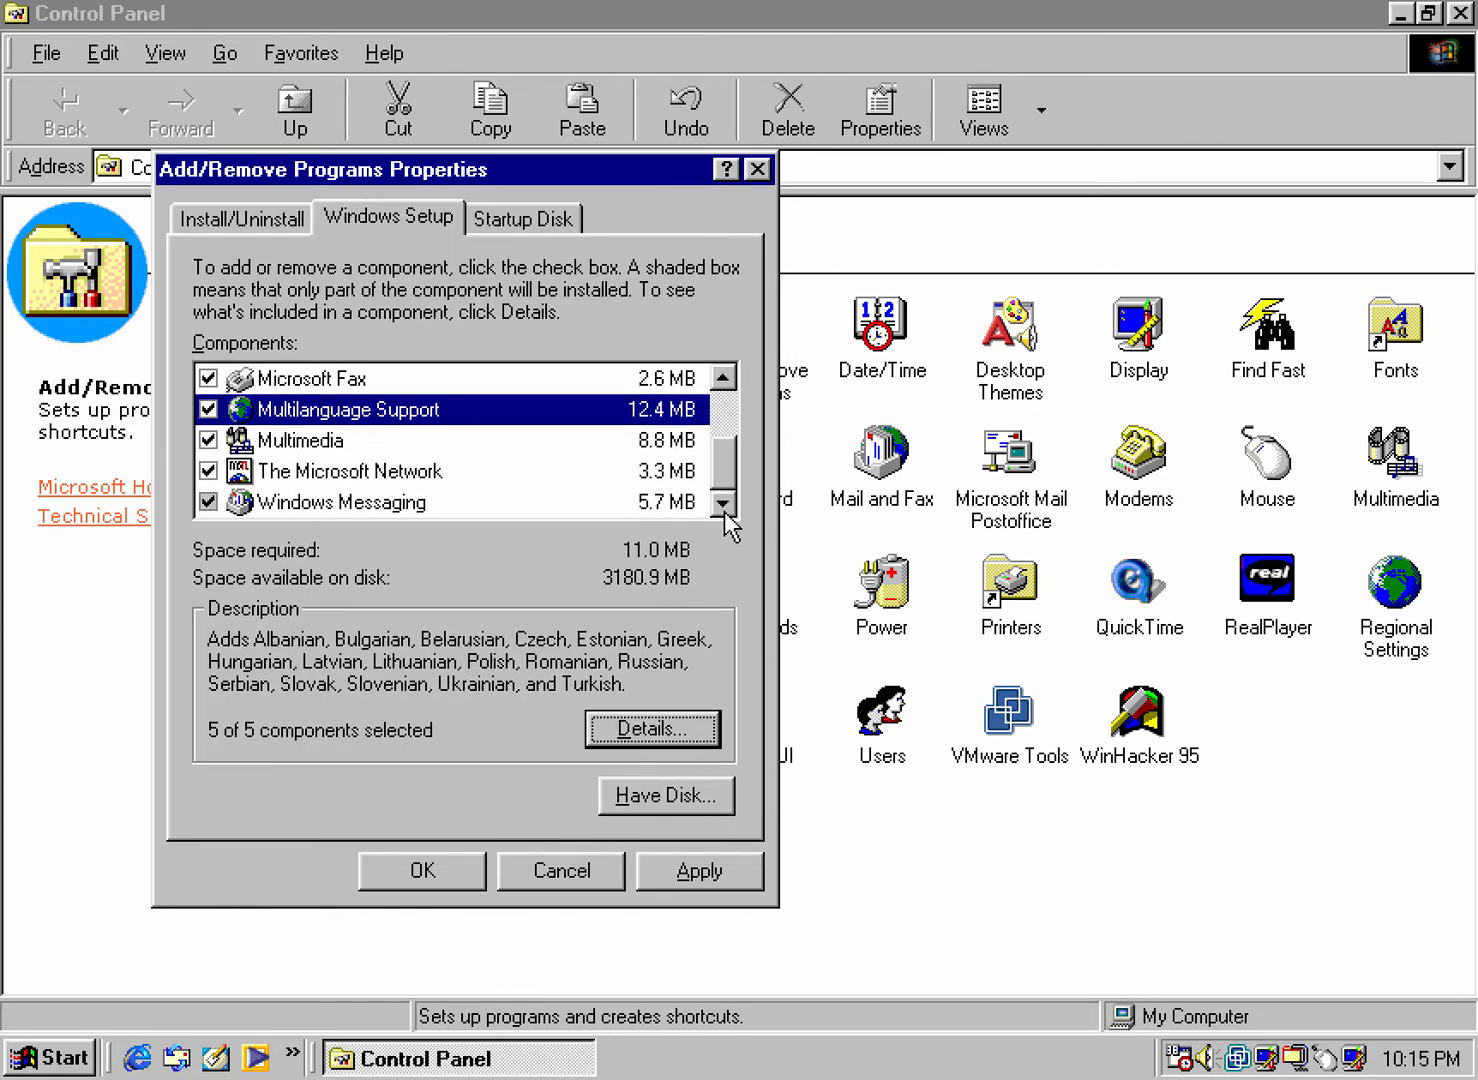
mouse_move(386, 479)
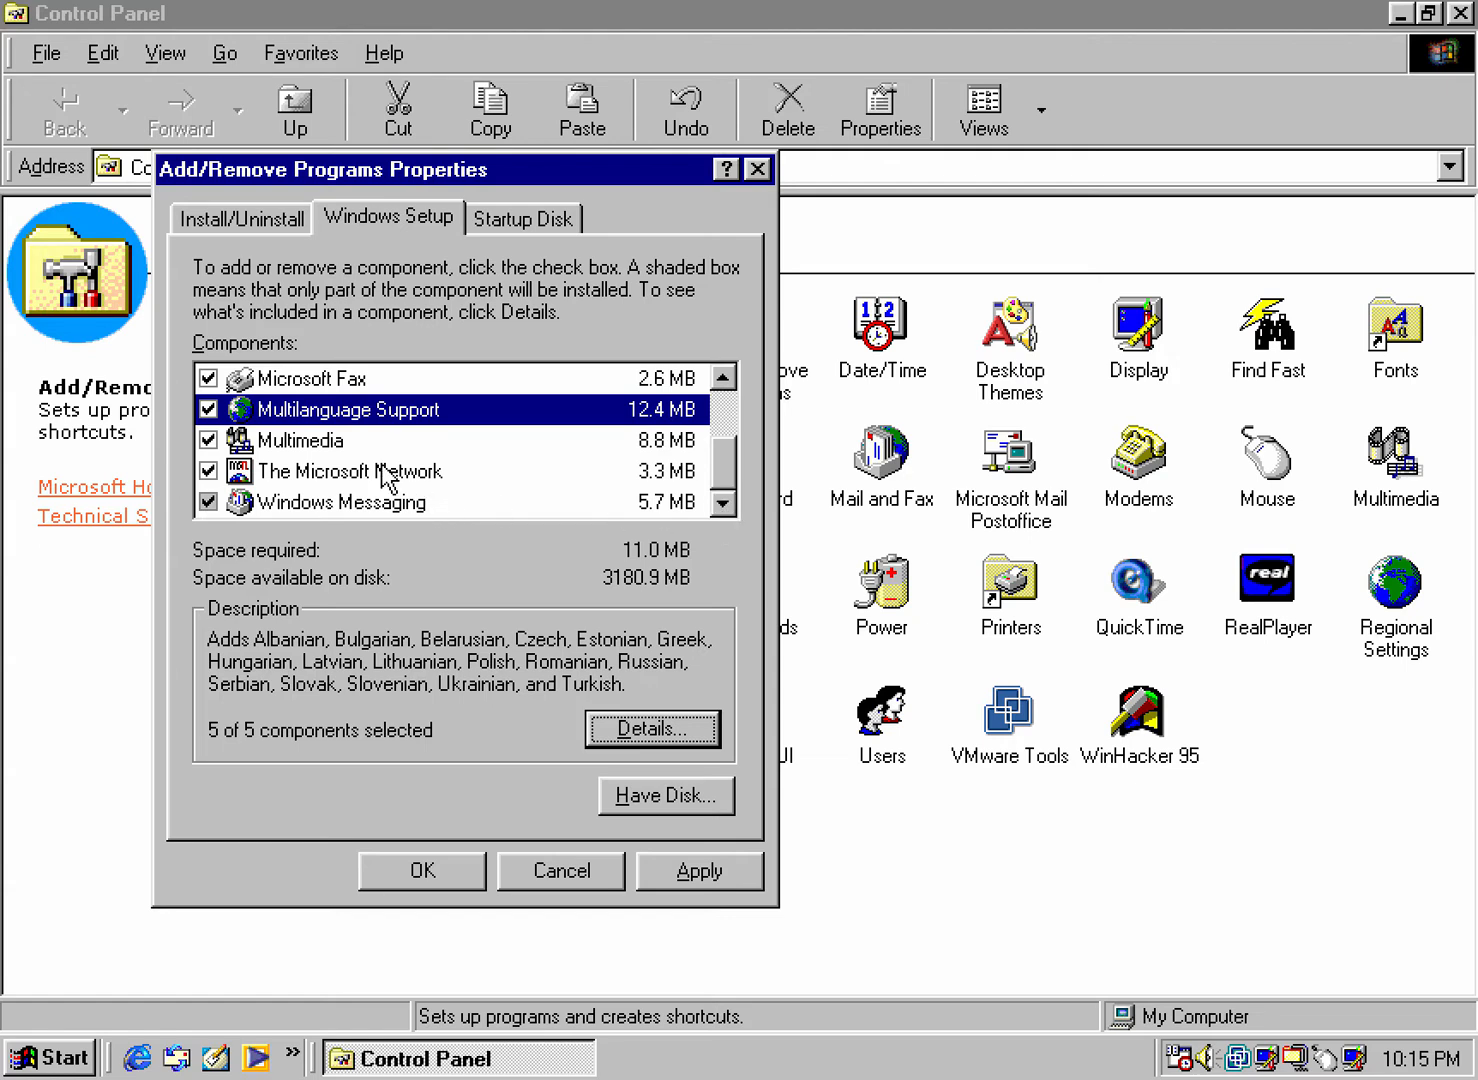
- Review Multimedia's components, including Sound Schemes and Sample Sounds, keeping all eight ticked
click(299, 440)
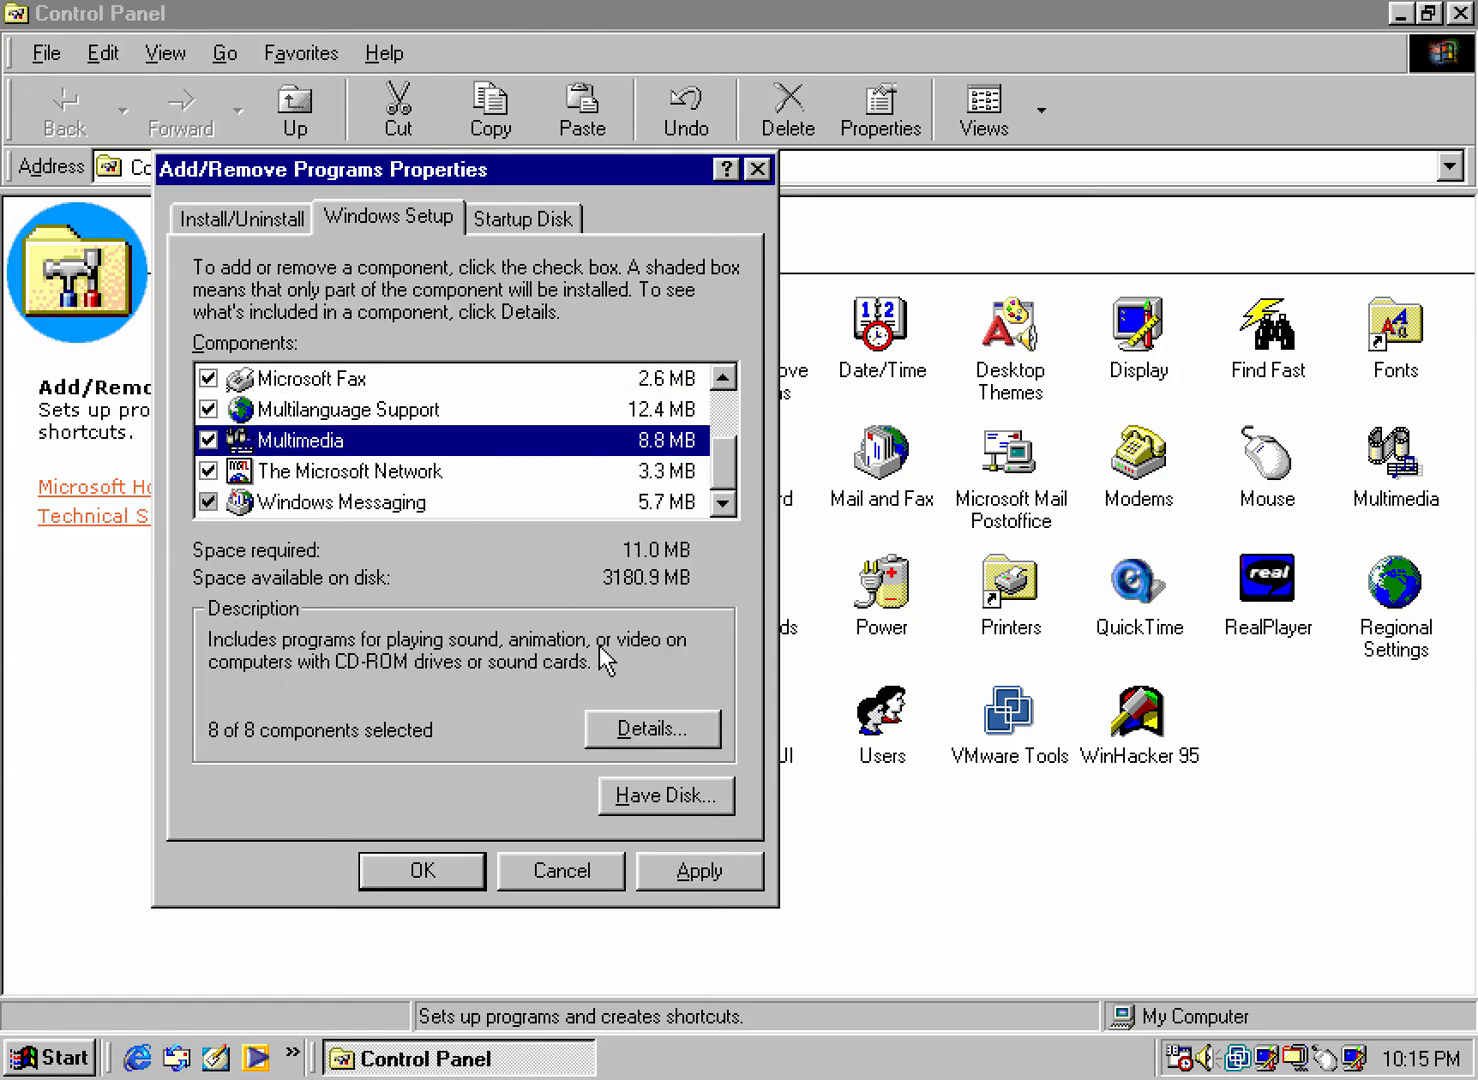
mouse_move(318, 458)
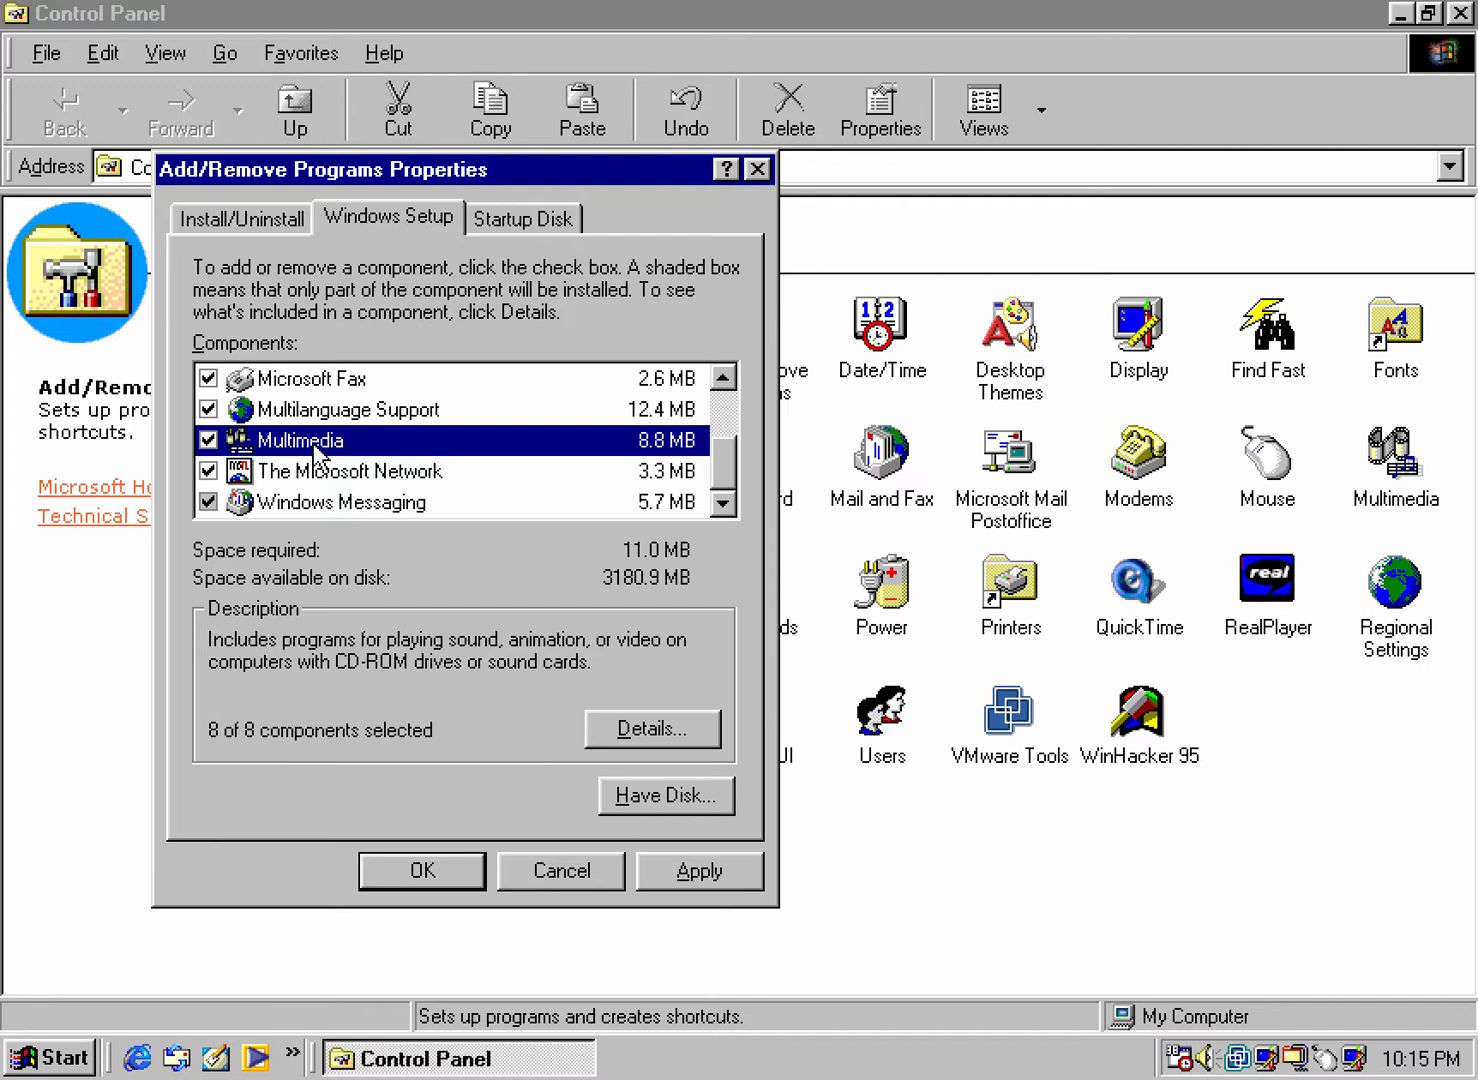
click(652, 728)
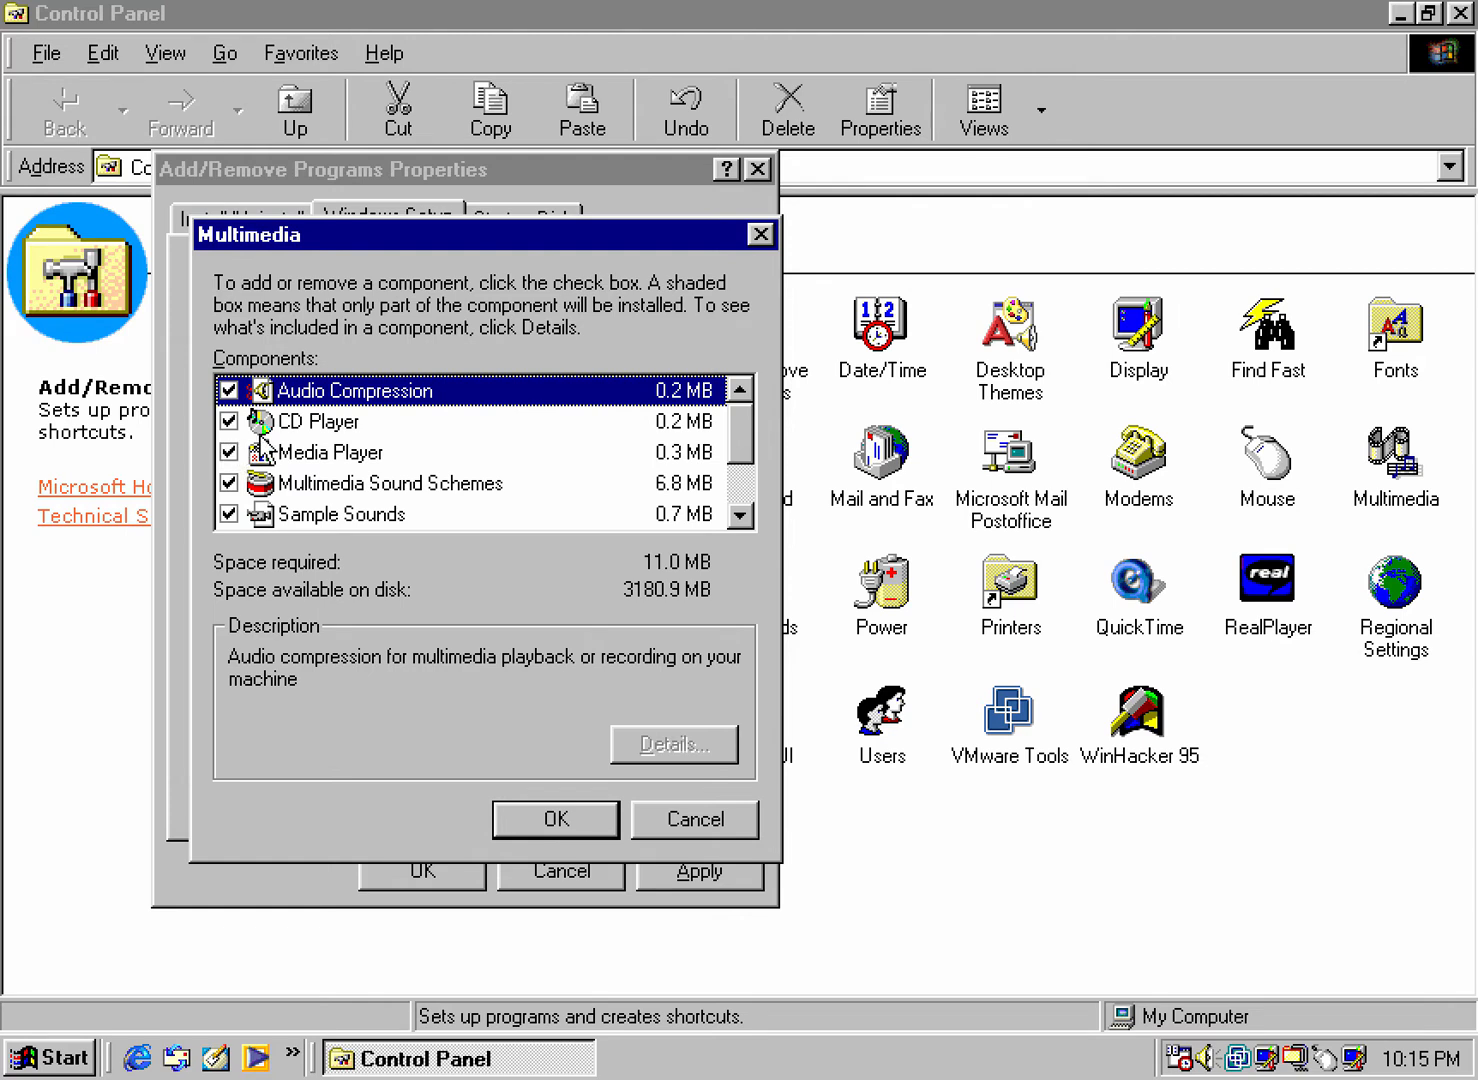
click(391, 483)
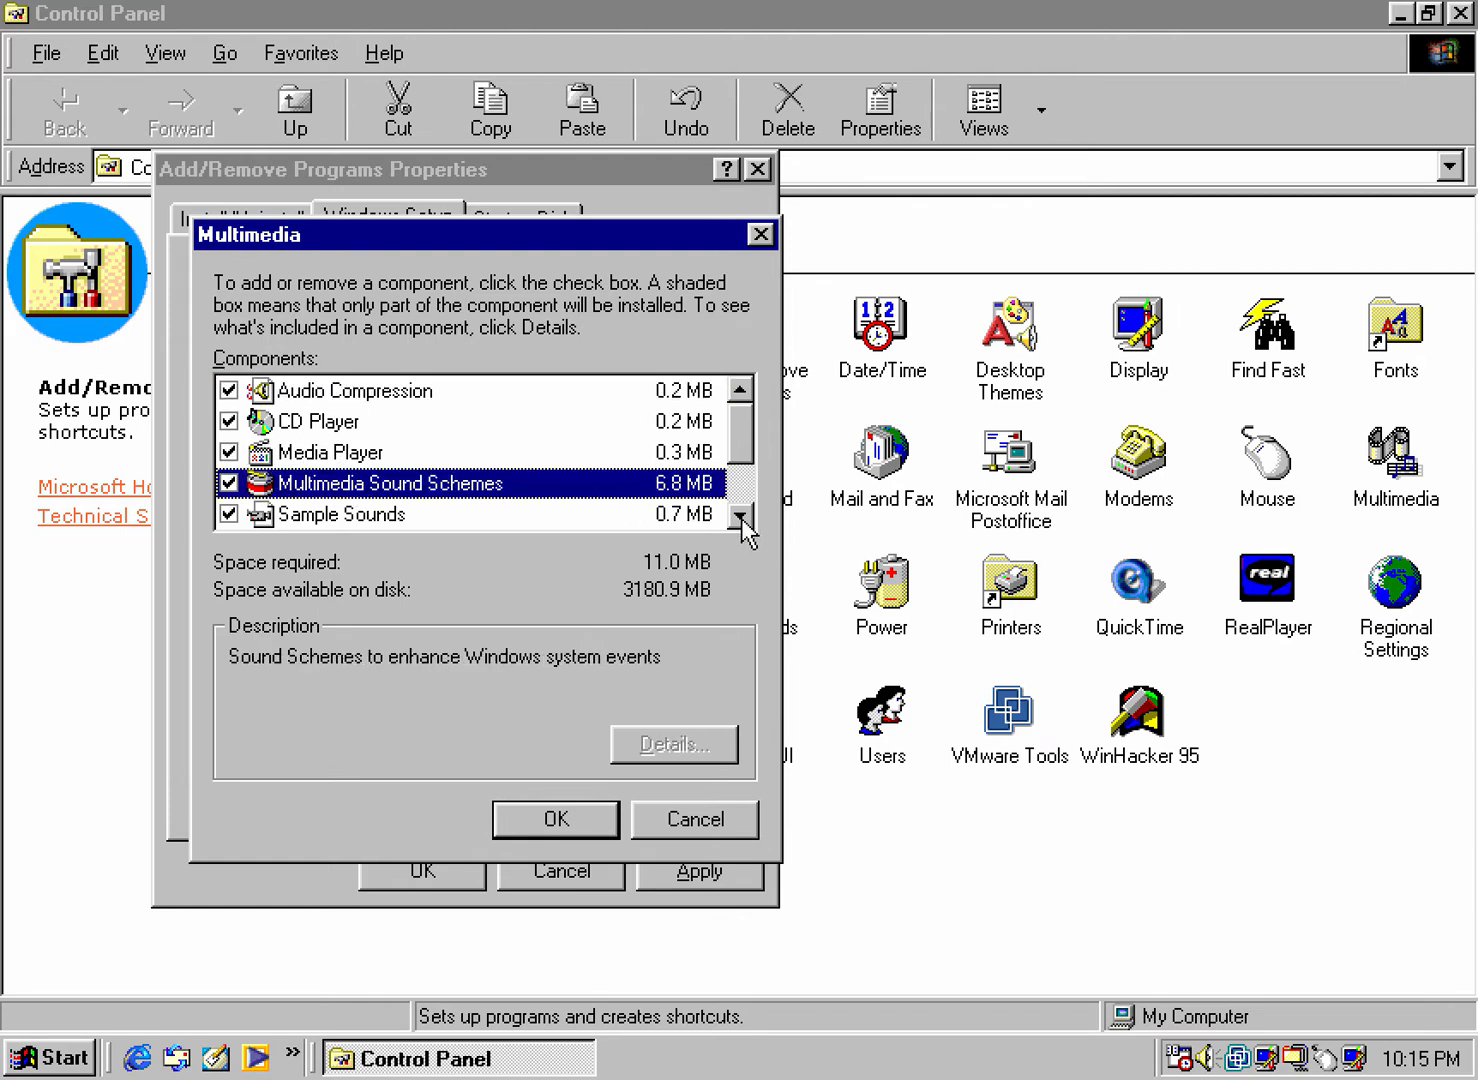
click(740, 518)
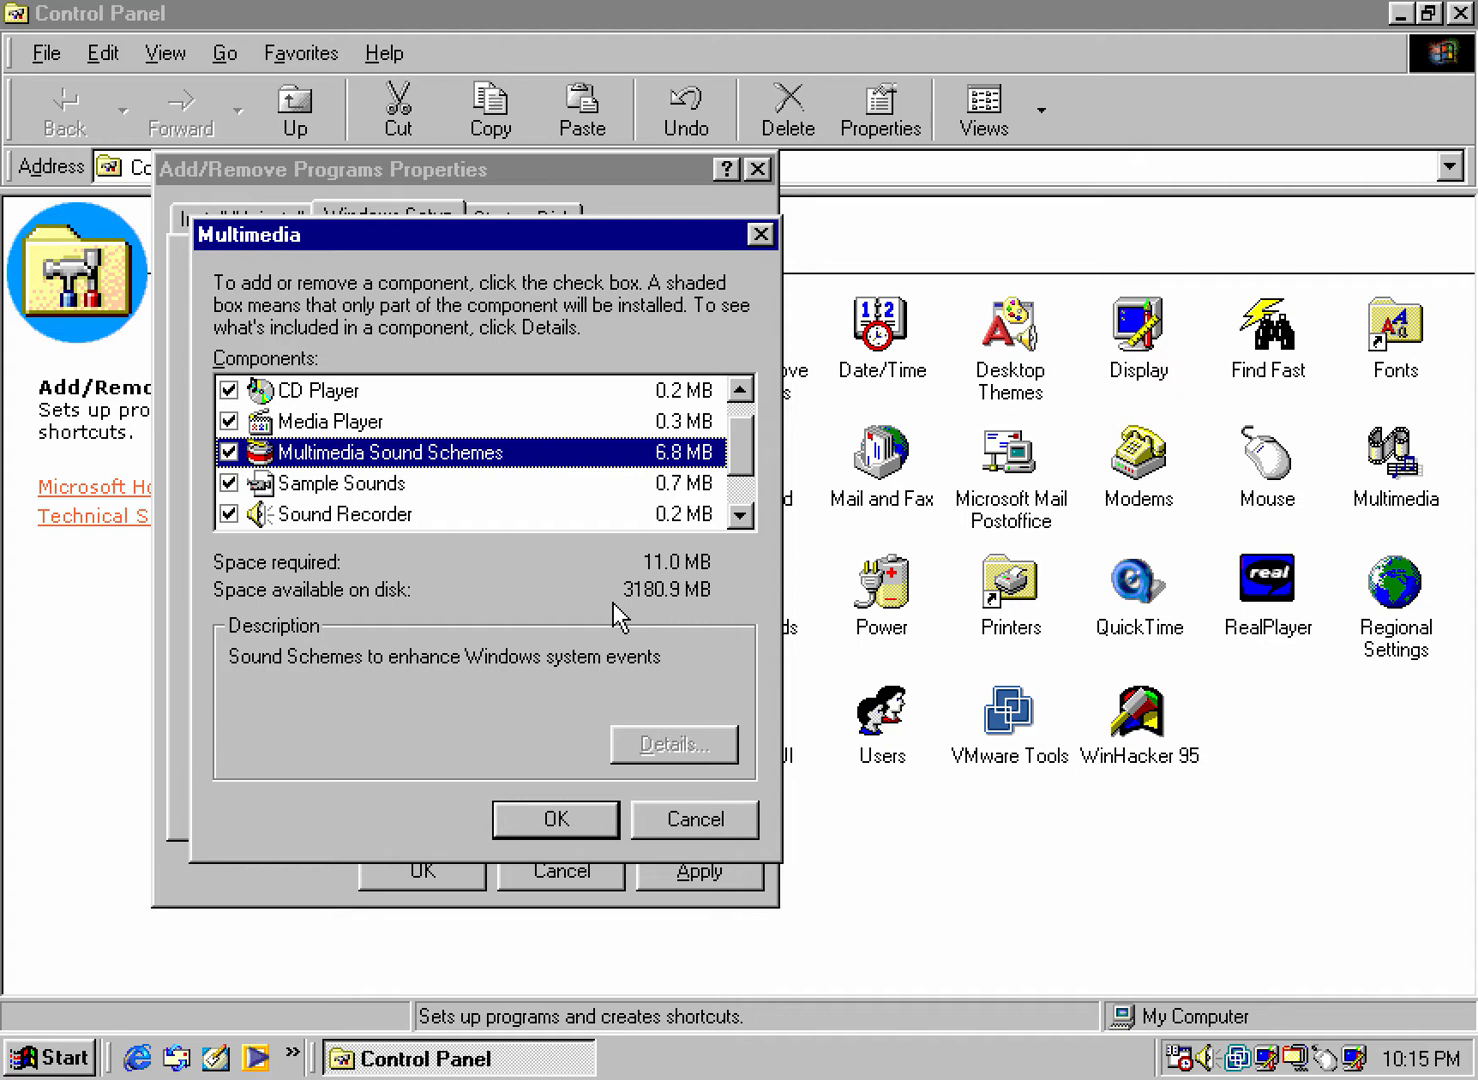
mouse_move(348, 537)
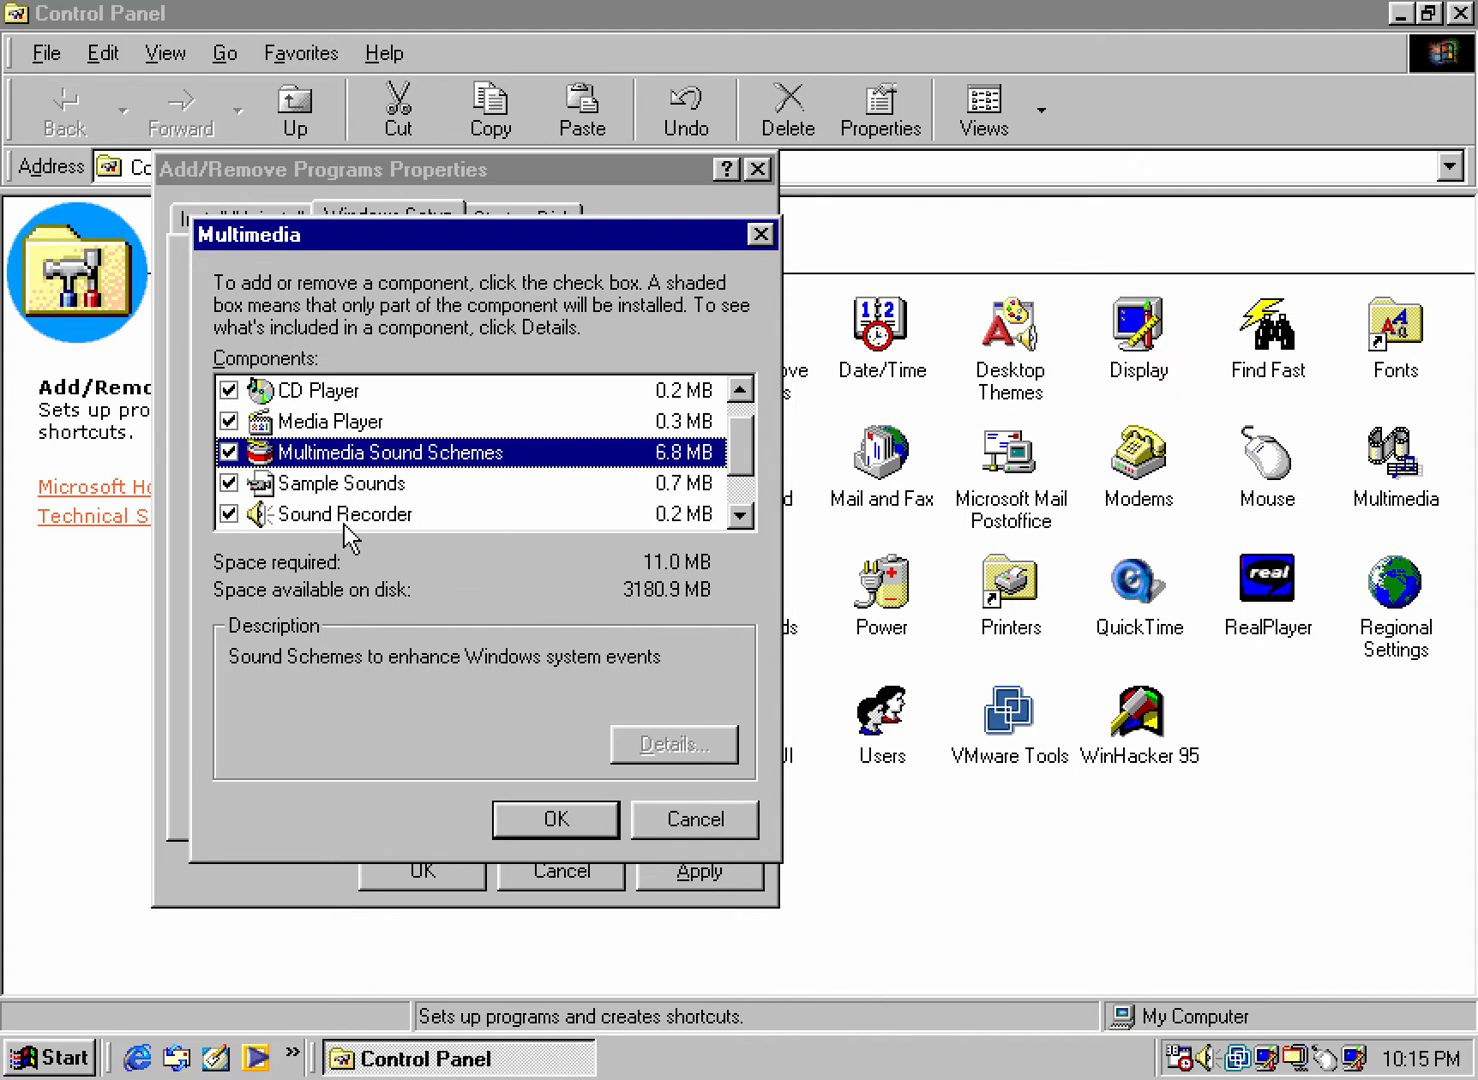
click(340, 483)
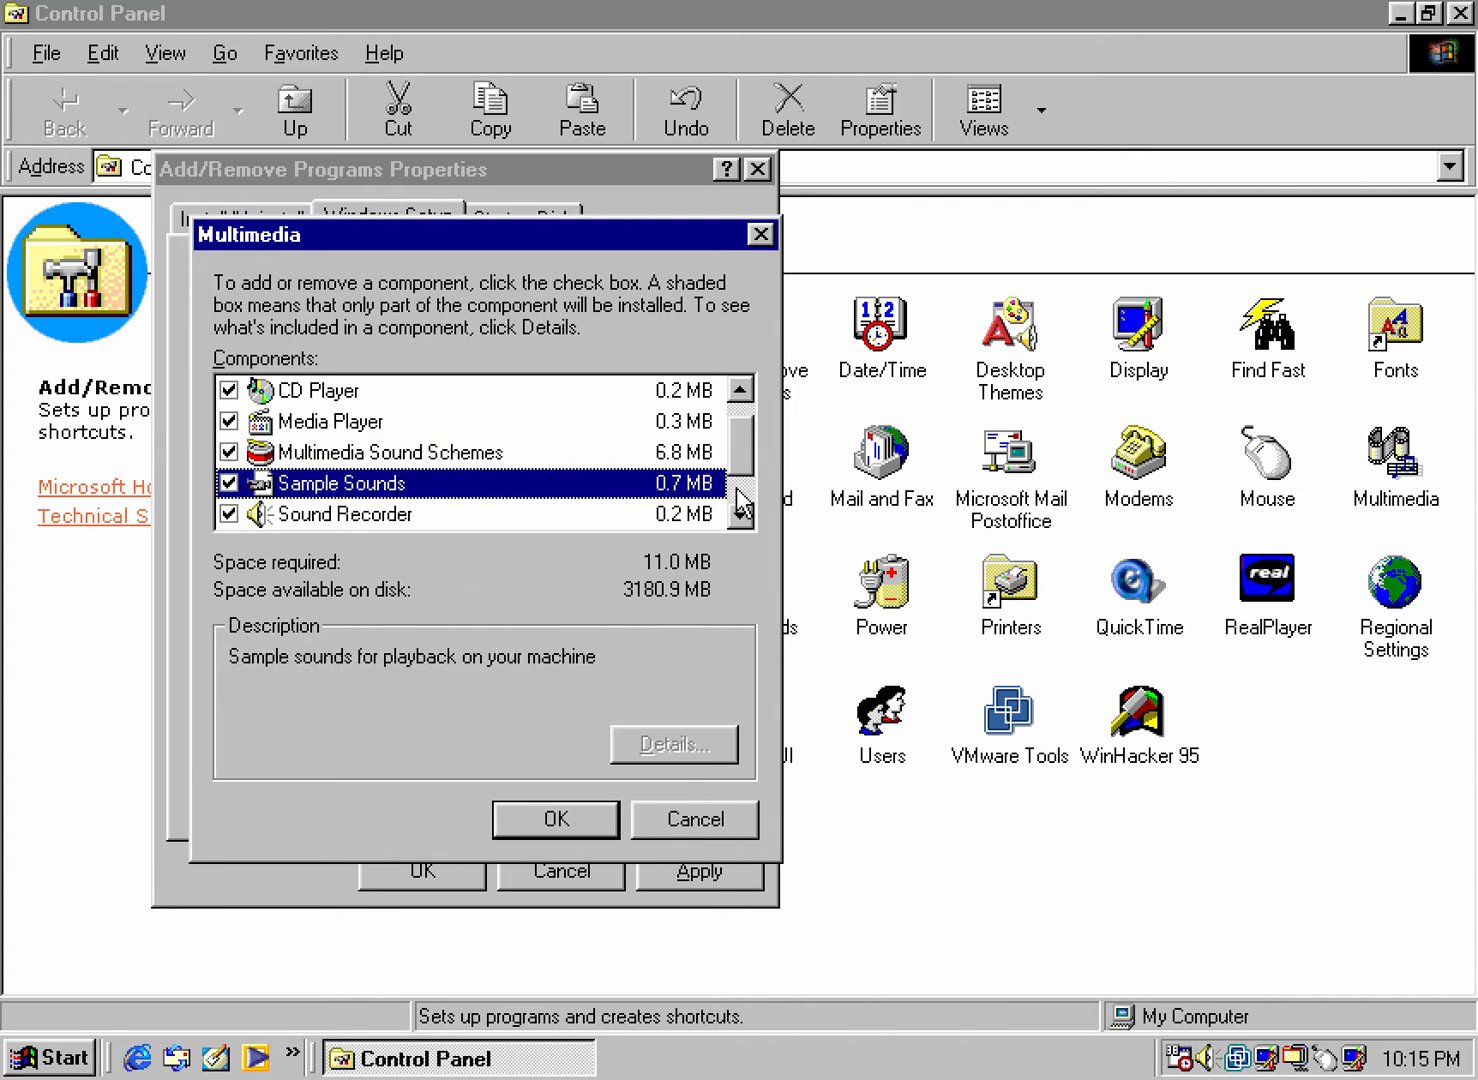
scroll(down, 3)
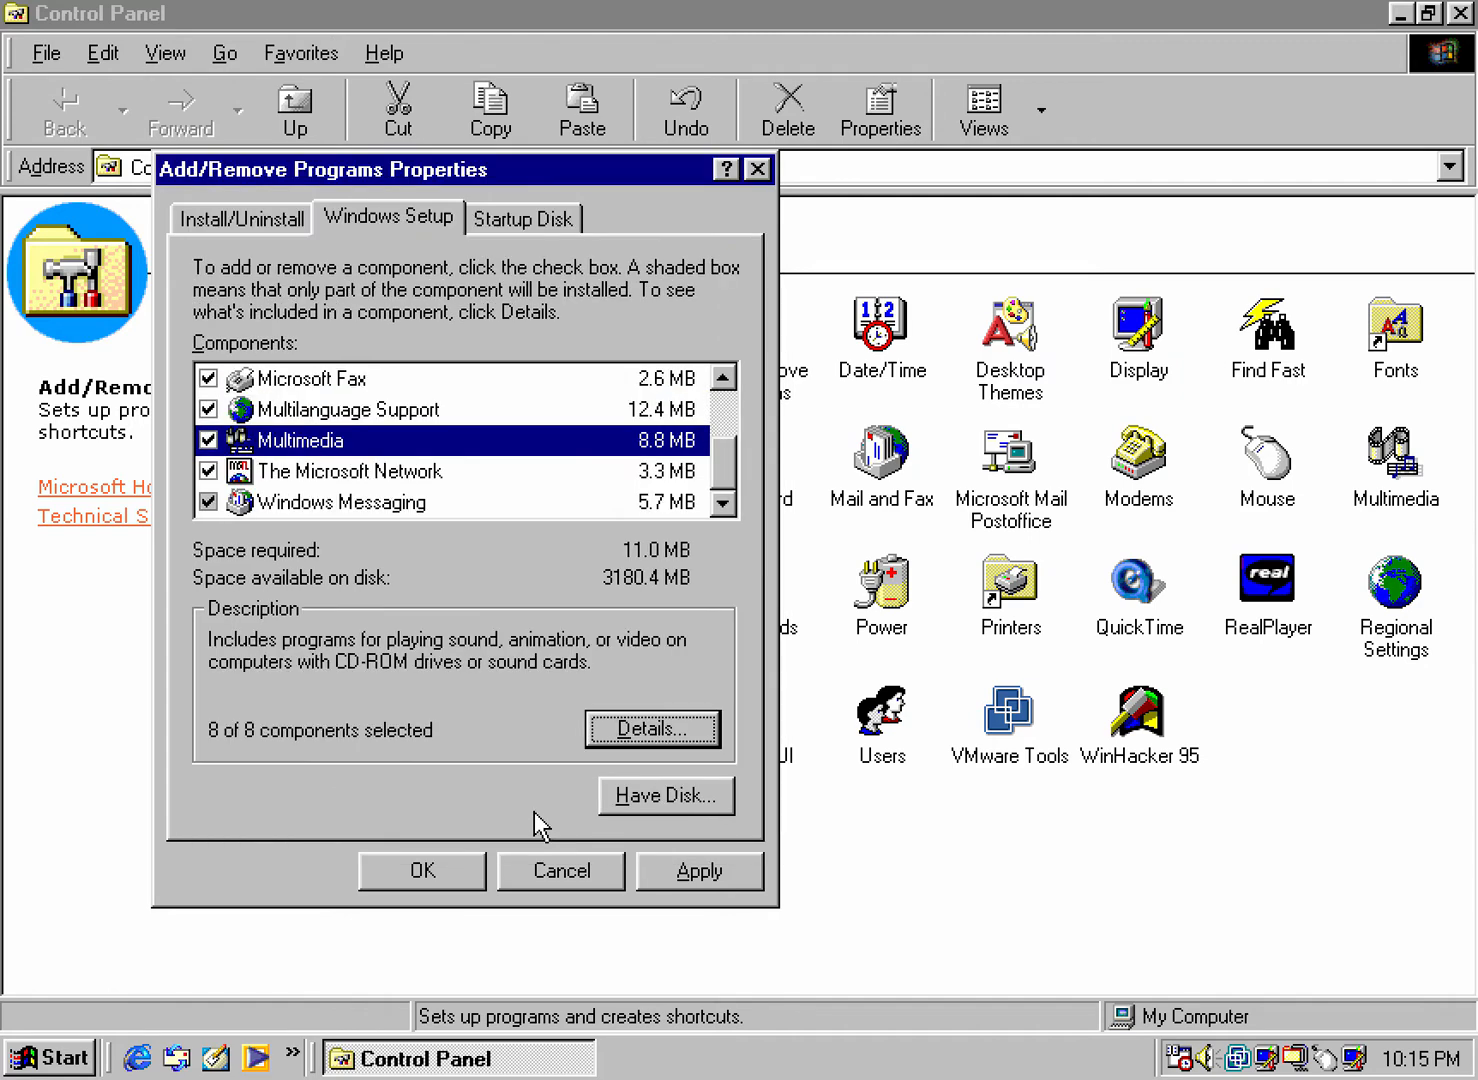
click(340, 502)
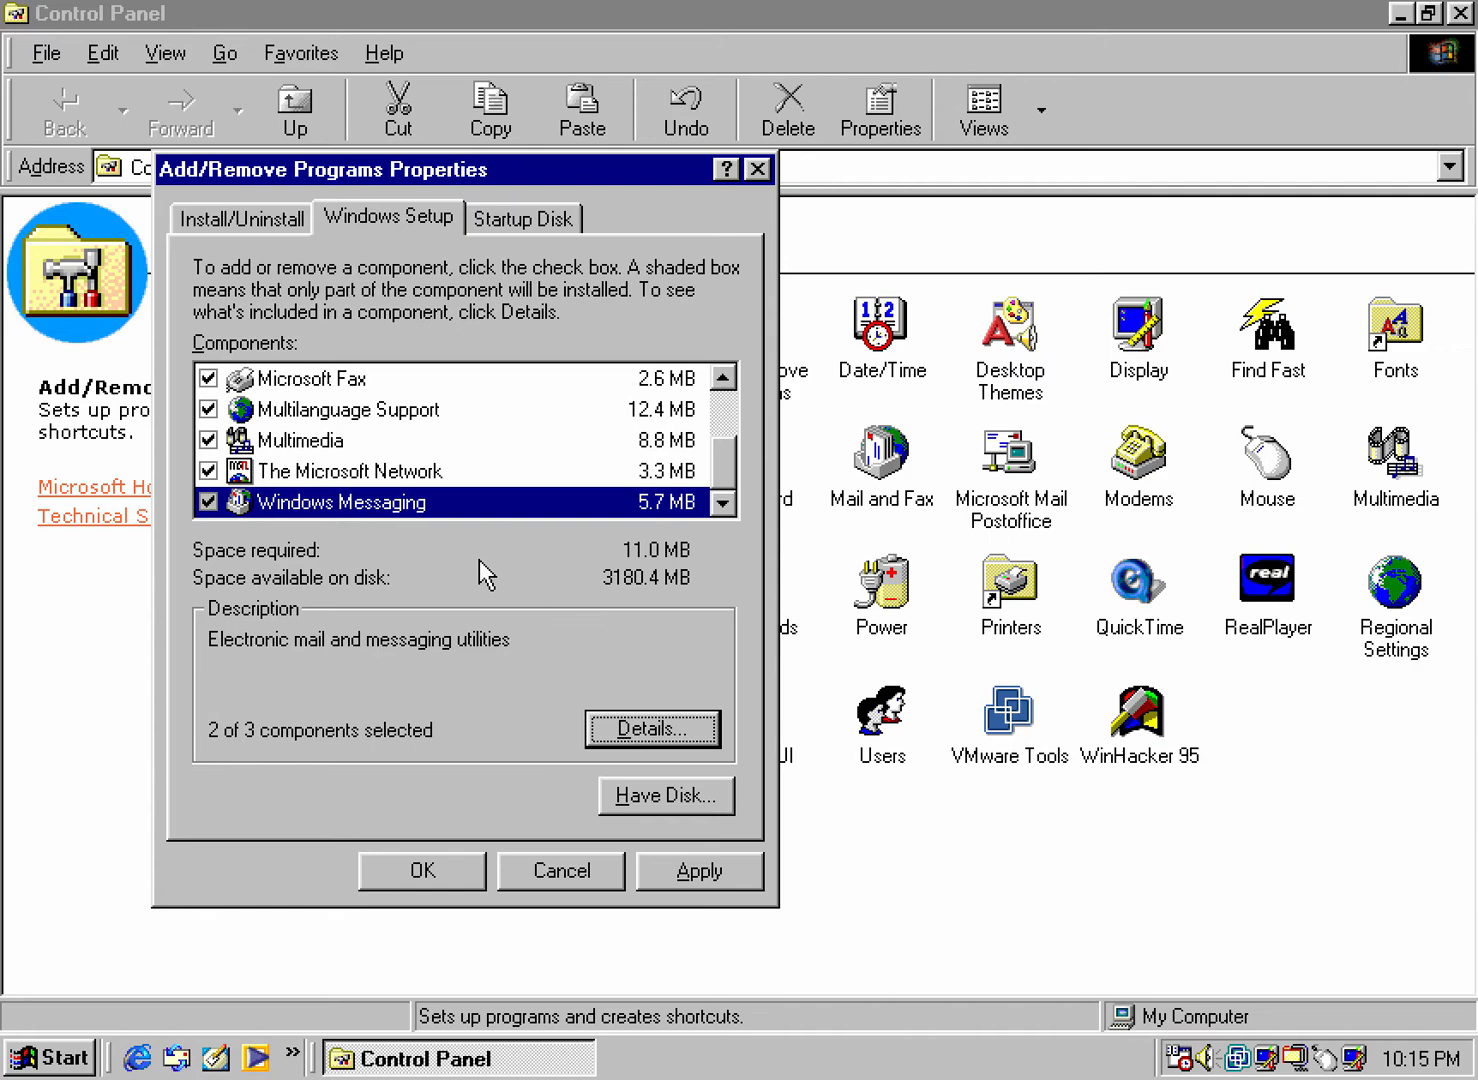
click(651, 728)
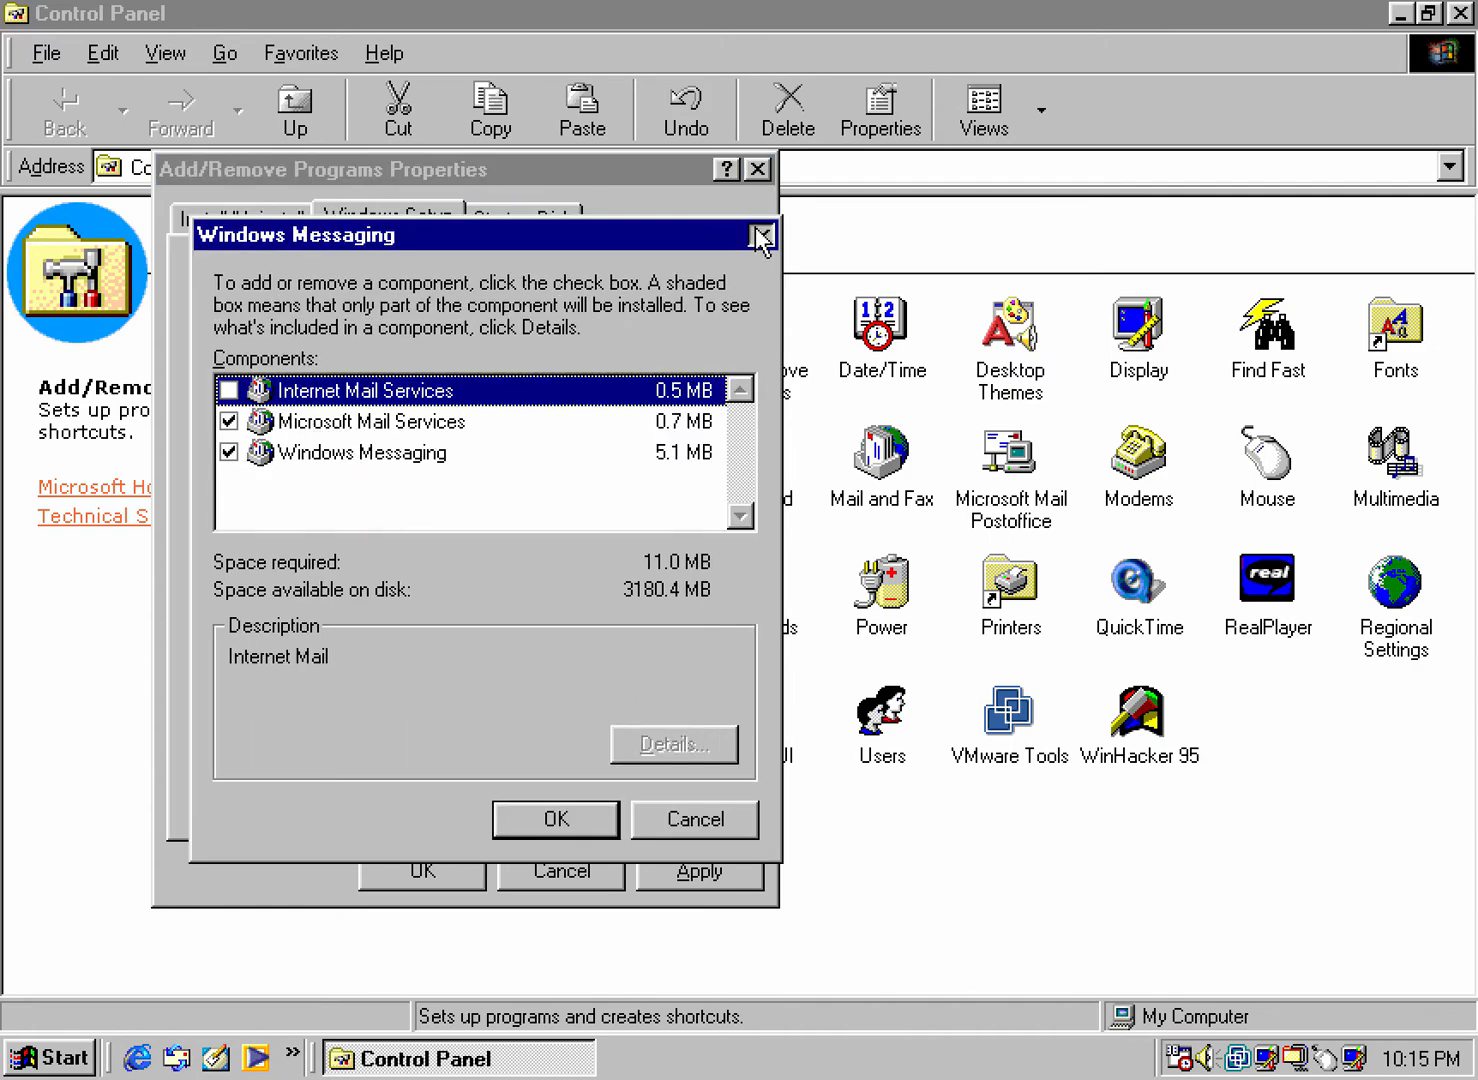
click(761, 240)
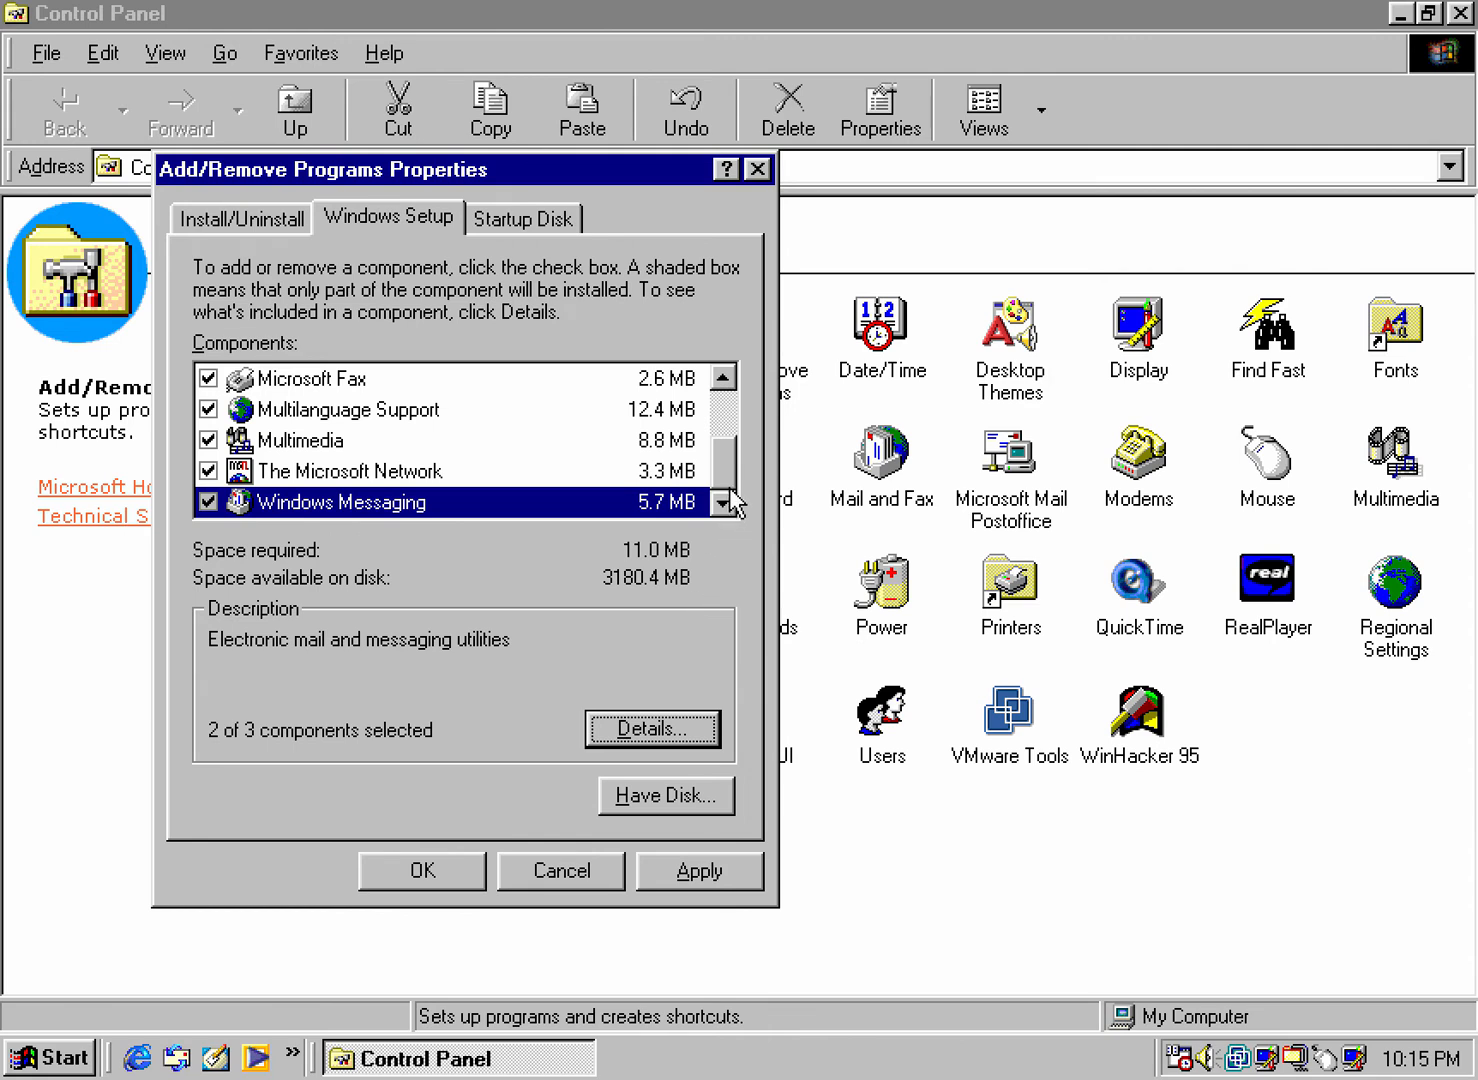
mouse_move(730, 512)
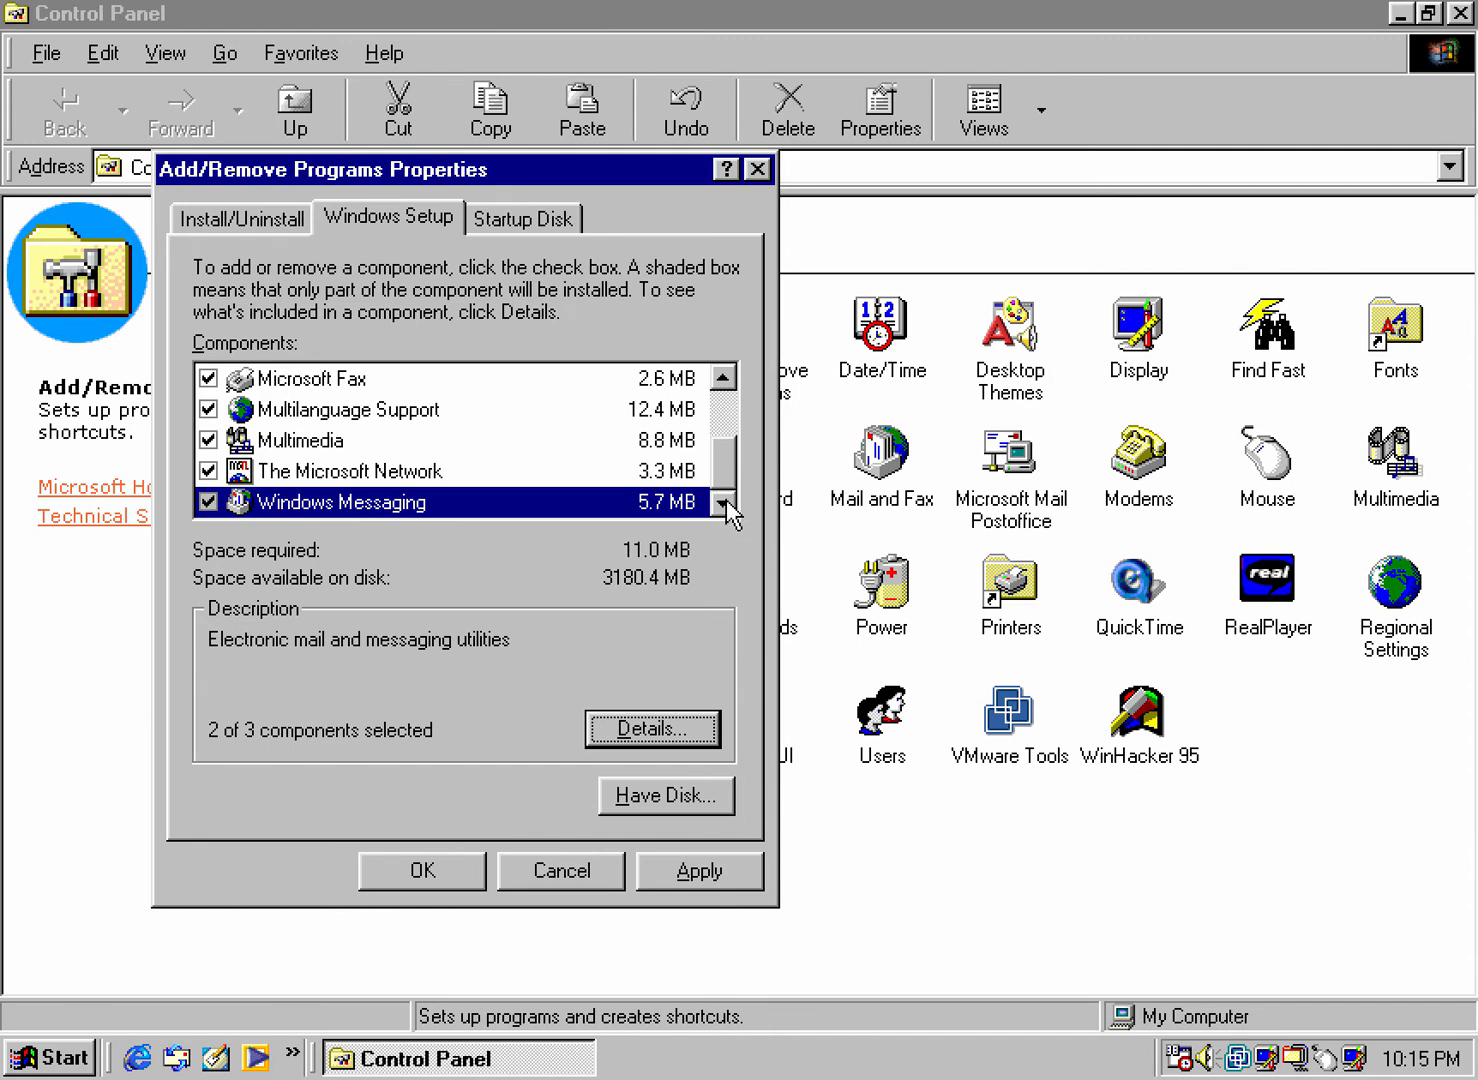
mouse_move(740, 760)
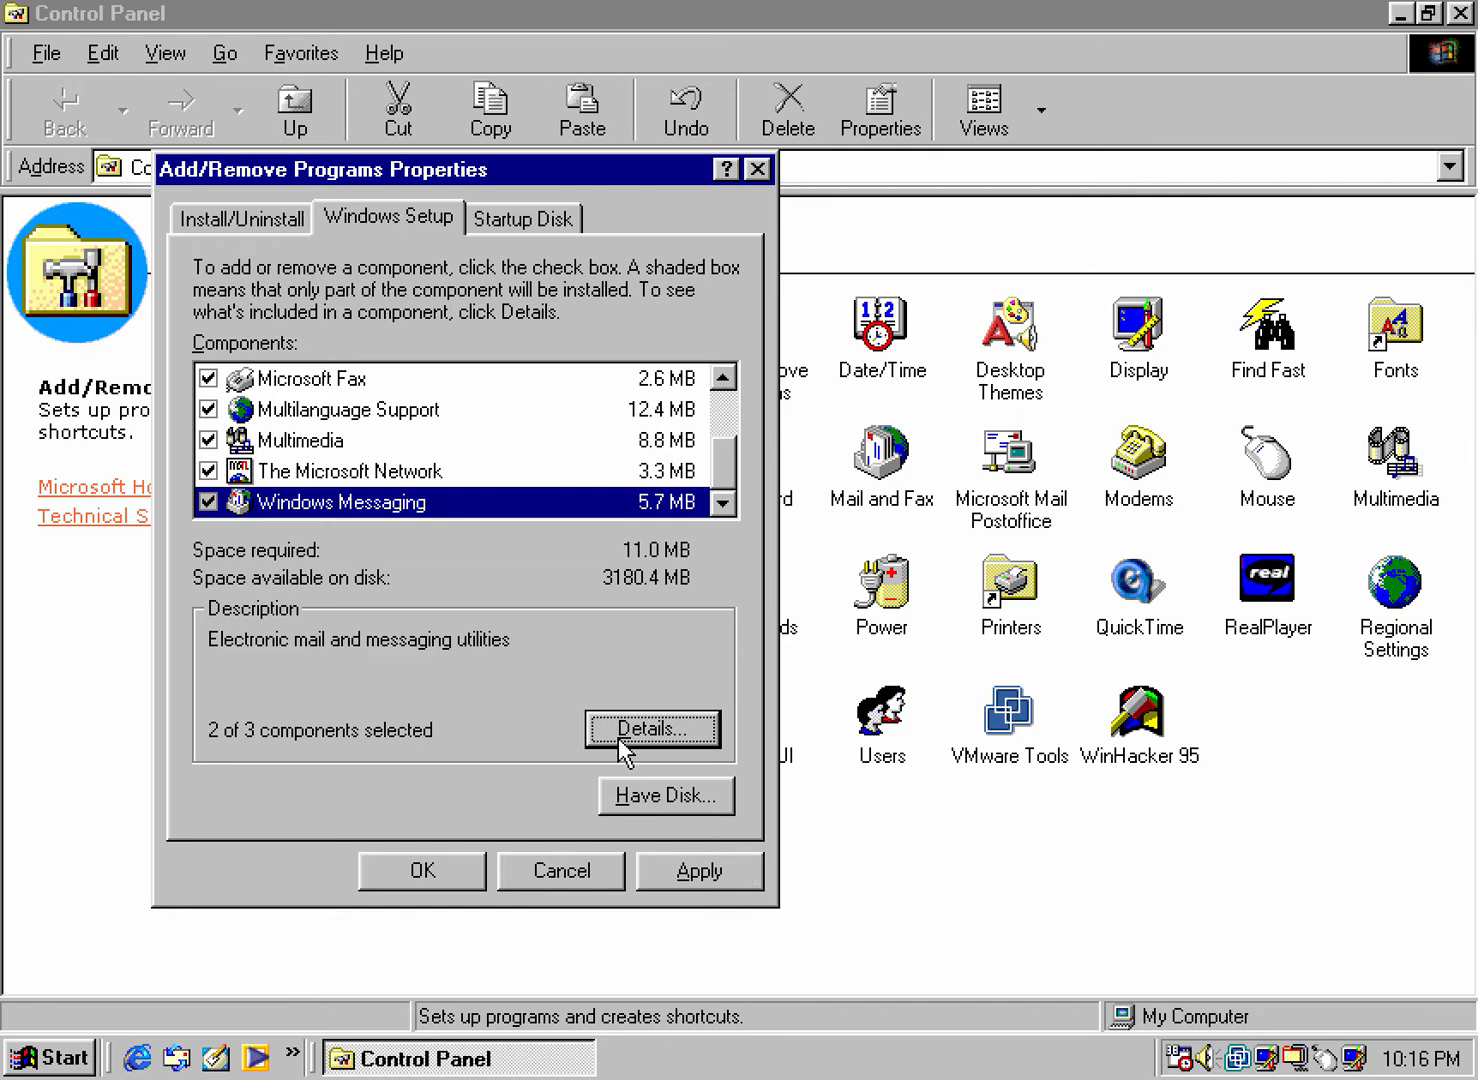
mouse_move(505, 759)
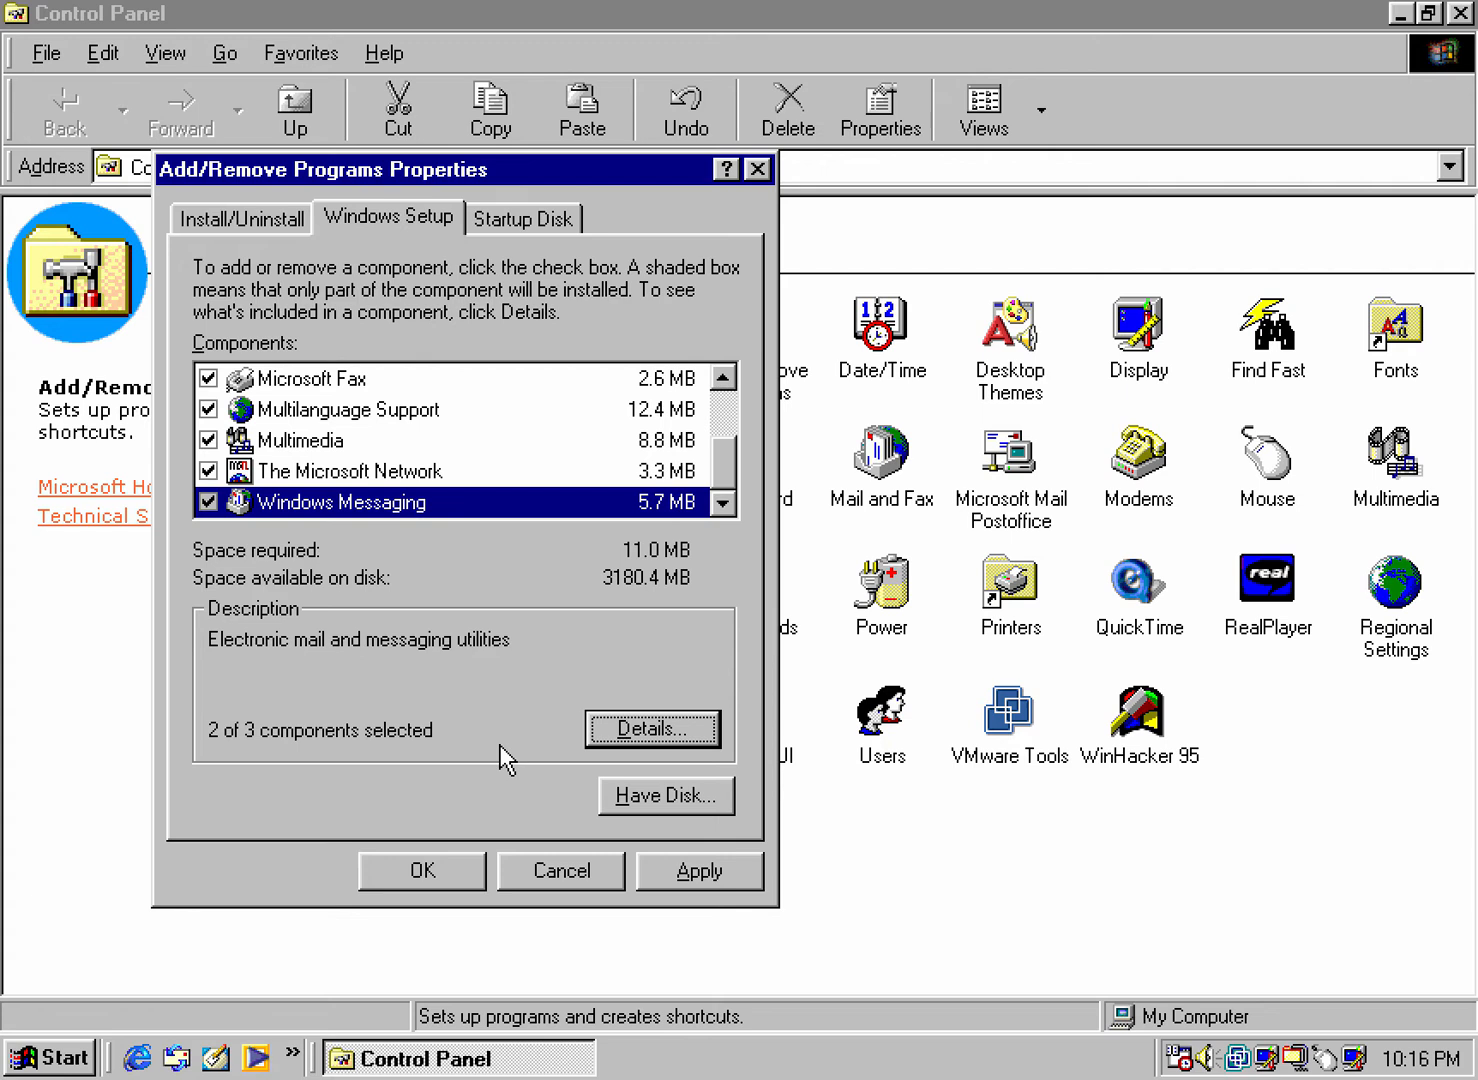
mouse_move(525, 690)
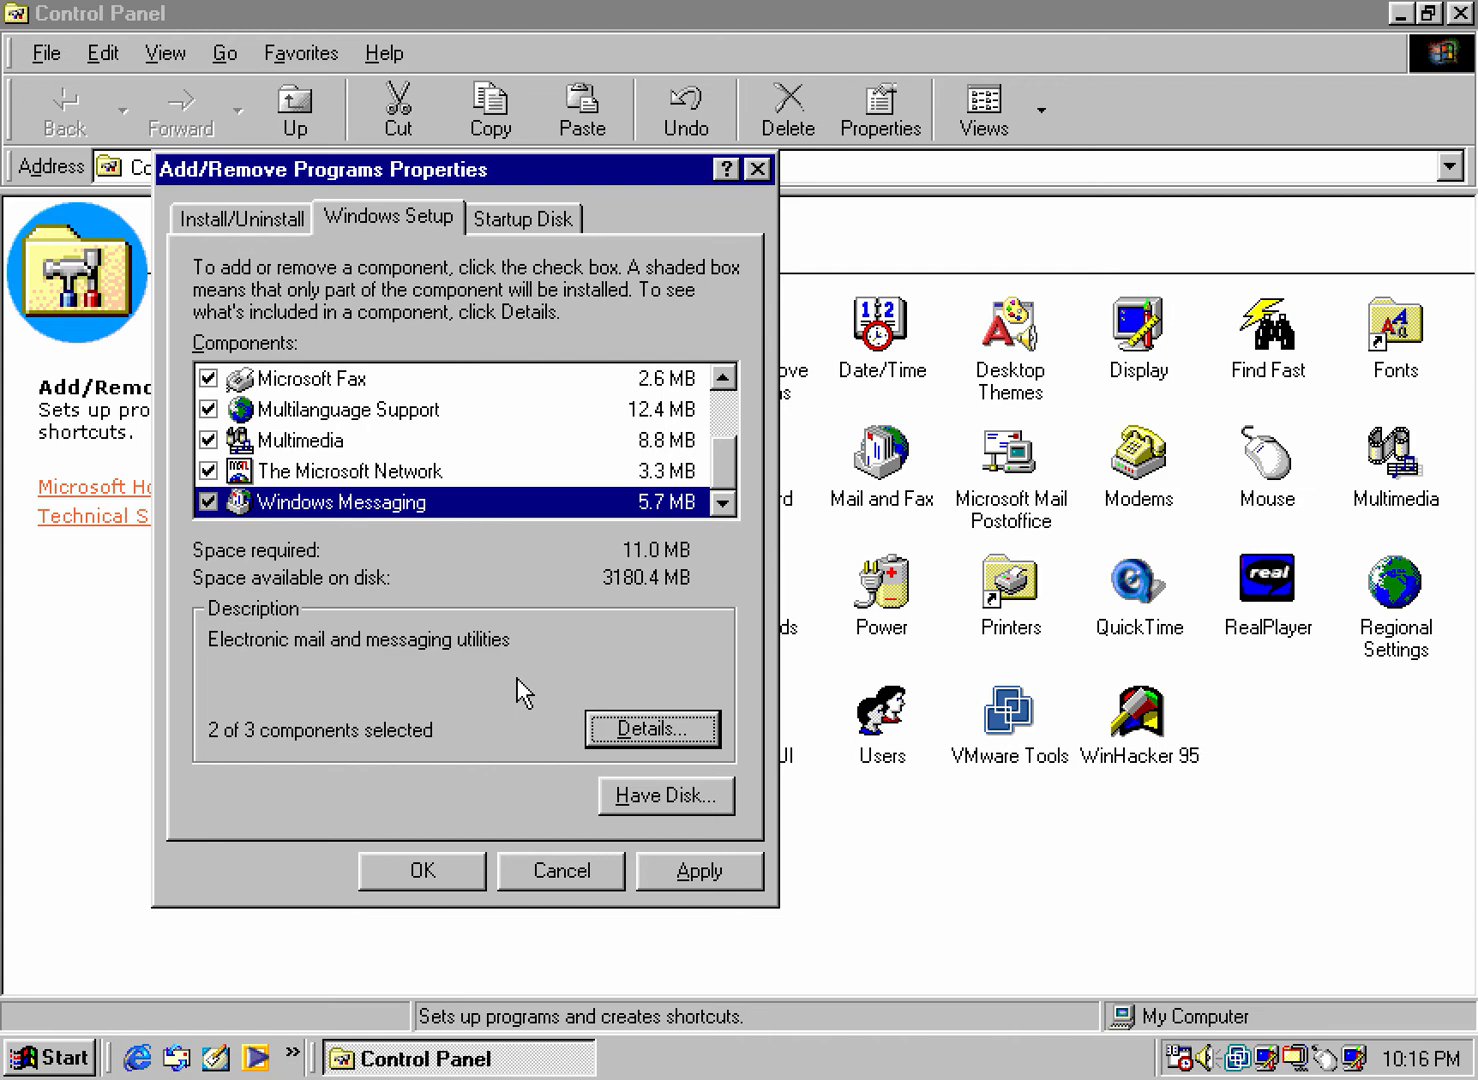
mouse_move(748, 888)
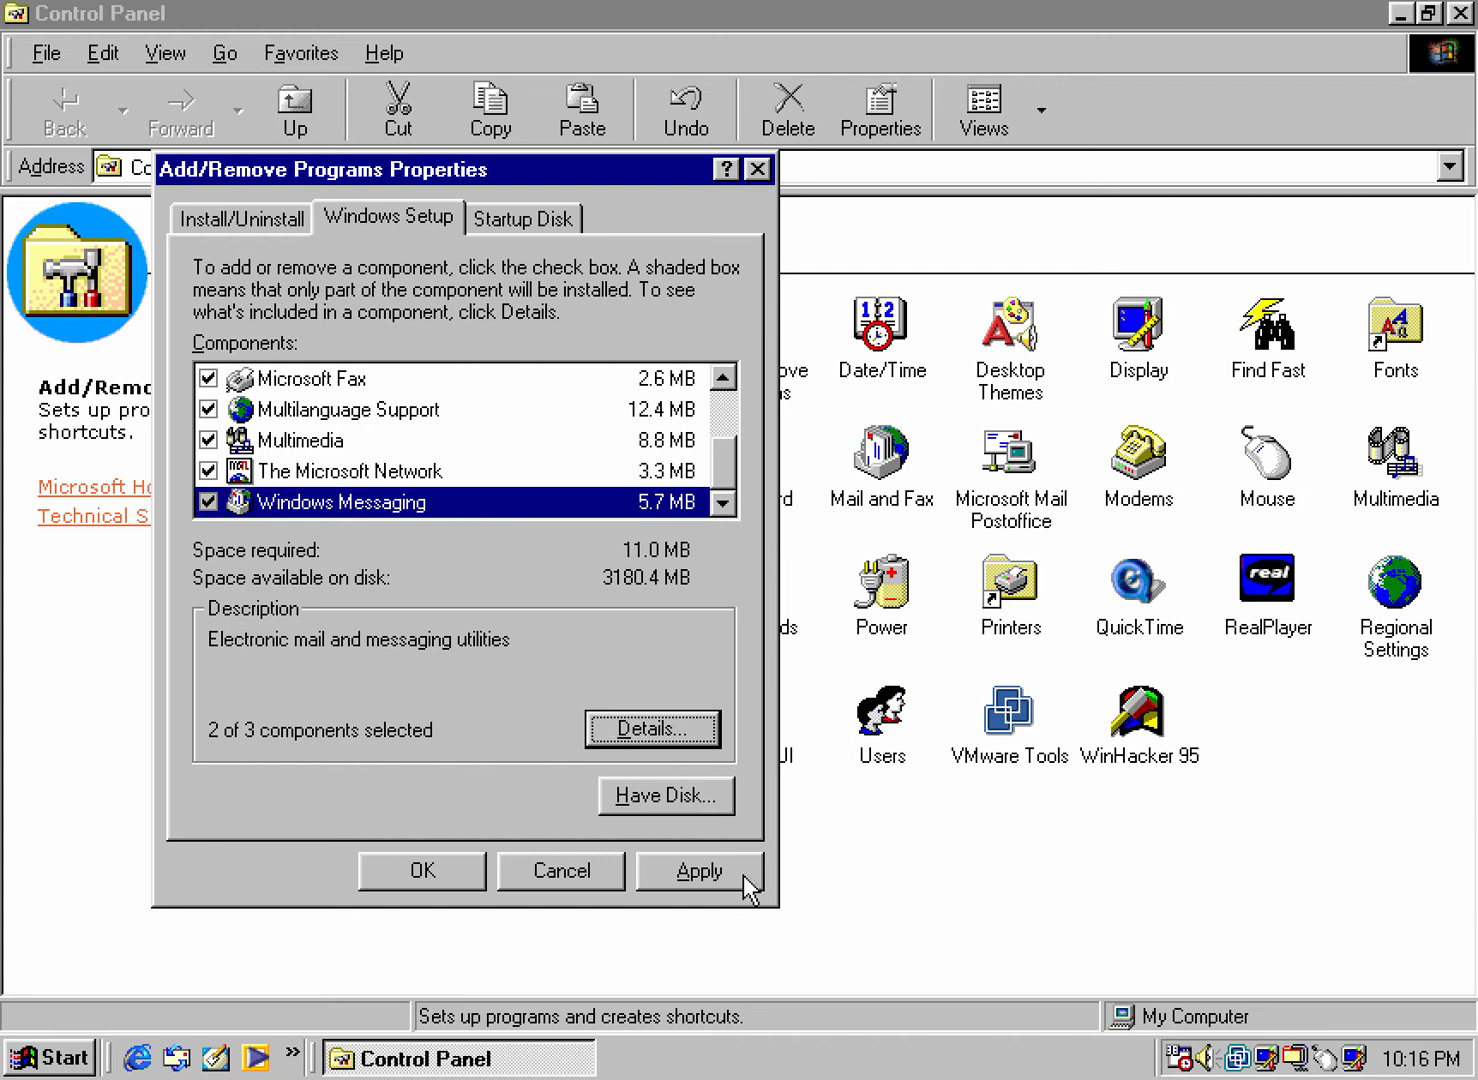
- Apply the component changes, restart when prompted and confirm the network login
click(699, 870)
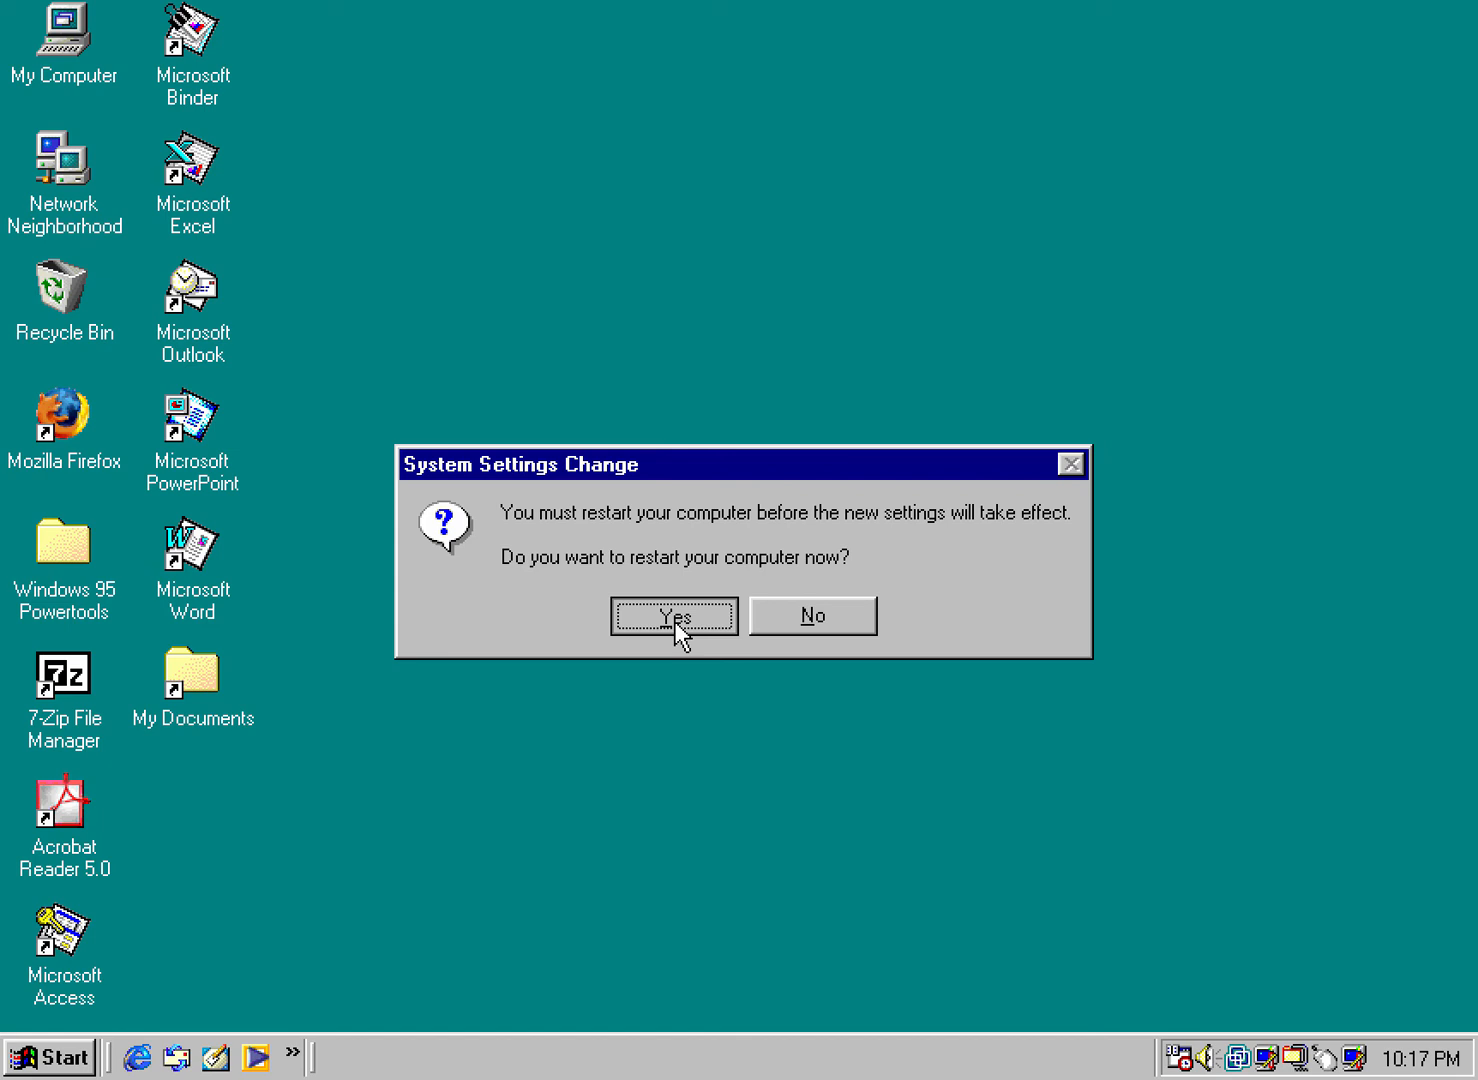
click(674, 615)
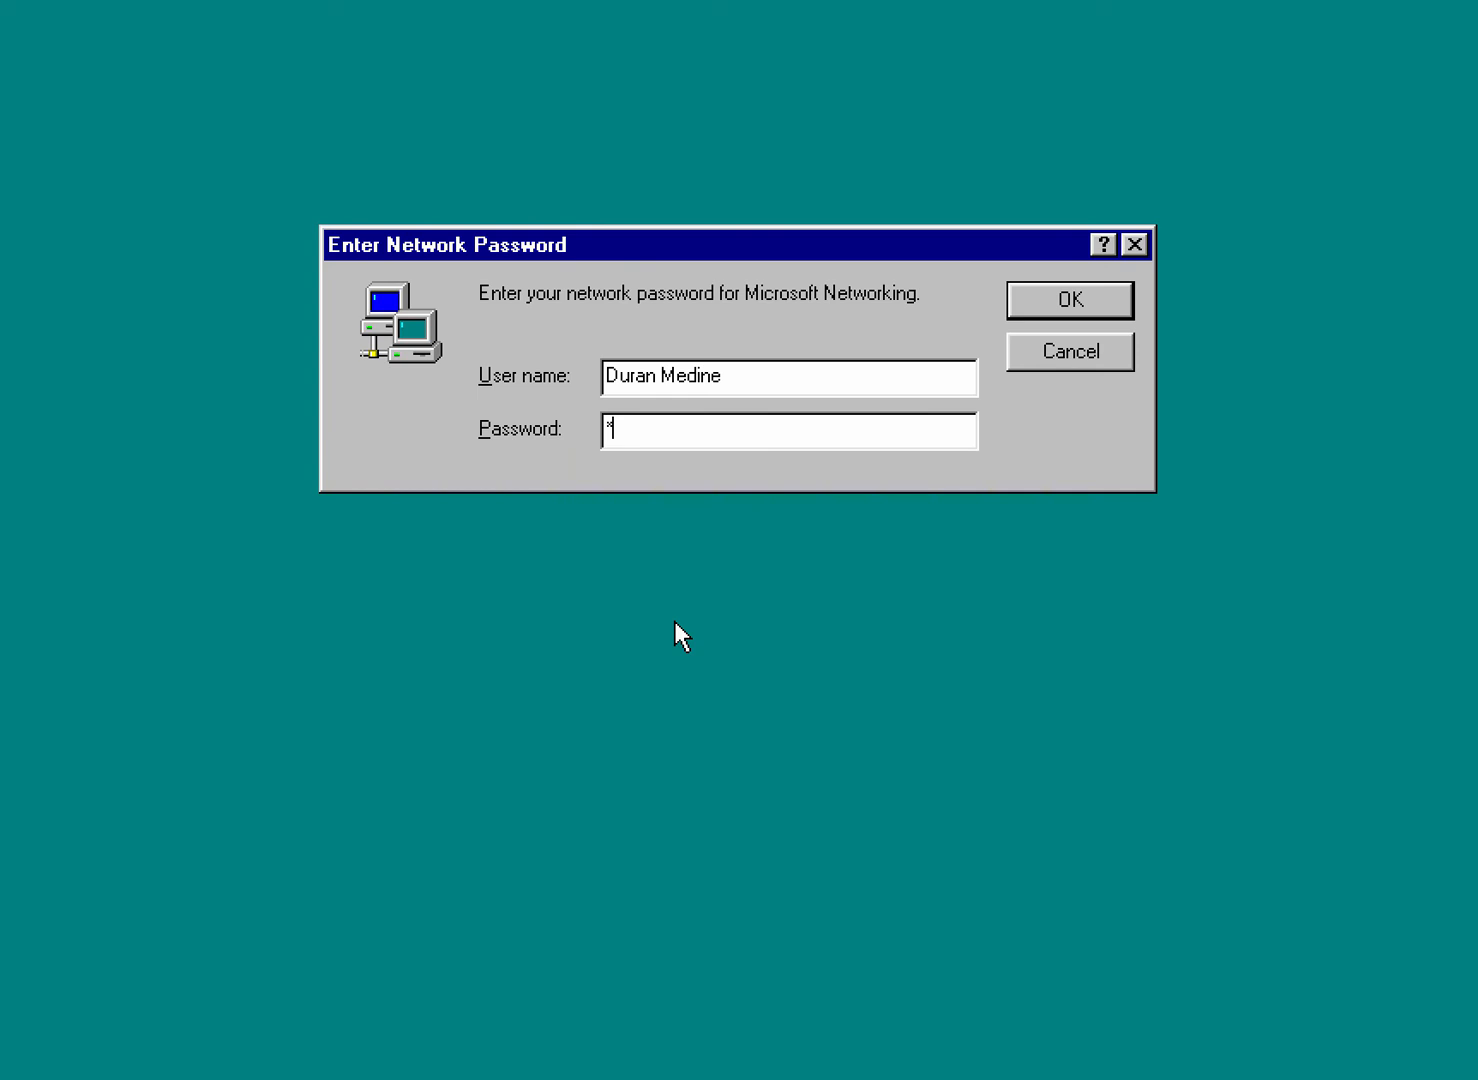
click(1068, 300)
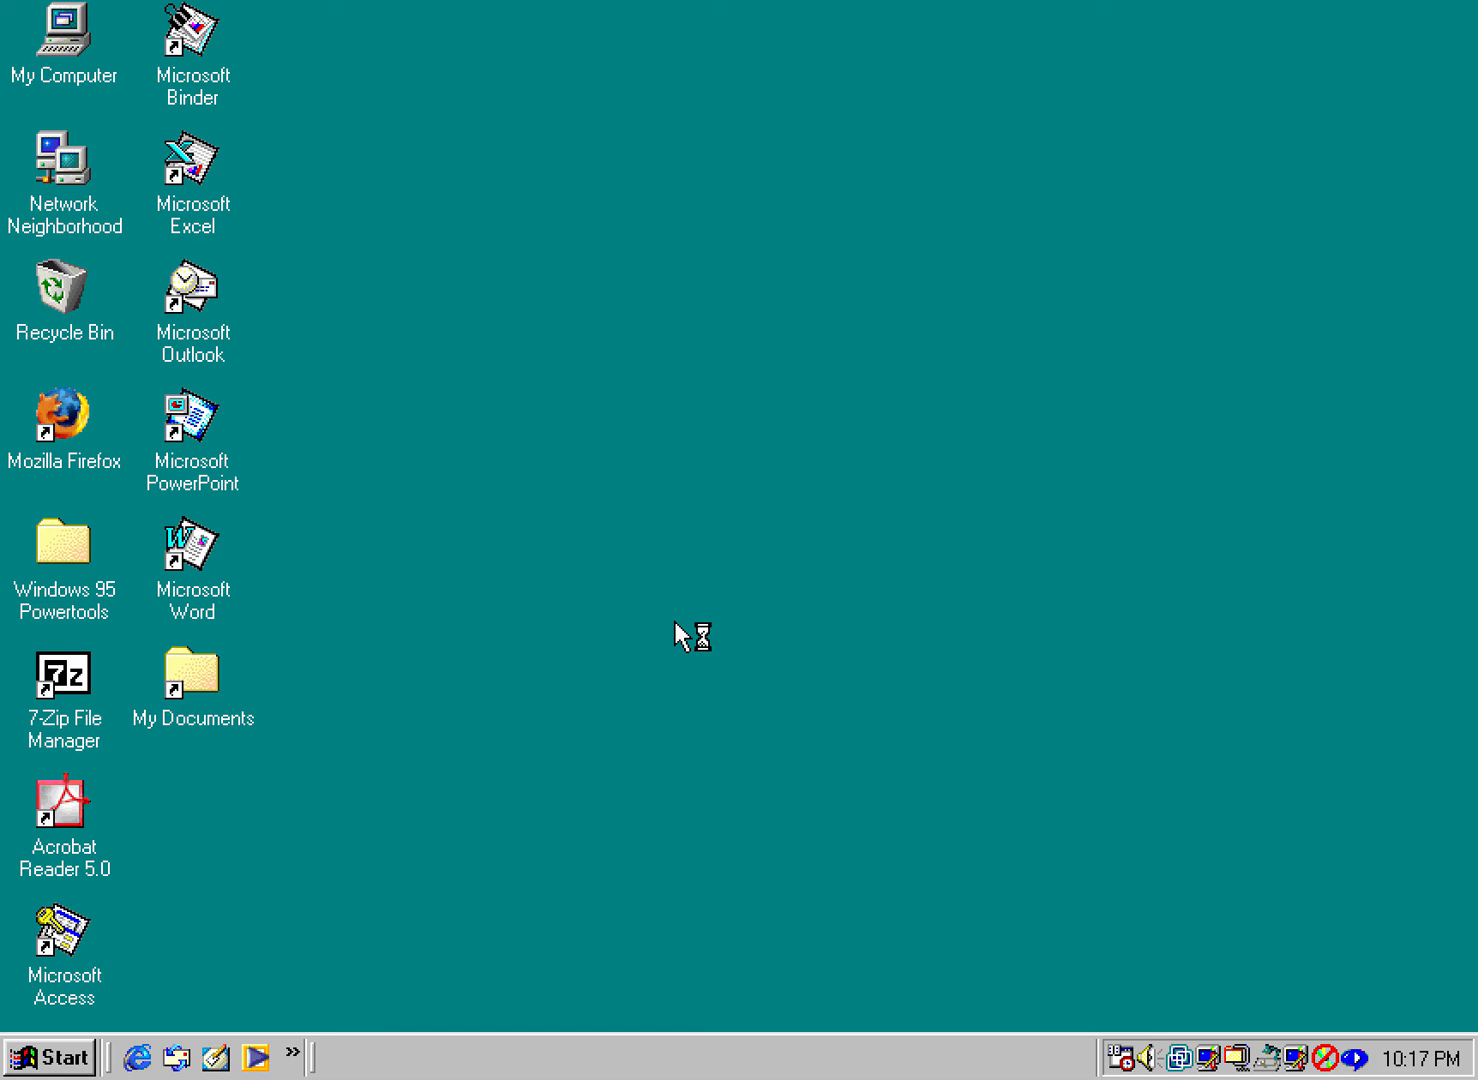
mouse_move(1122, 10)
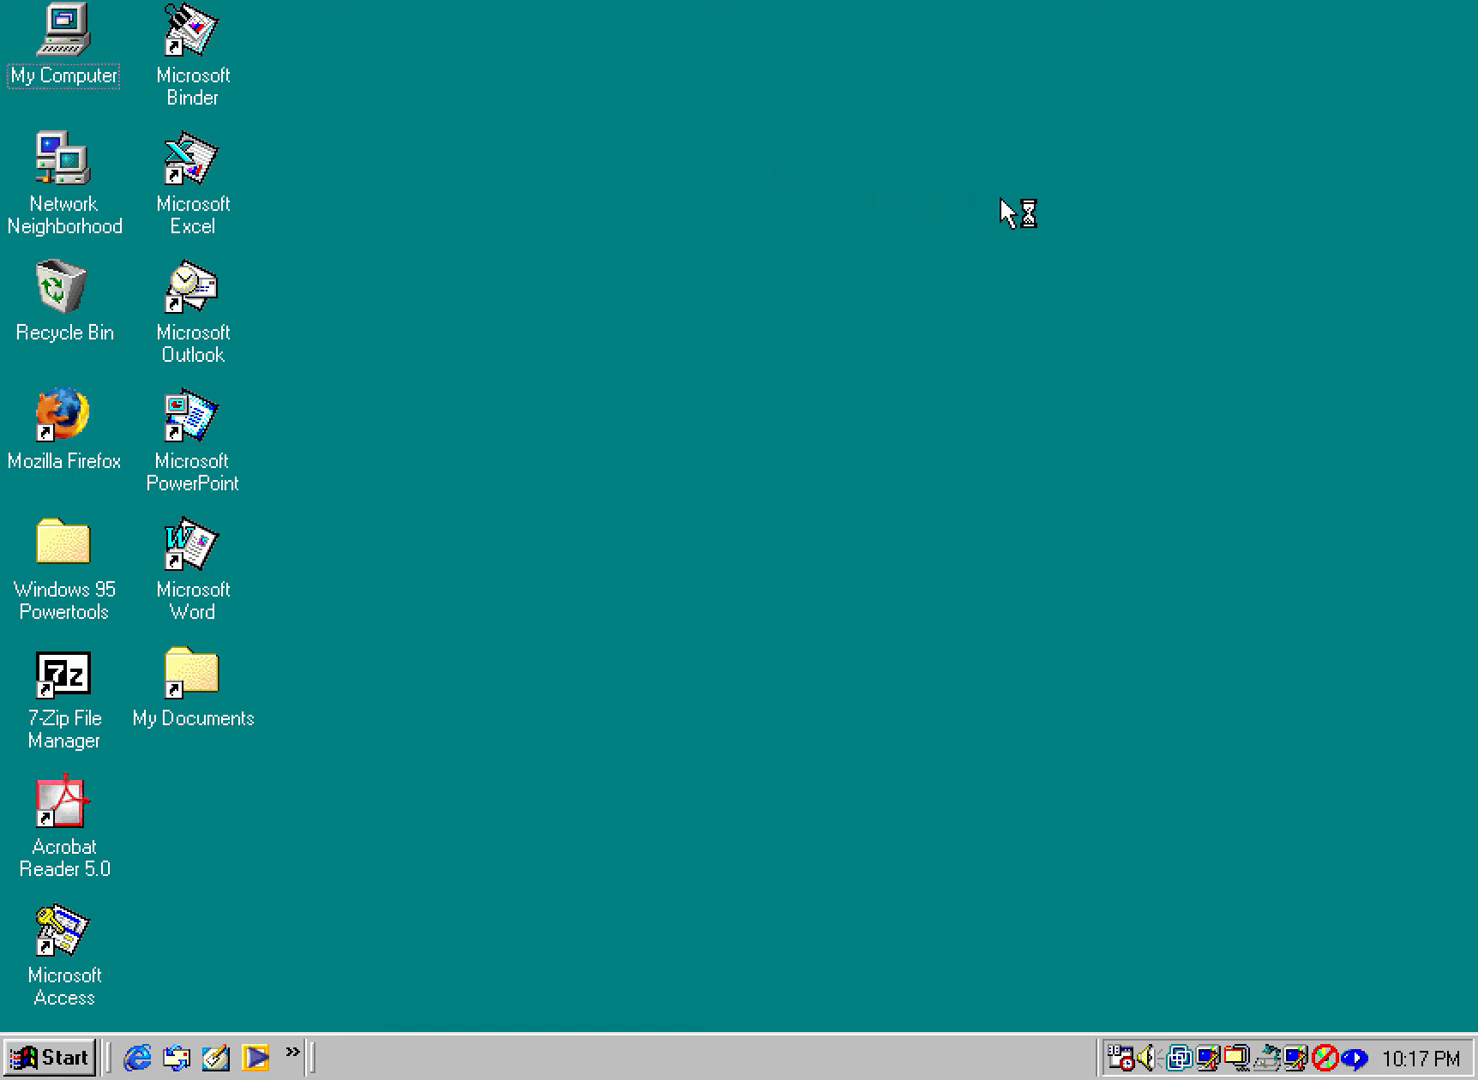
right_click(1015, 211)
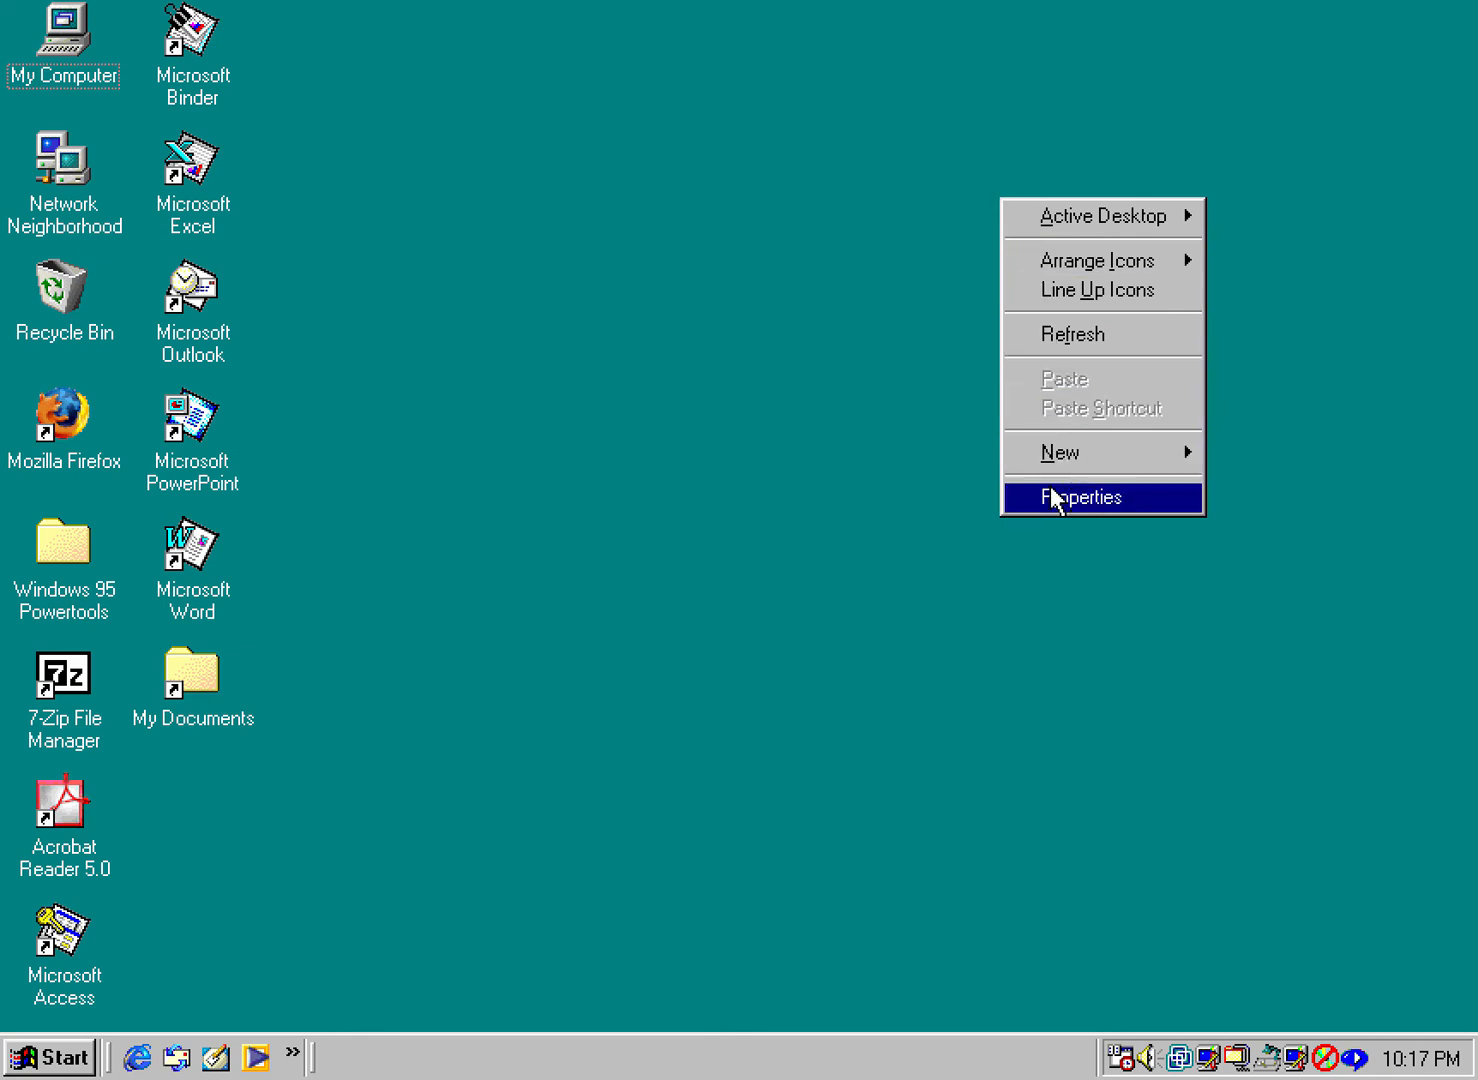
click(1079, 497)
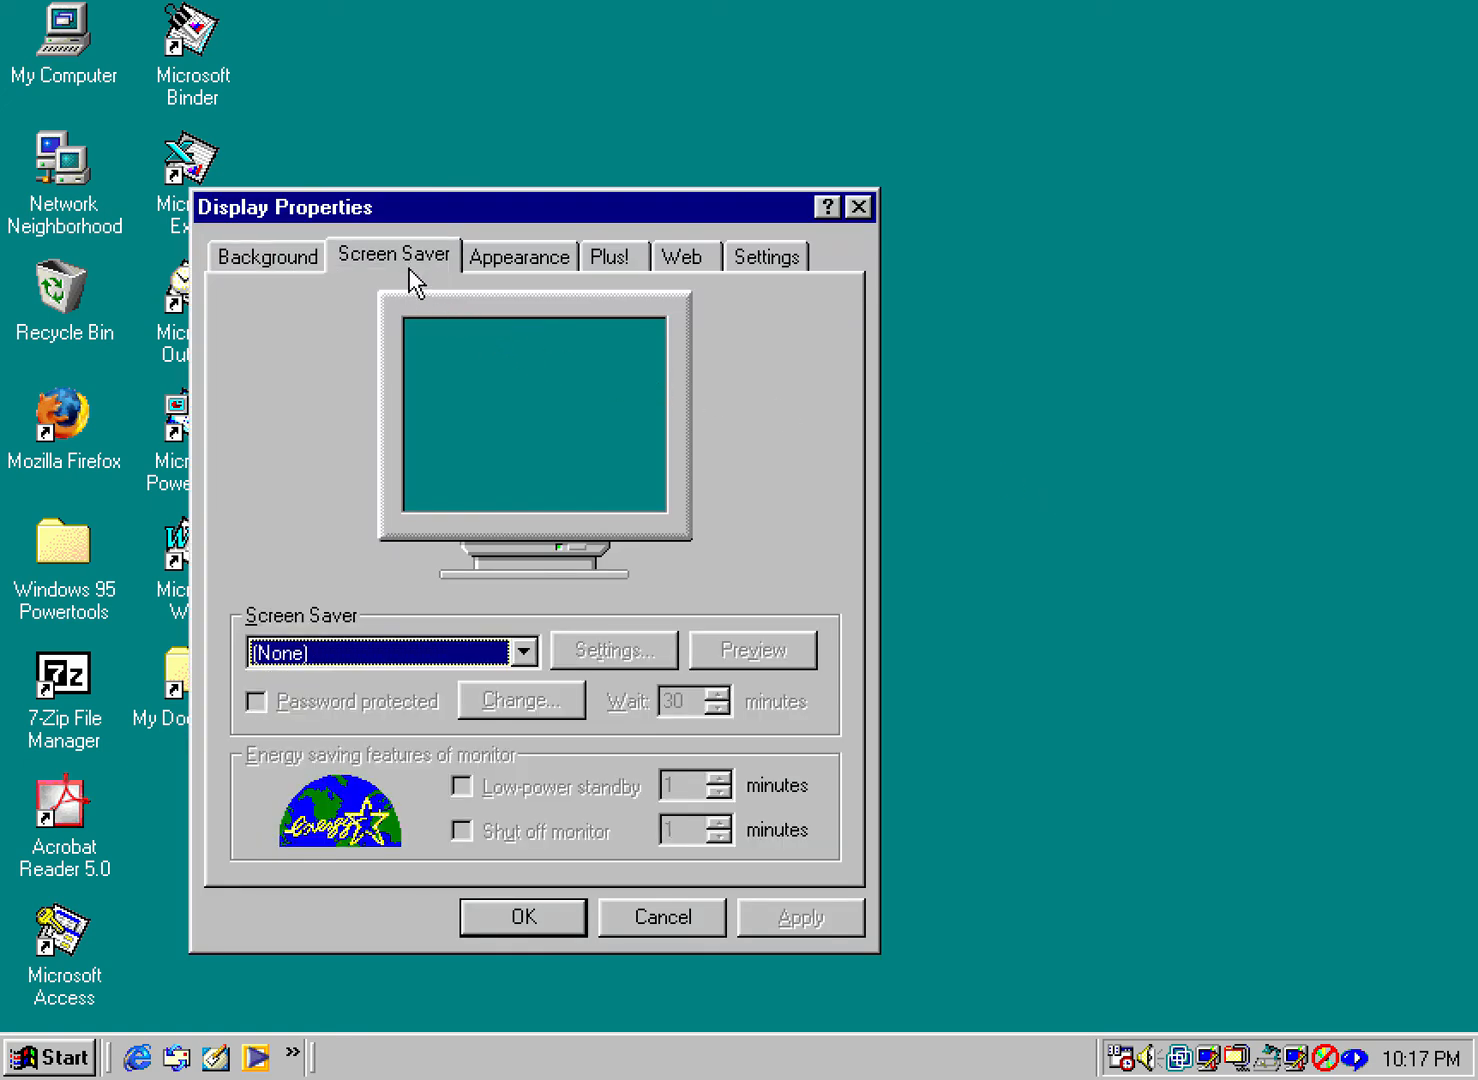
click(521, 651)
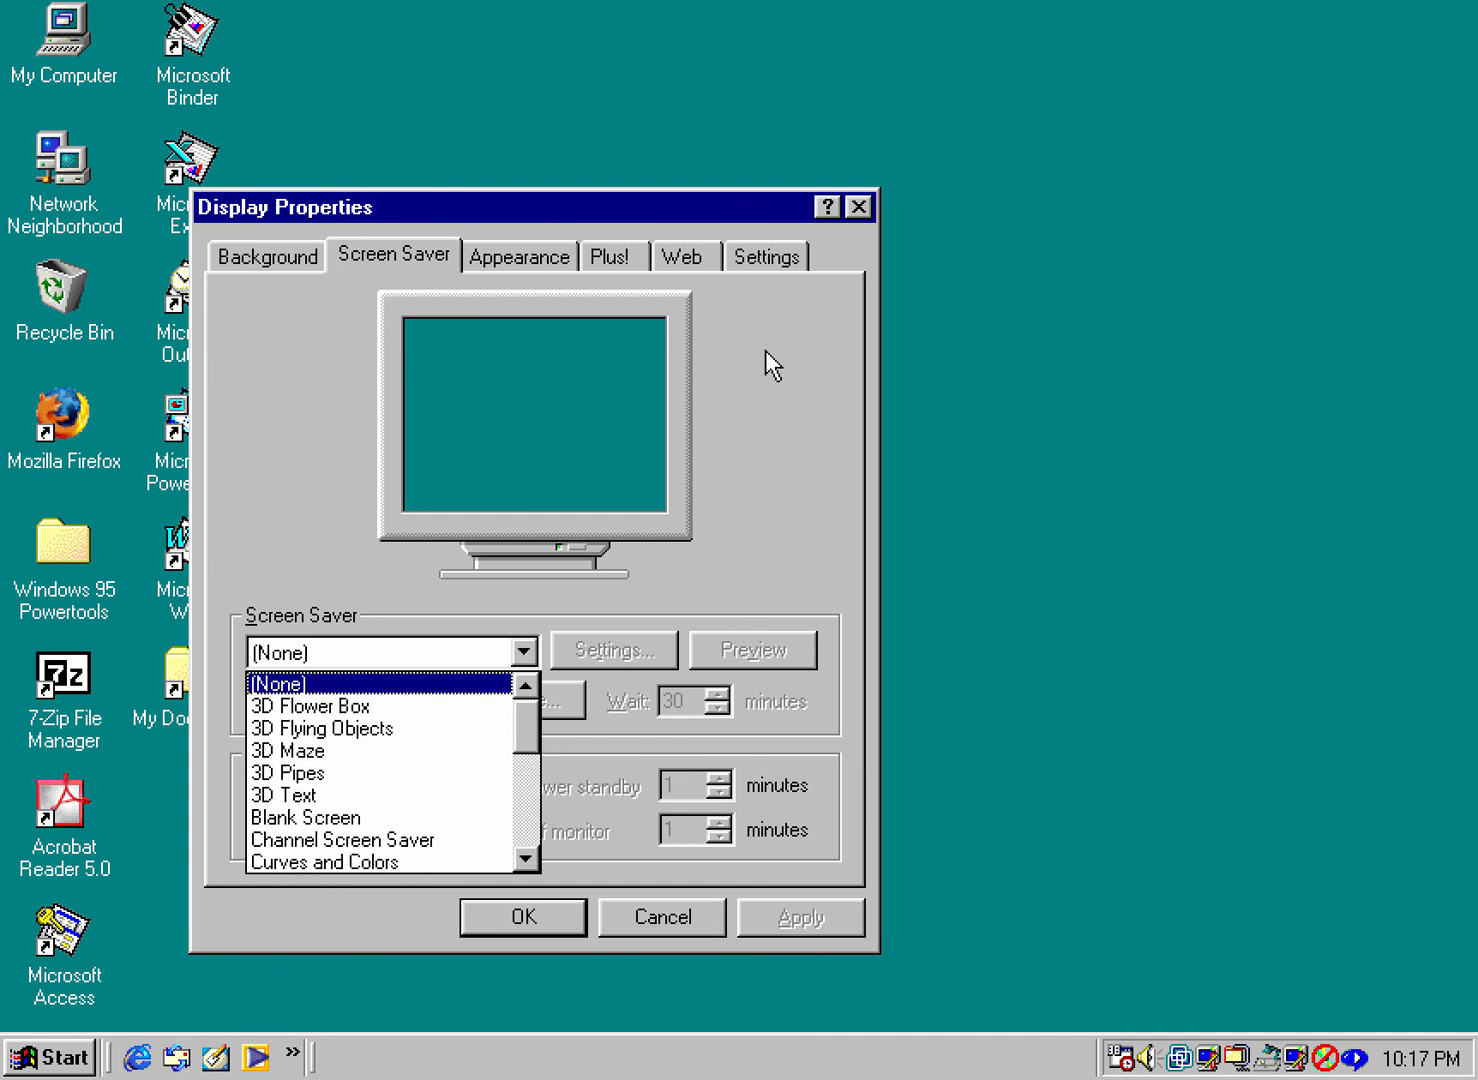
click(858, 206)
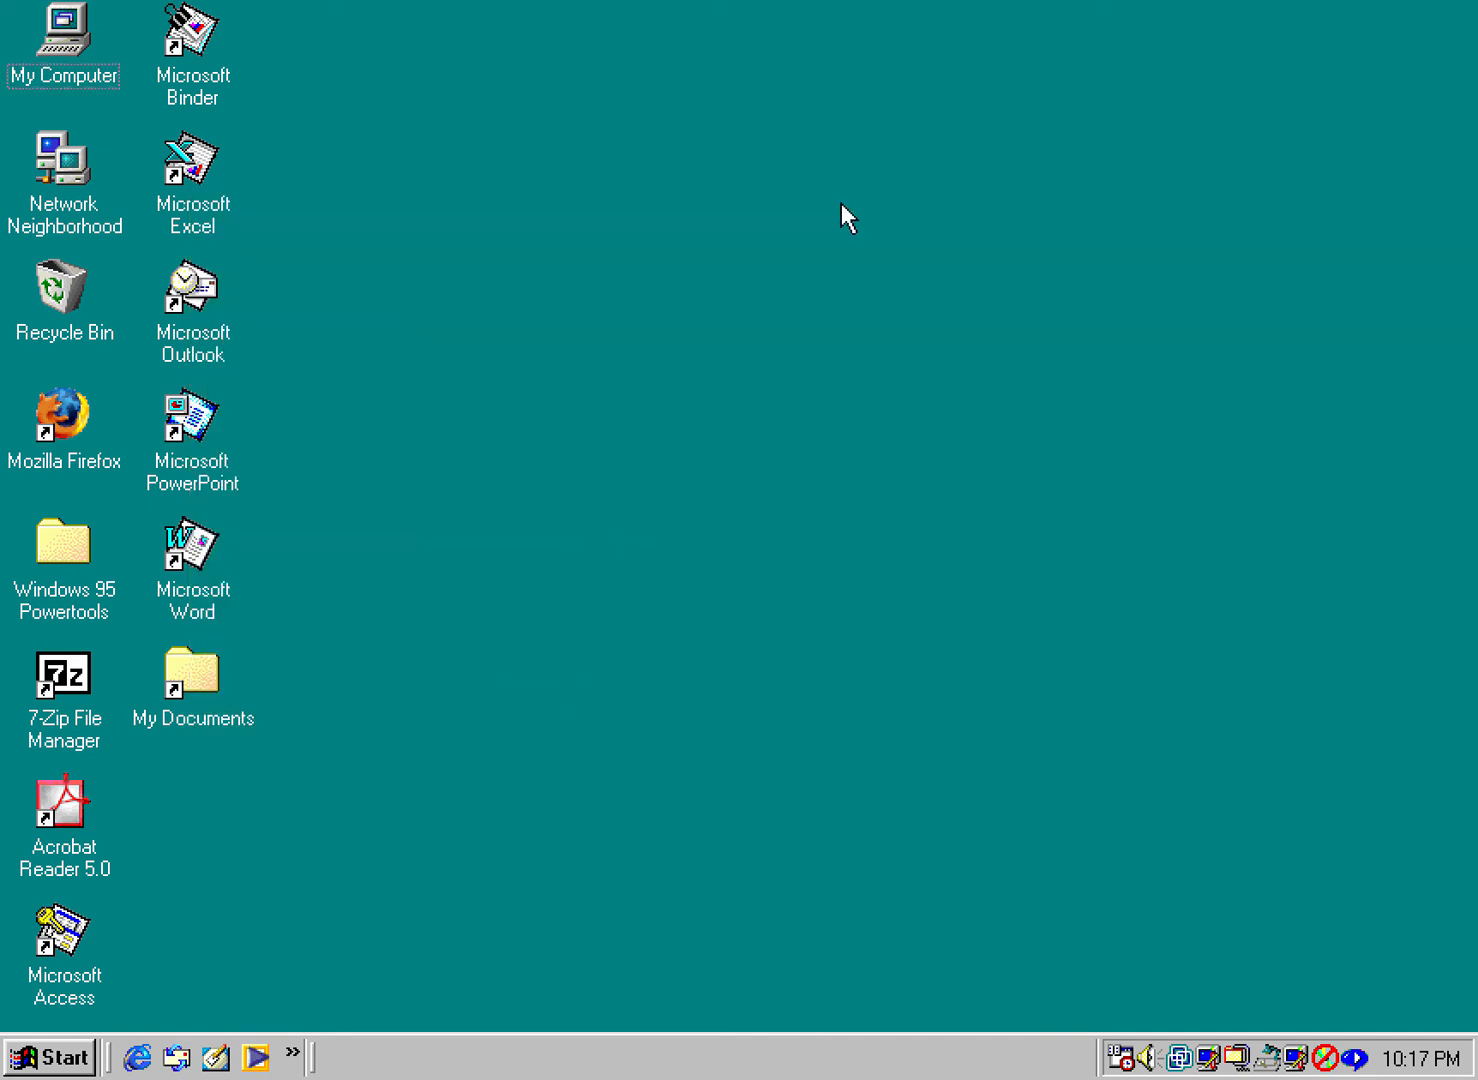
double_click(63, 36)
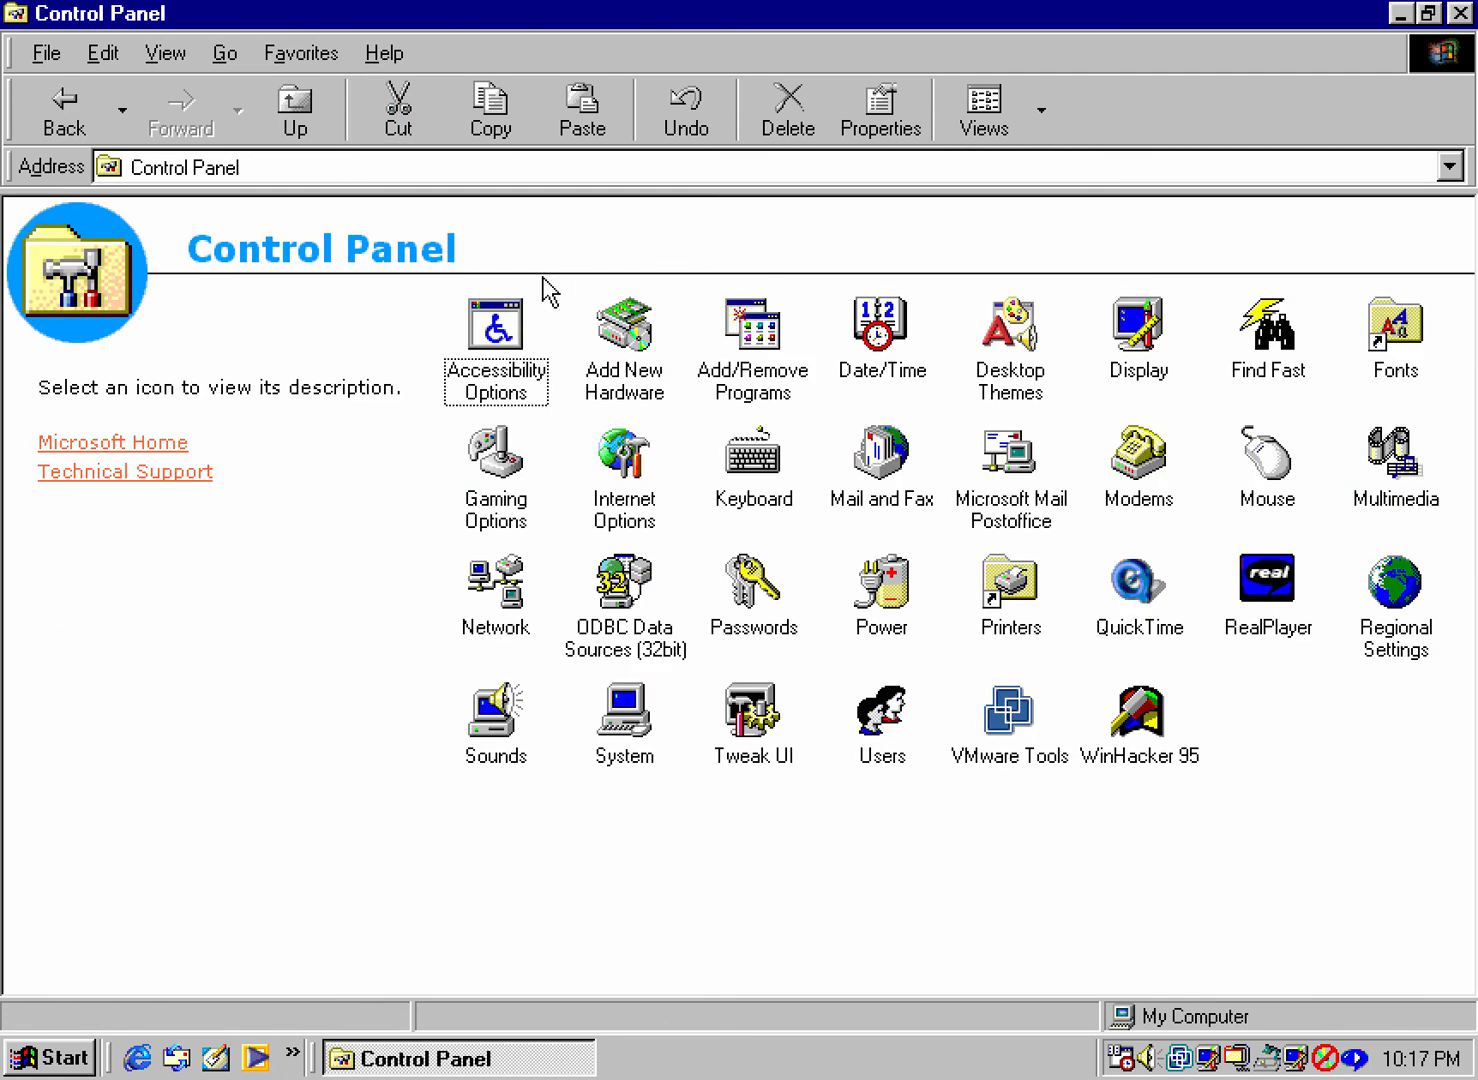
double_click(752, 335)
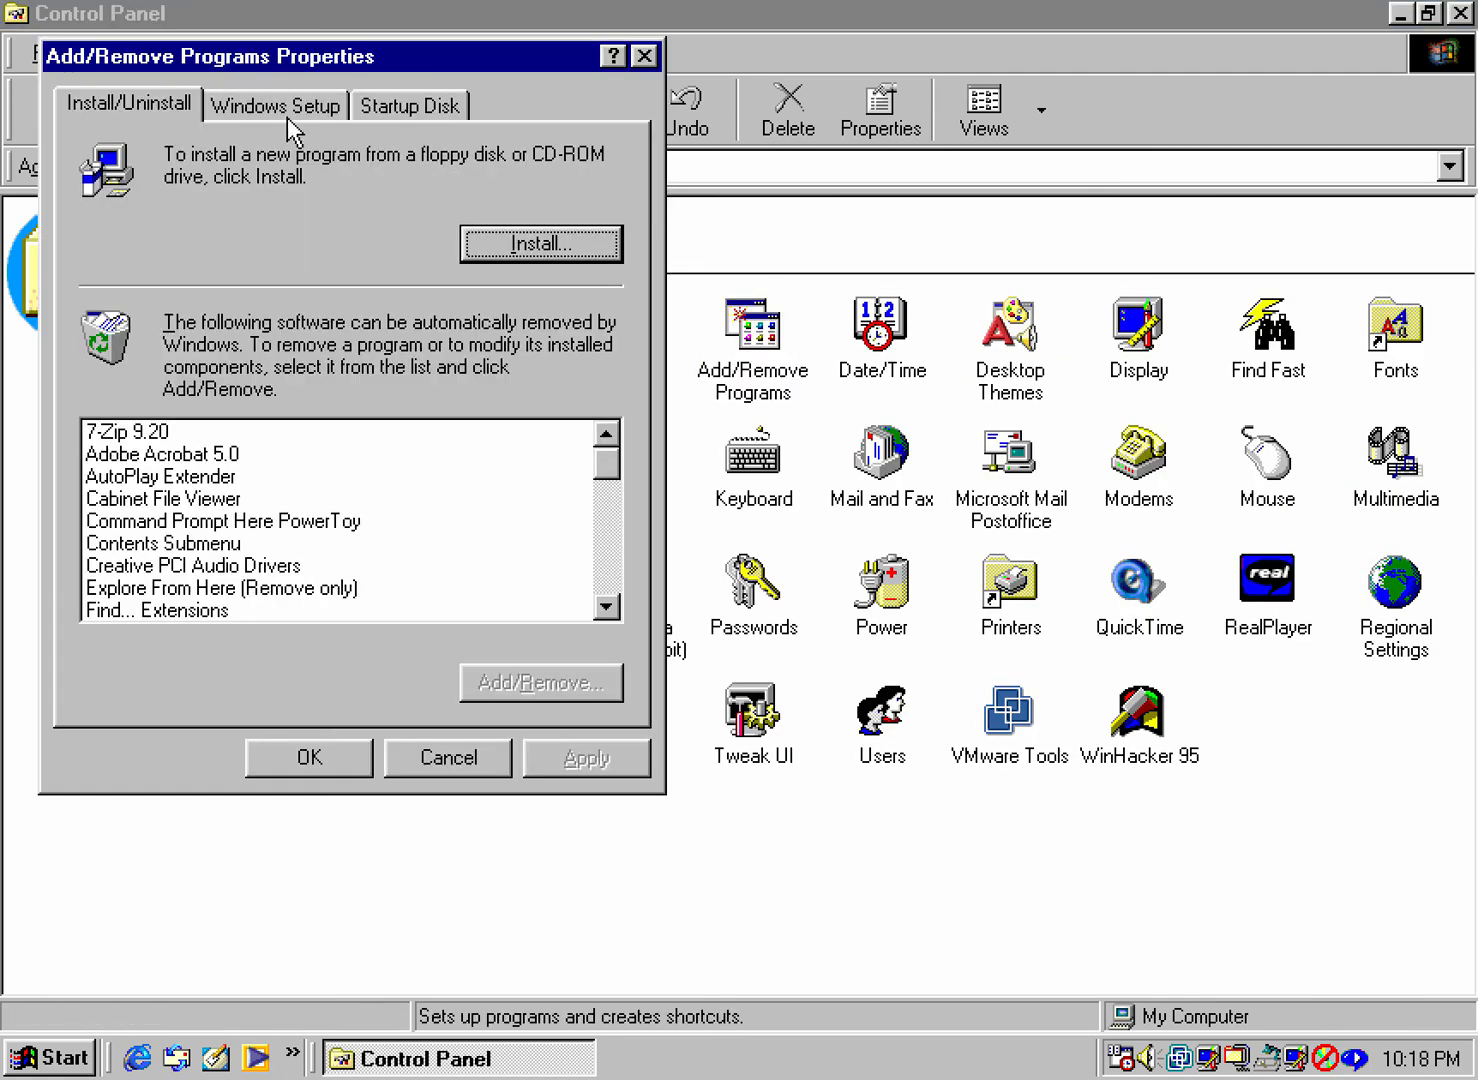
click(275, 104)
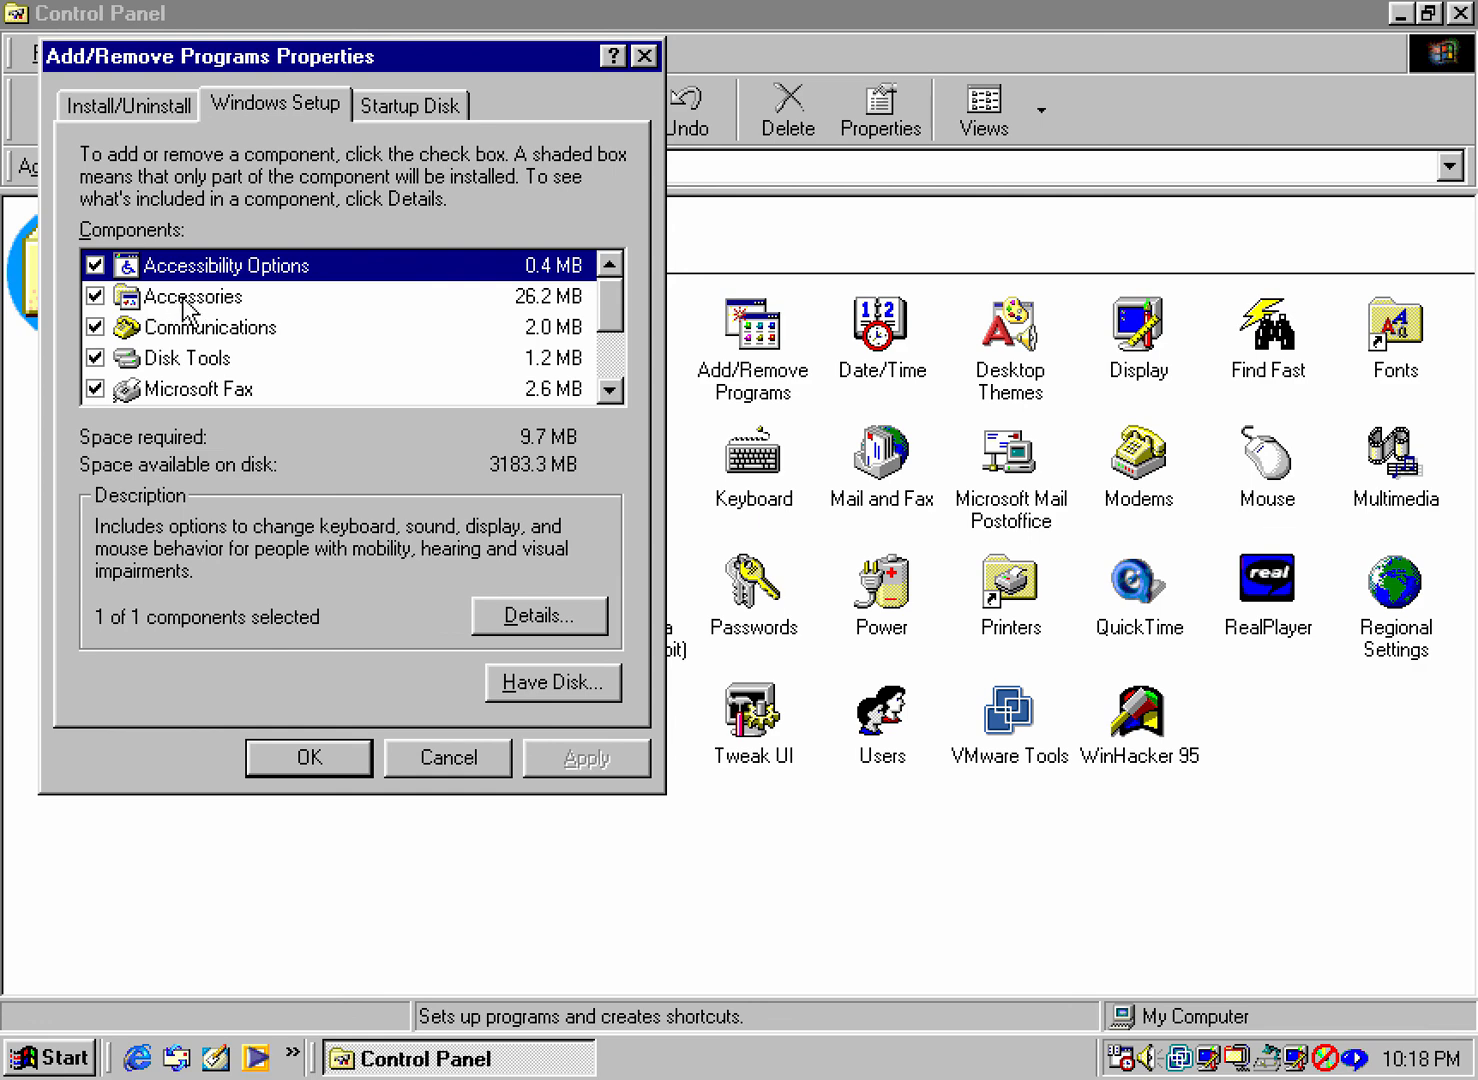
click(447, 757)
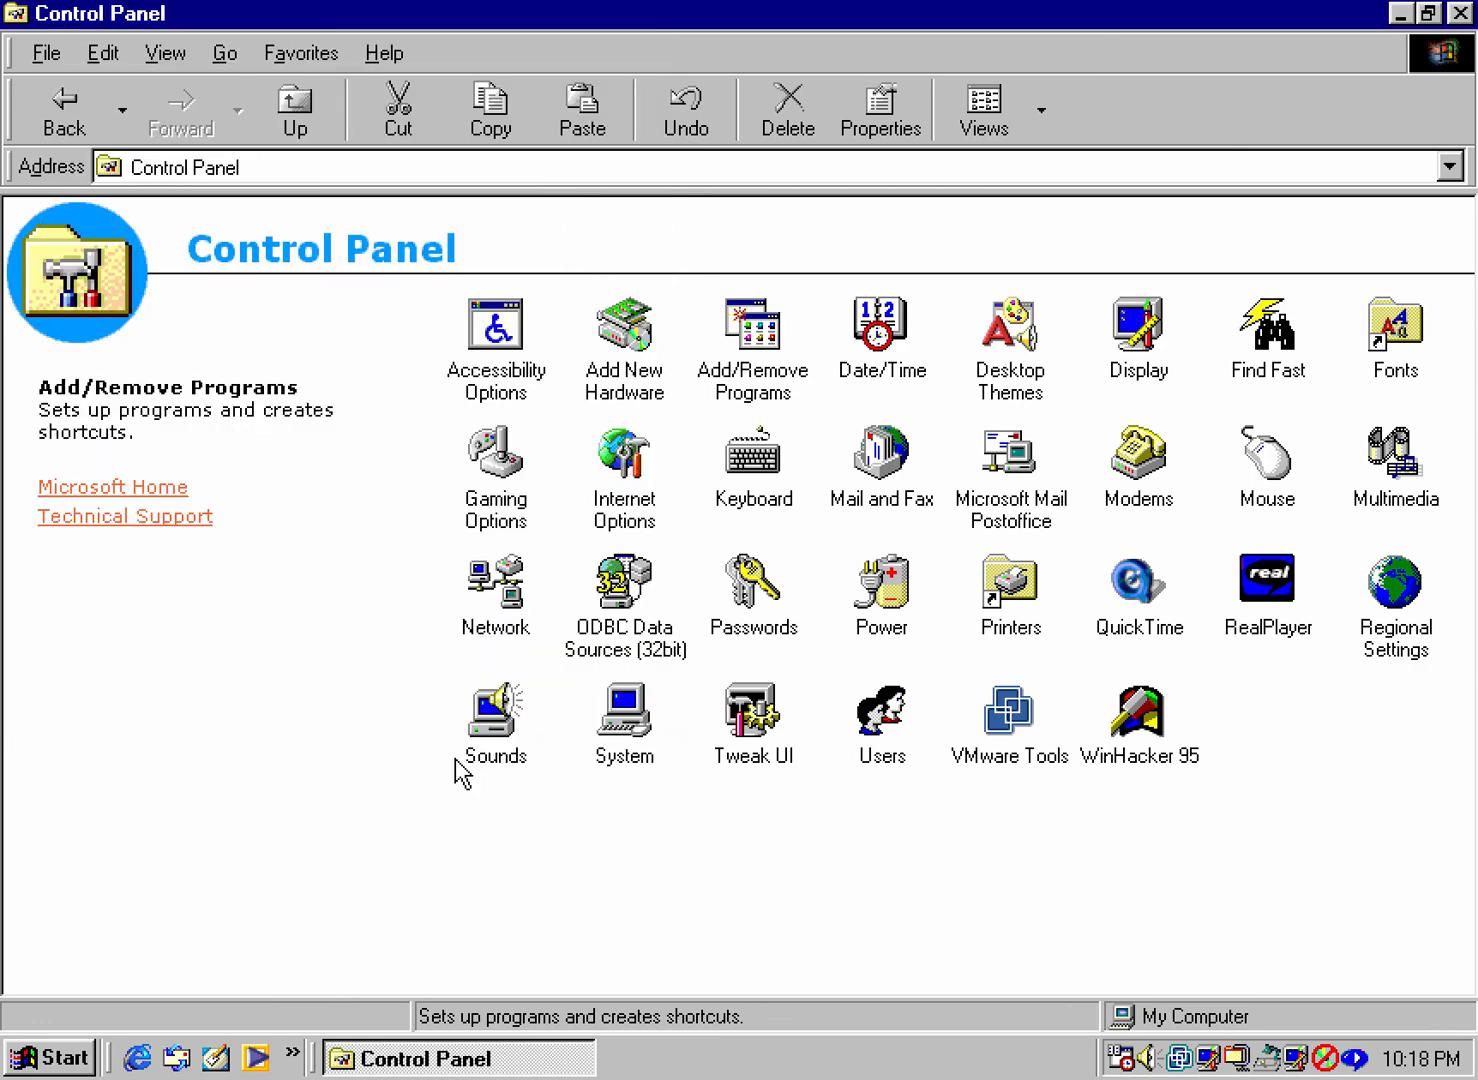
click(1424, 13)
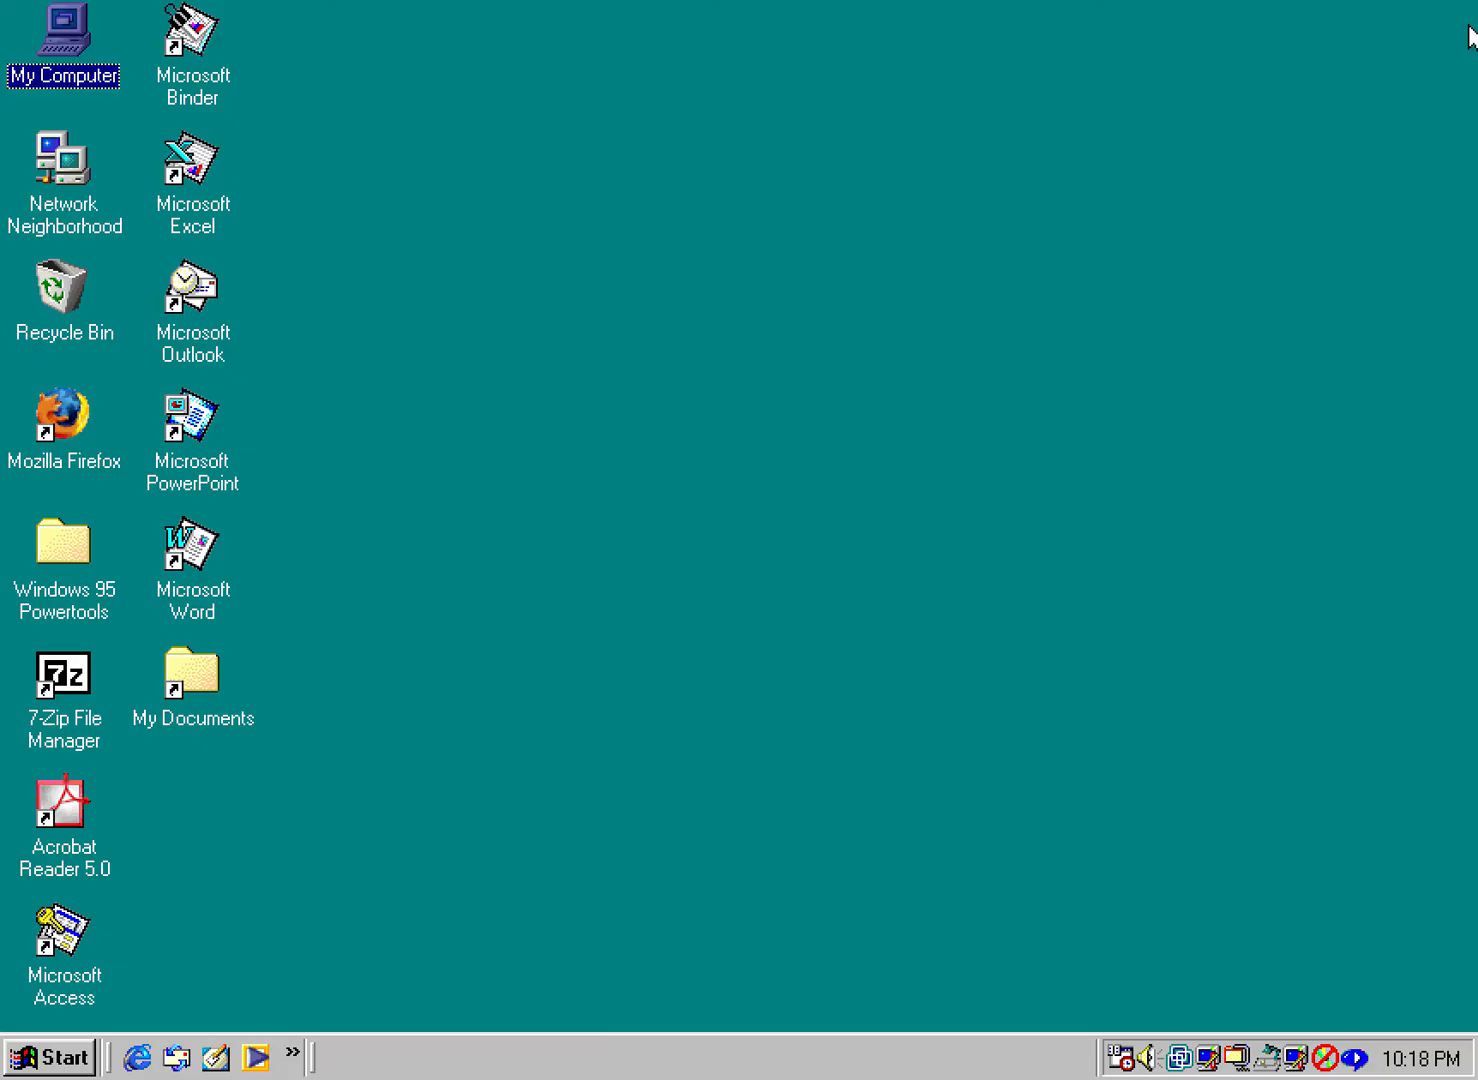
mouse_move(108, 1035)
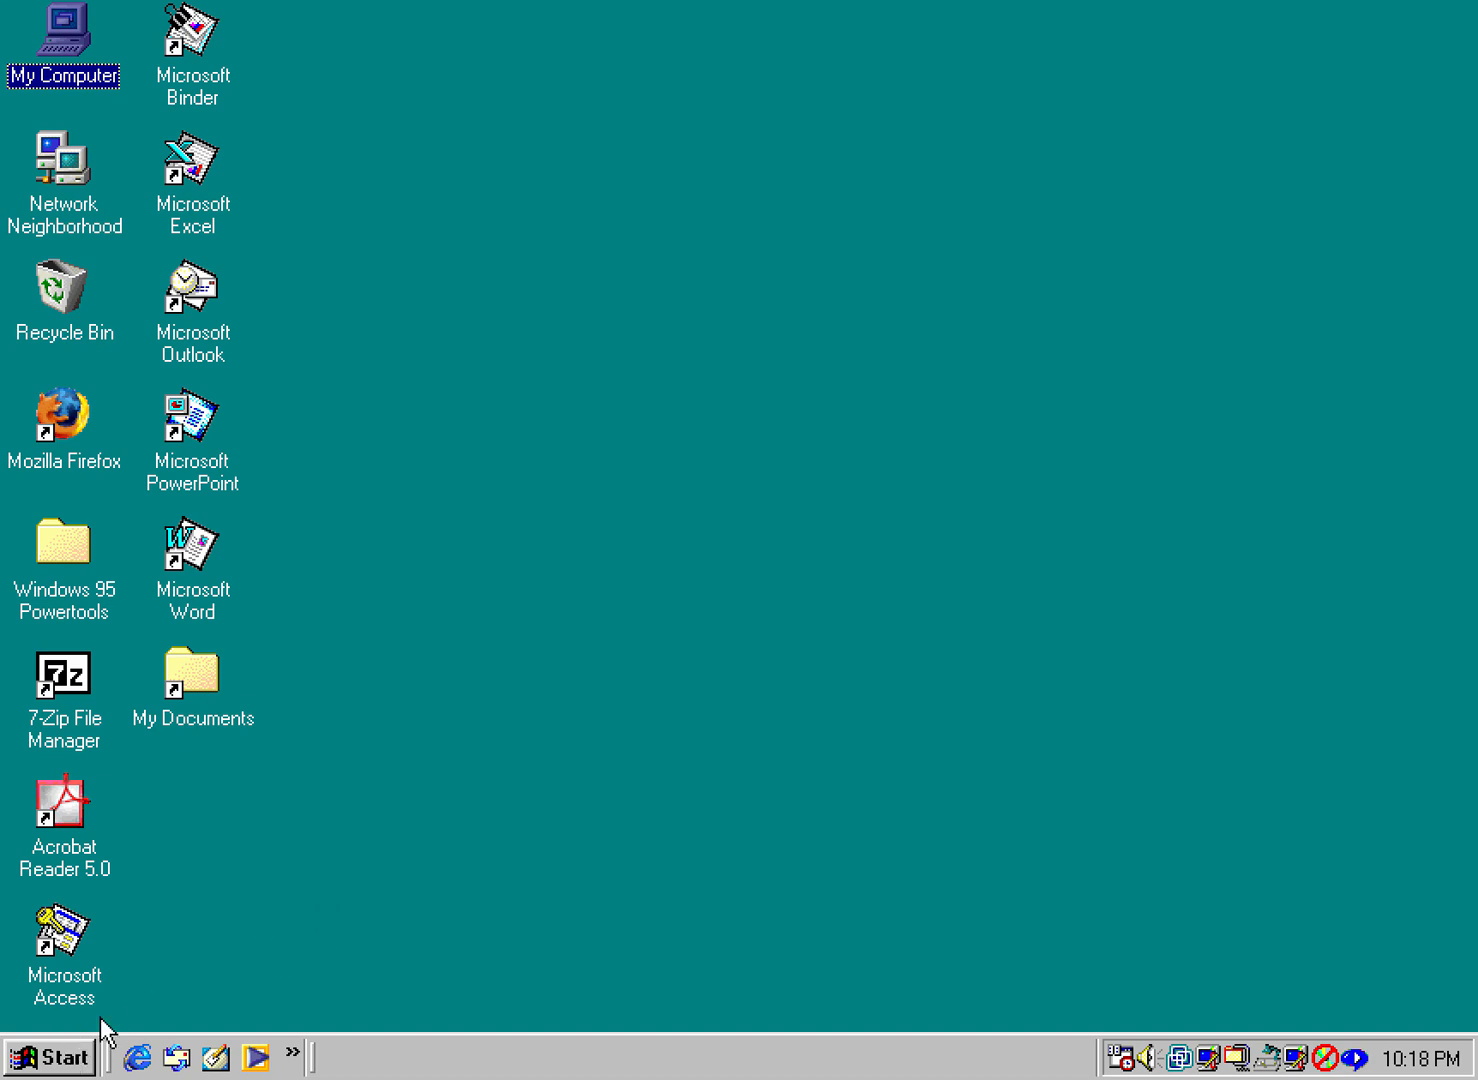
mouse_move(478, 701)
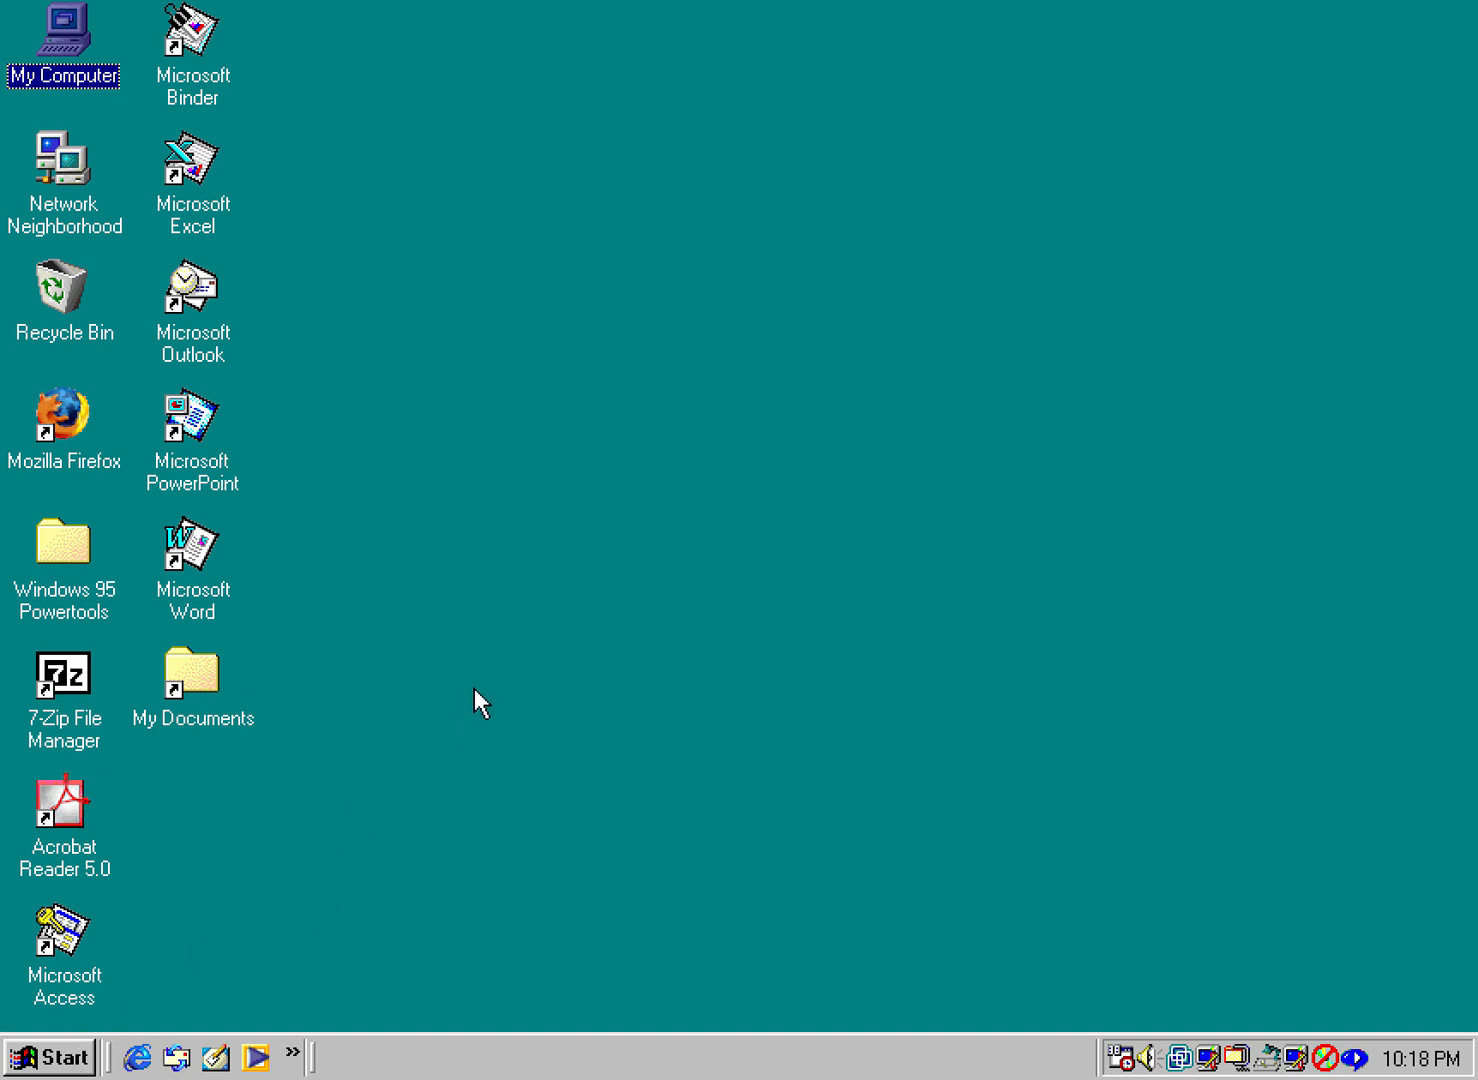